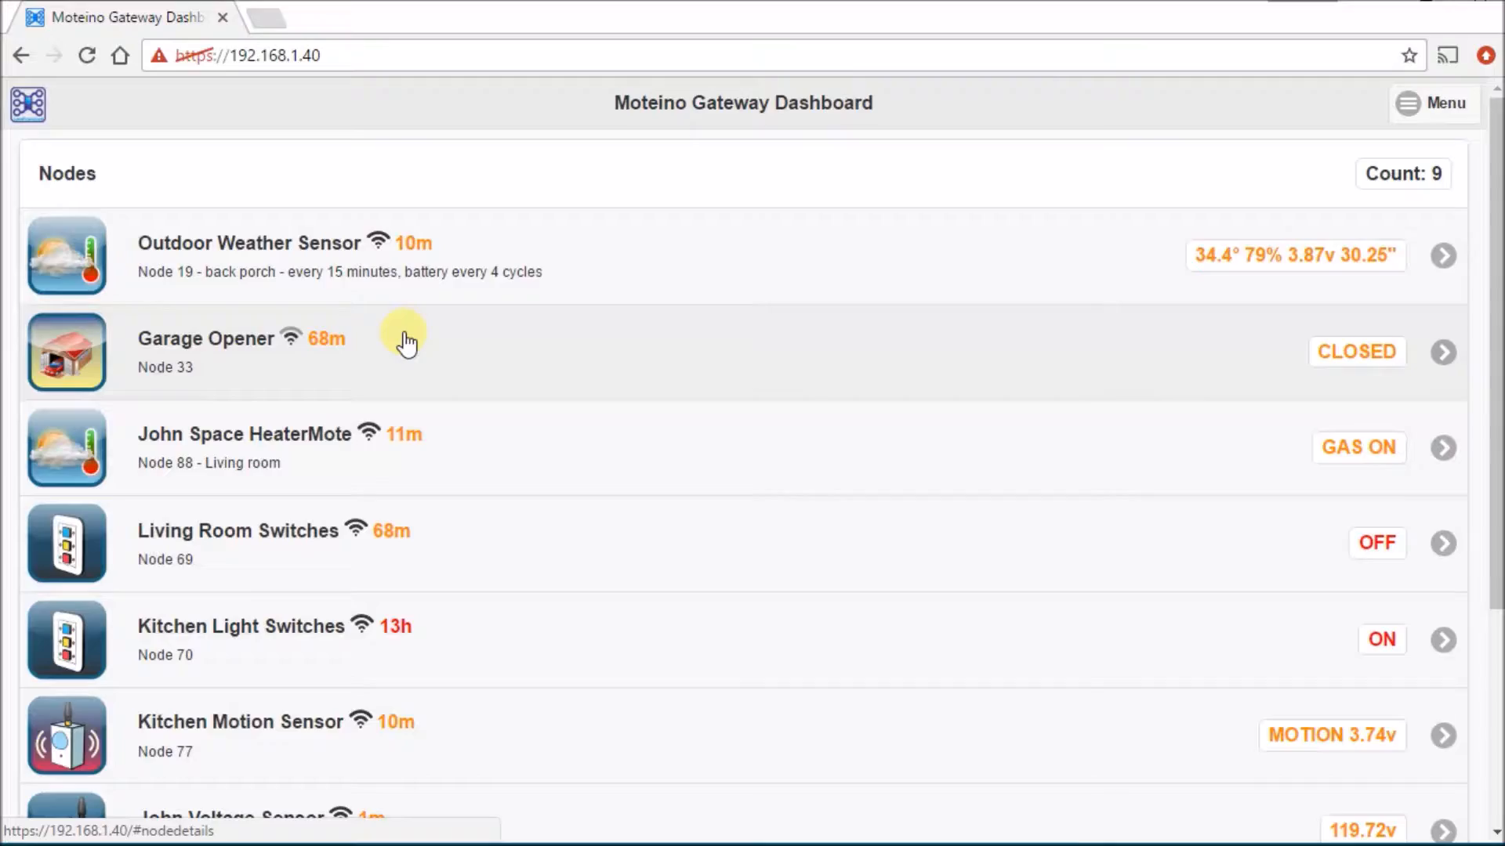
pyautogui.moveTo(434, 353)
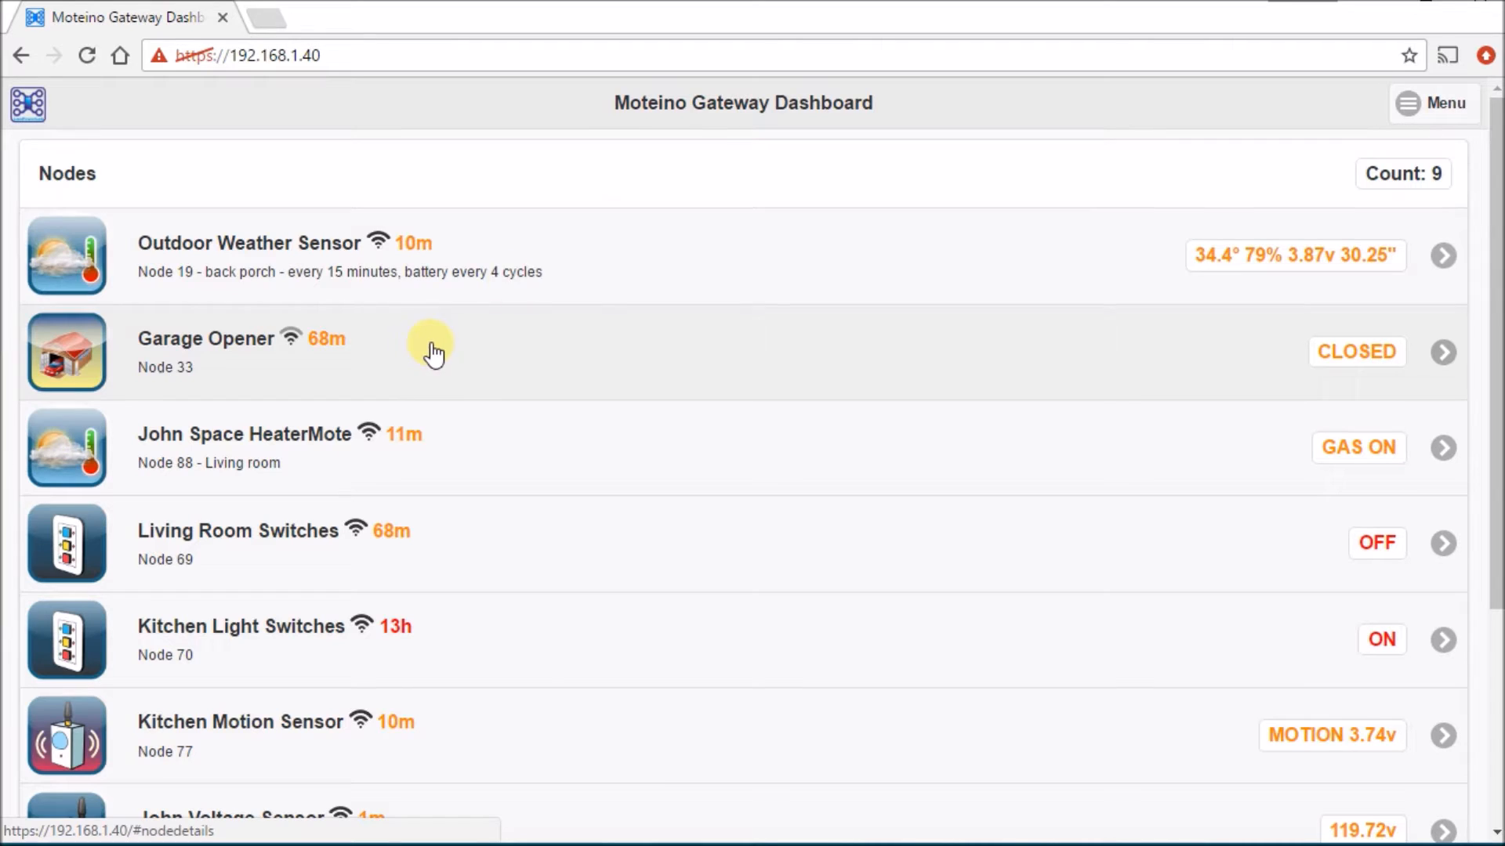
pyautogui.moveTo(687, 180)
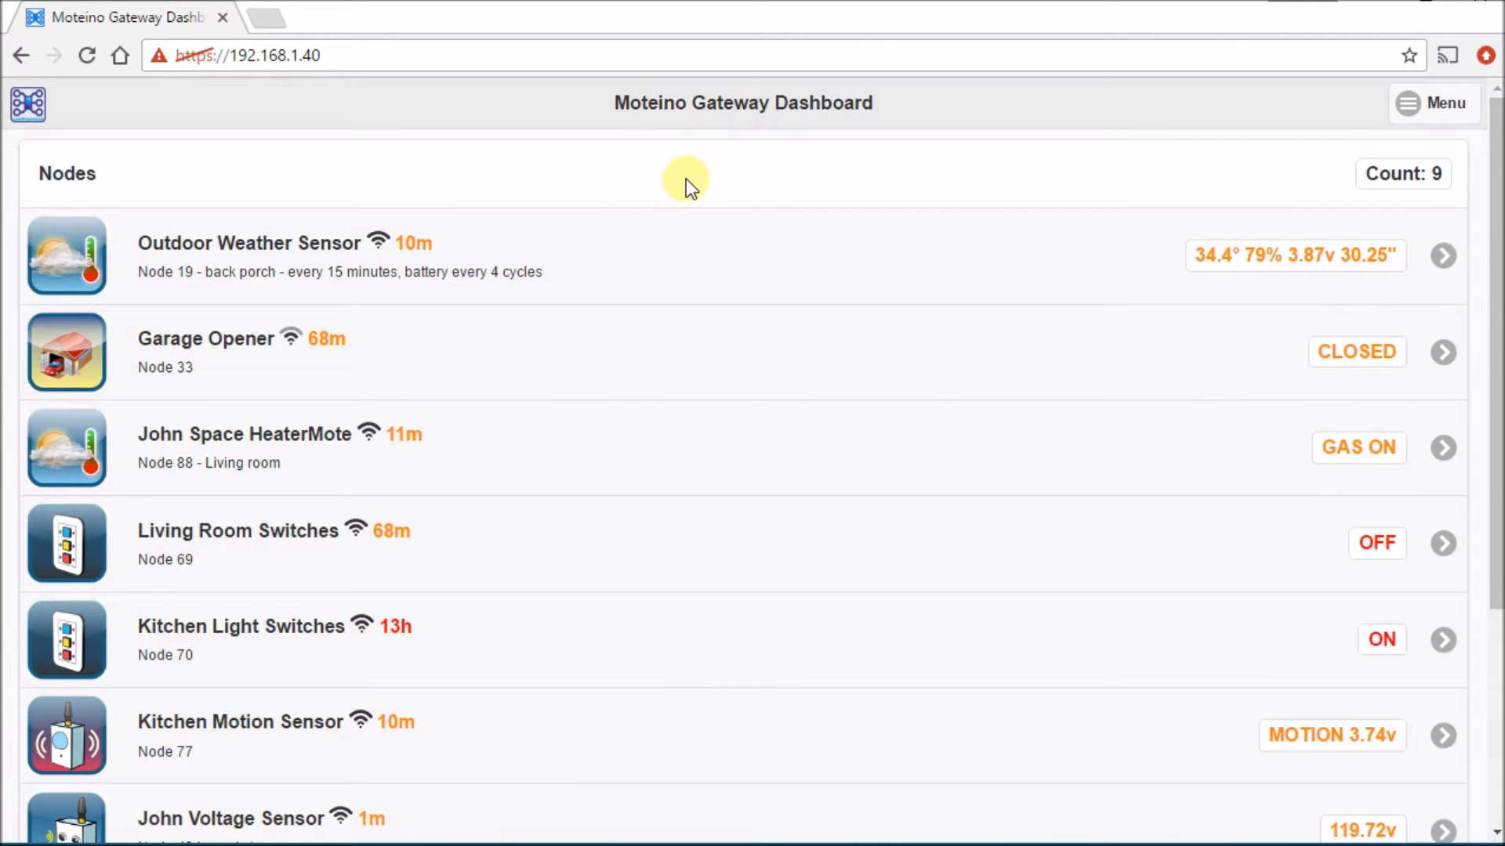
pyautogui.moveTo(649, 156)
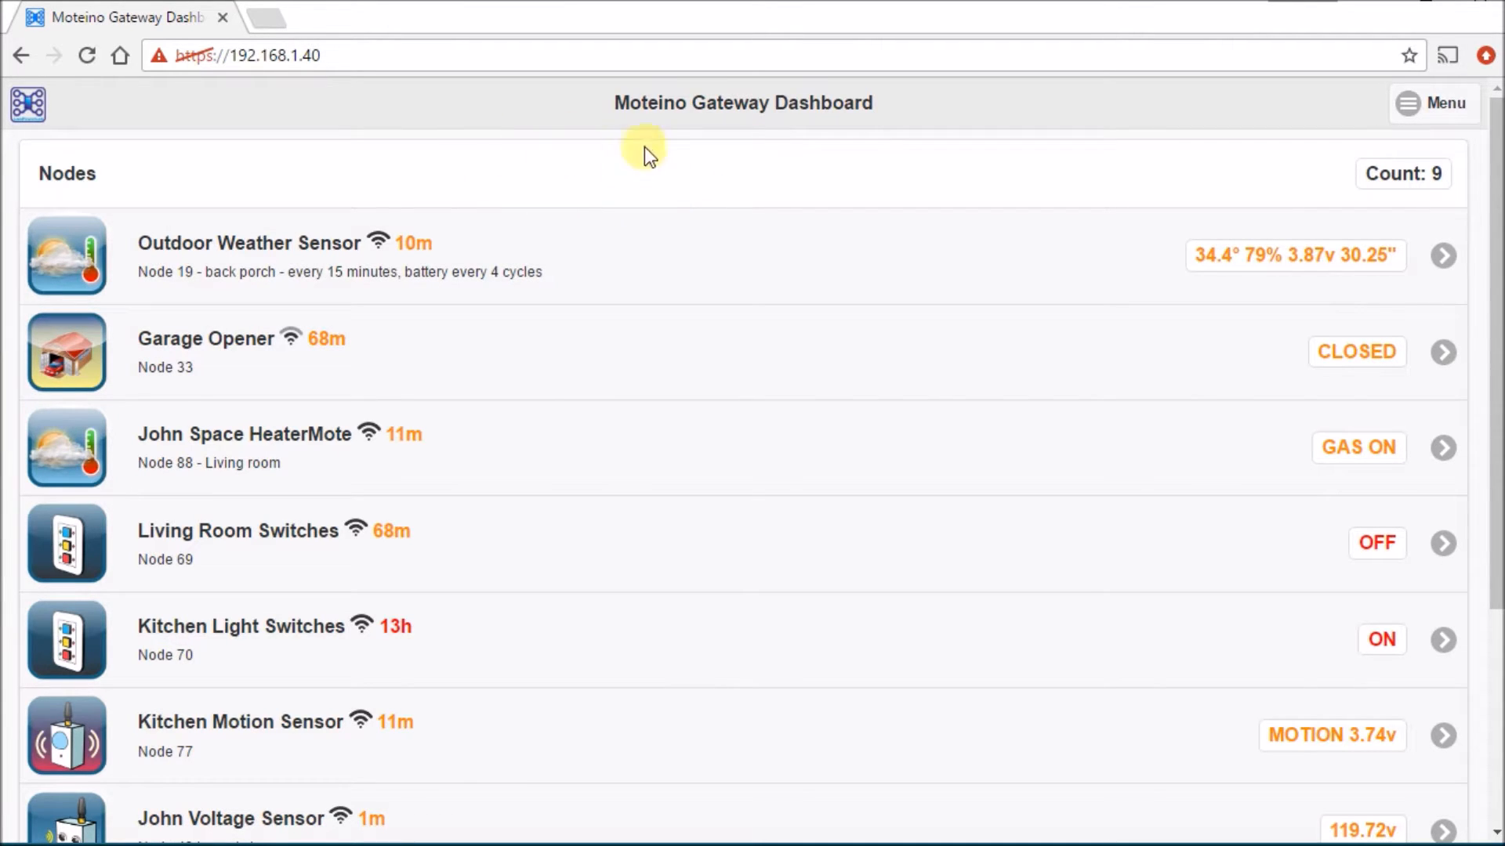
pyautogui.moveTo(564, 293)
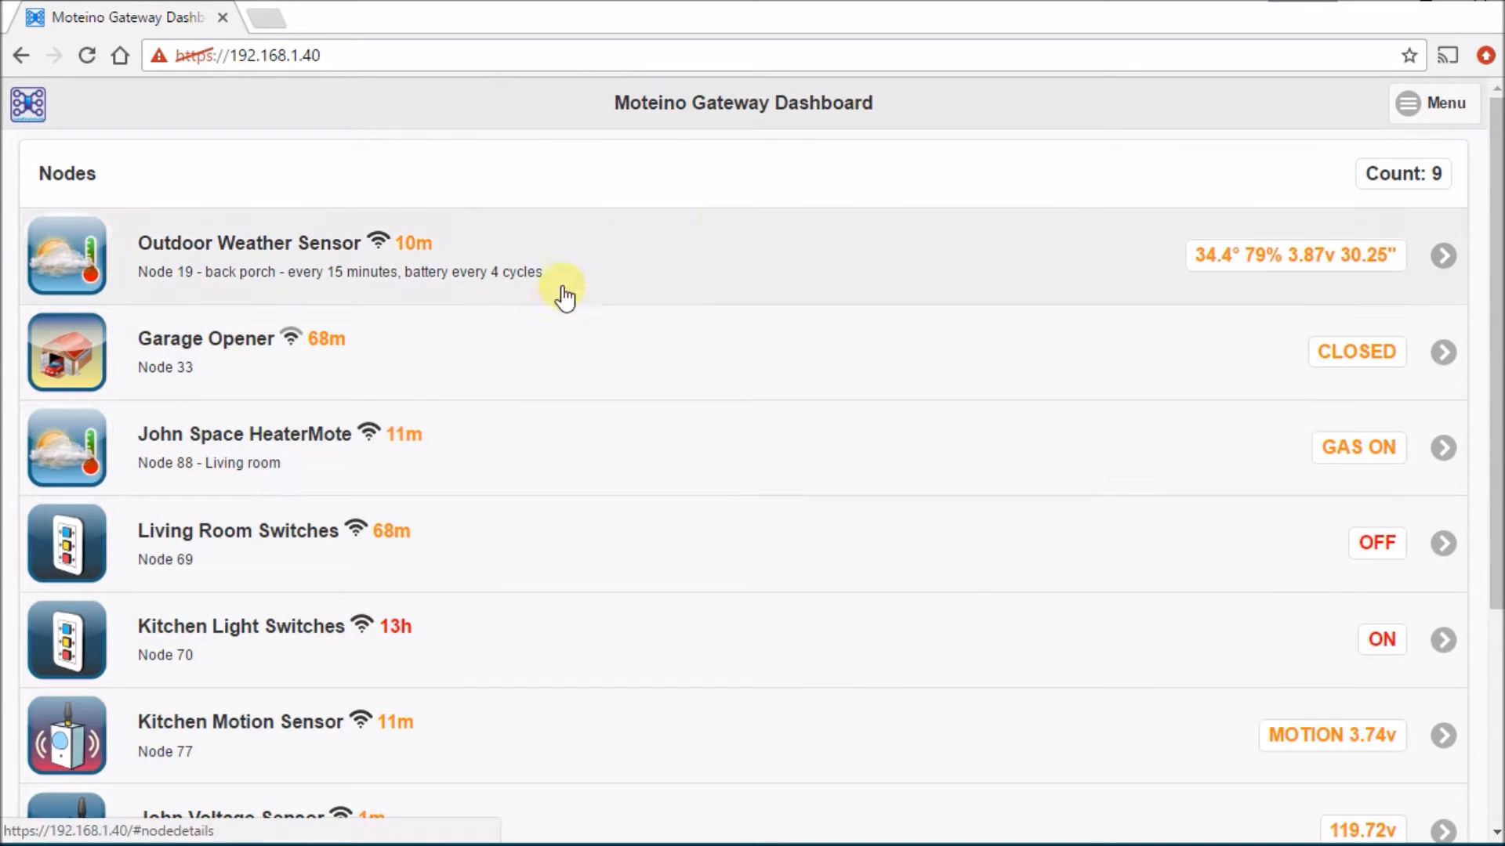
pyautogui.moveTo(729, 279)
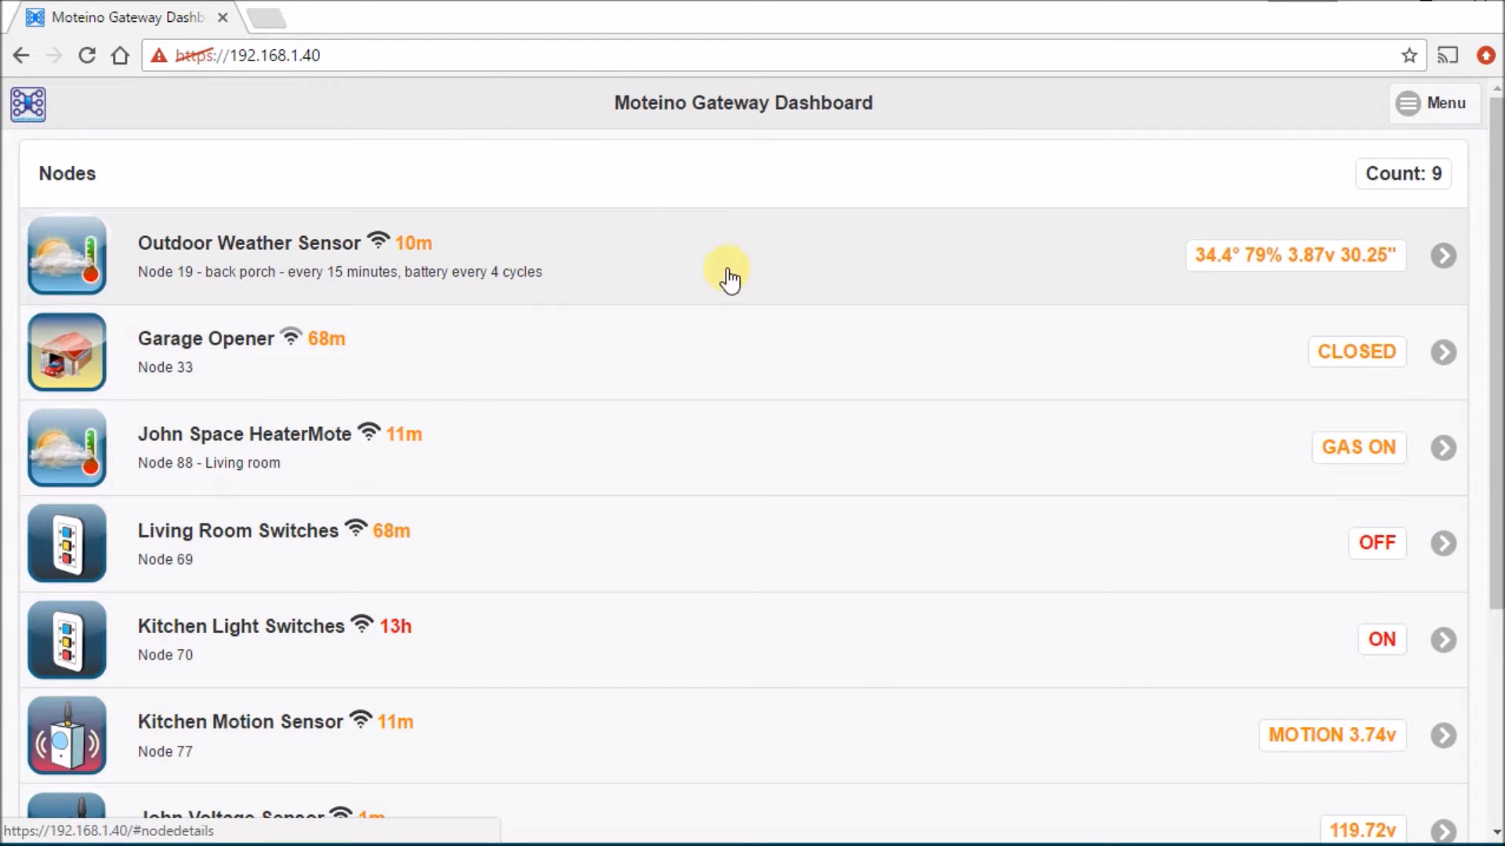
pyautogui.moveTo(499, 275)
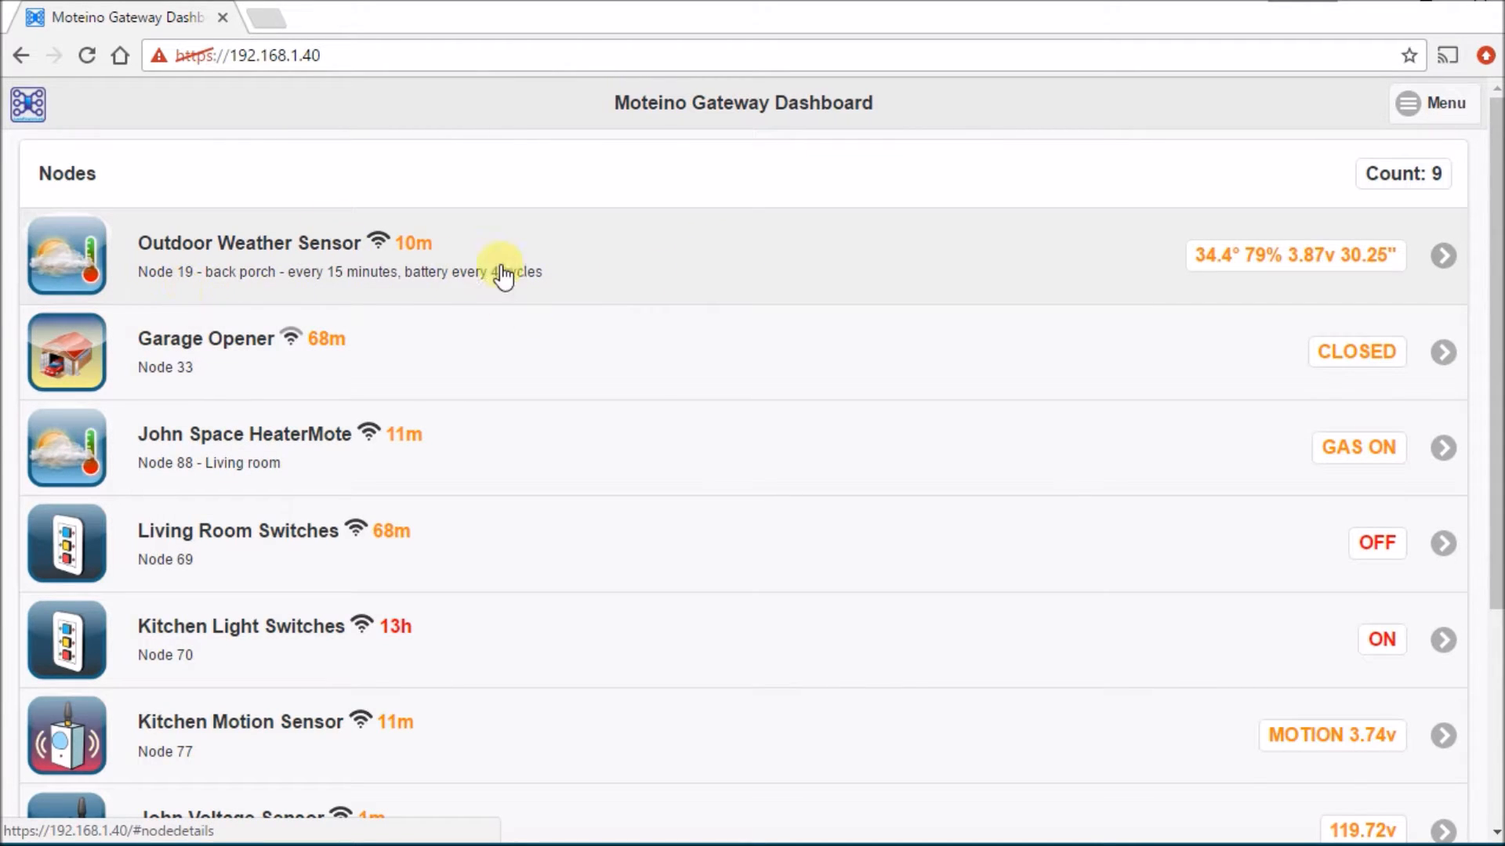
pyautogui.moveTo(1208, 281)
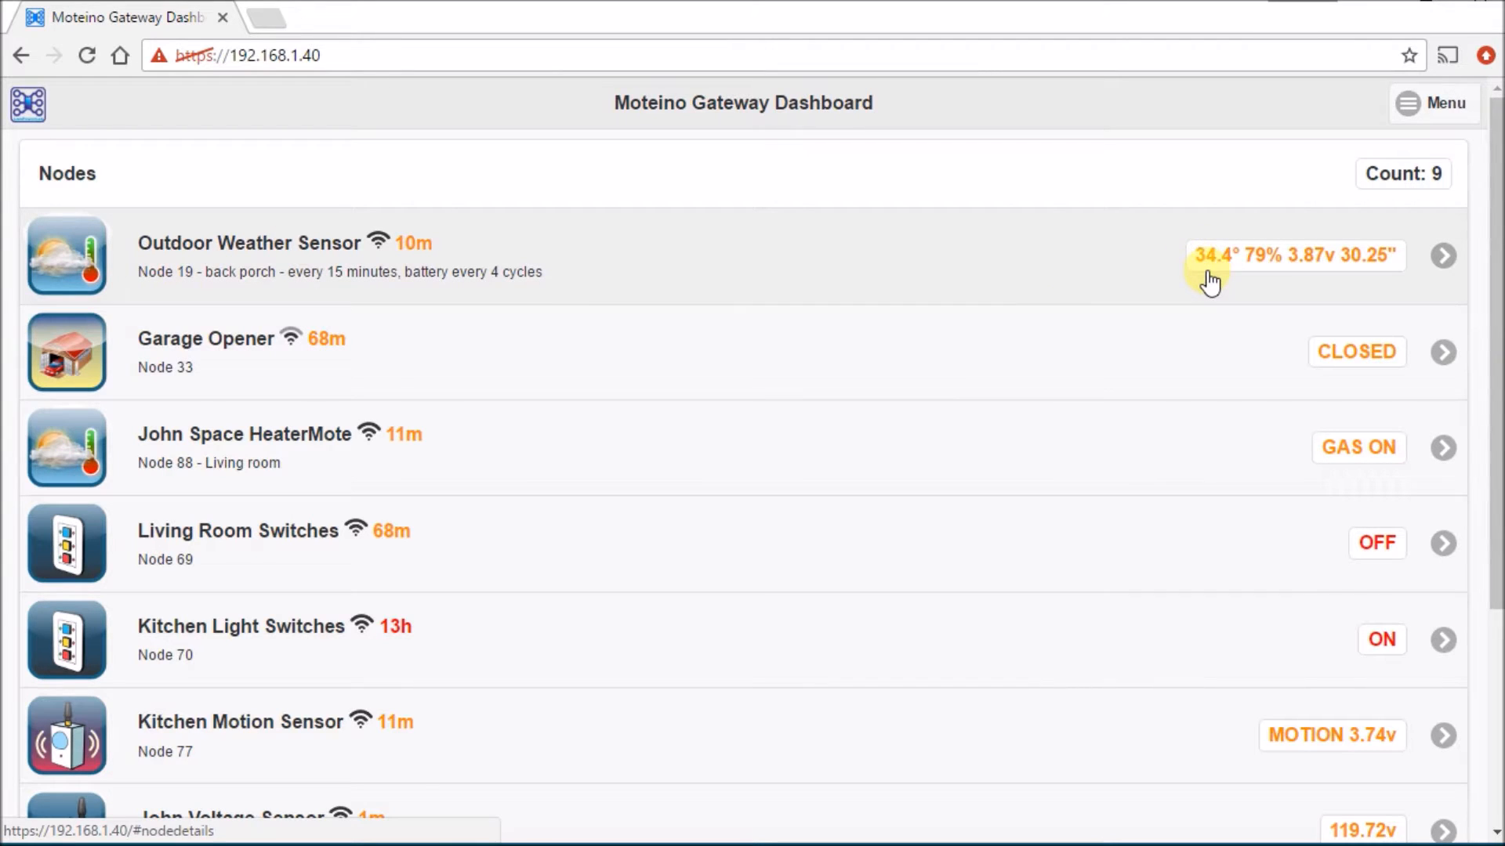
pyautogui.moveTo(1280, 281)
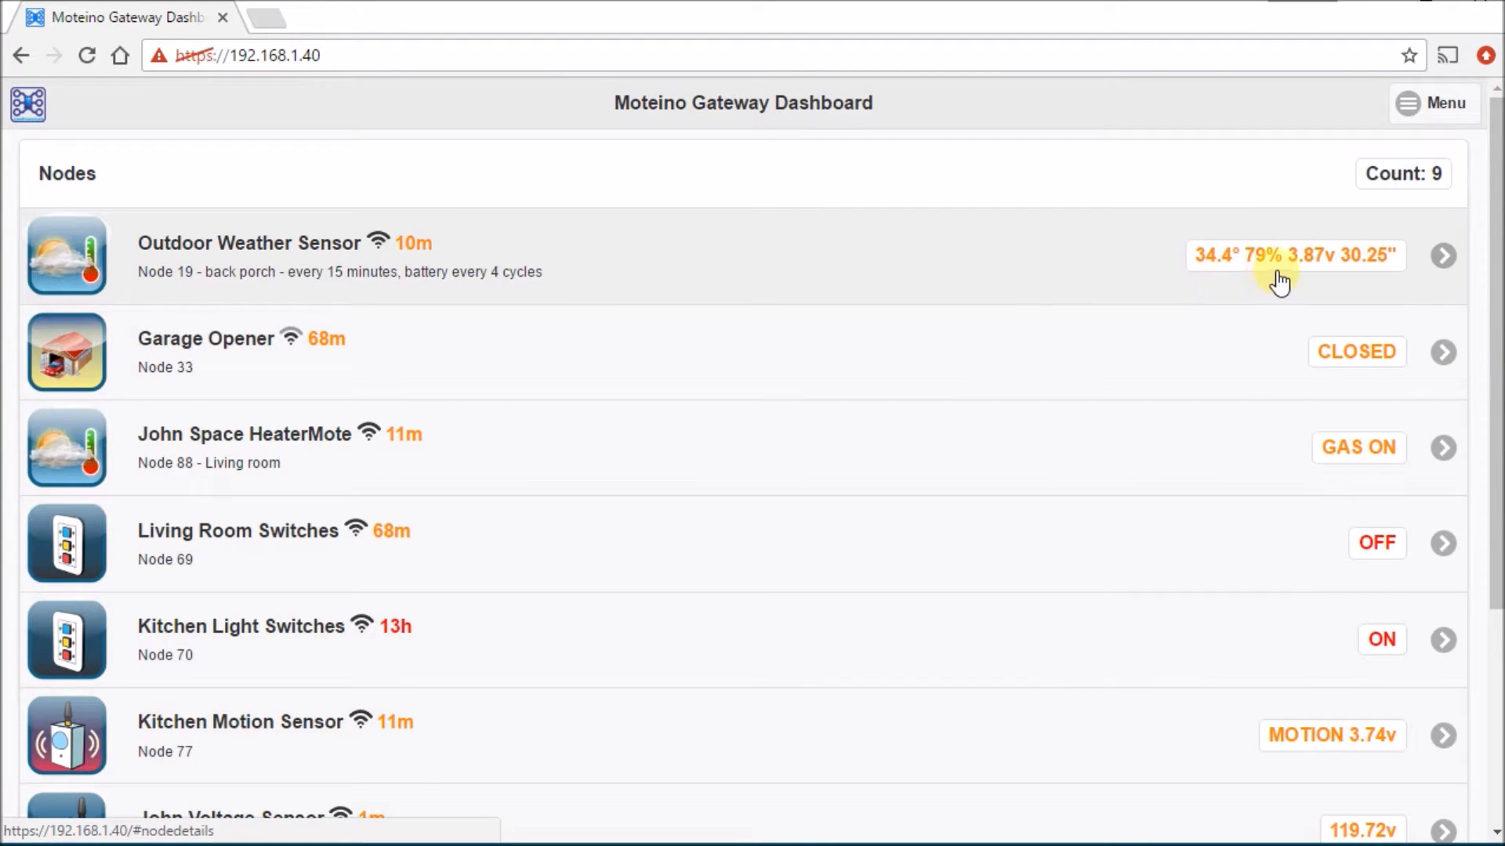
pyautogui.moveTo(1312, 271)
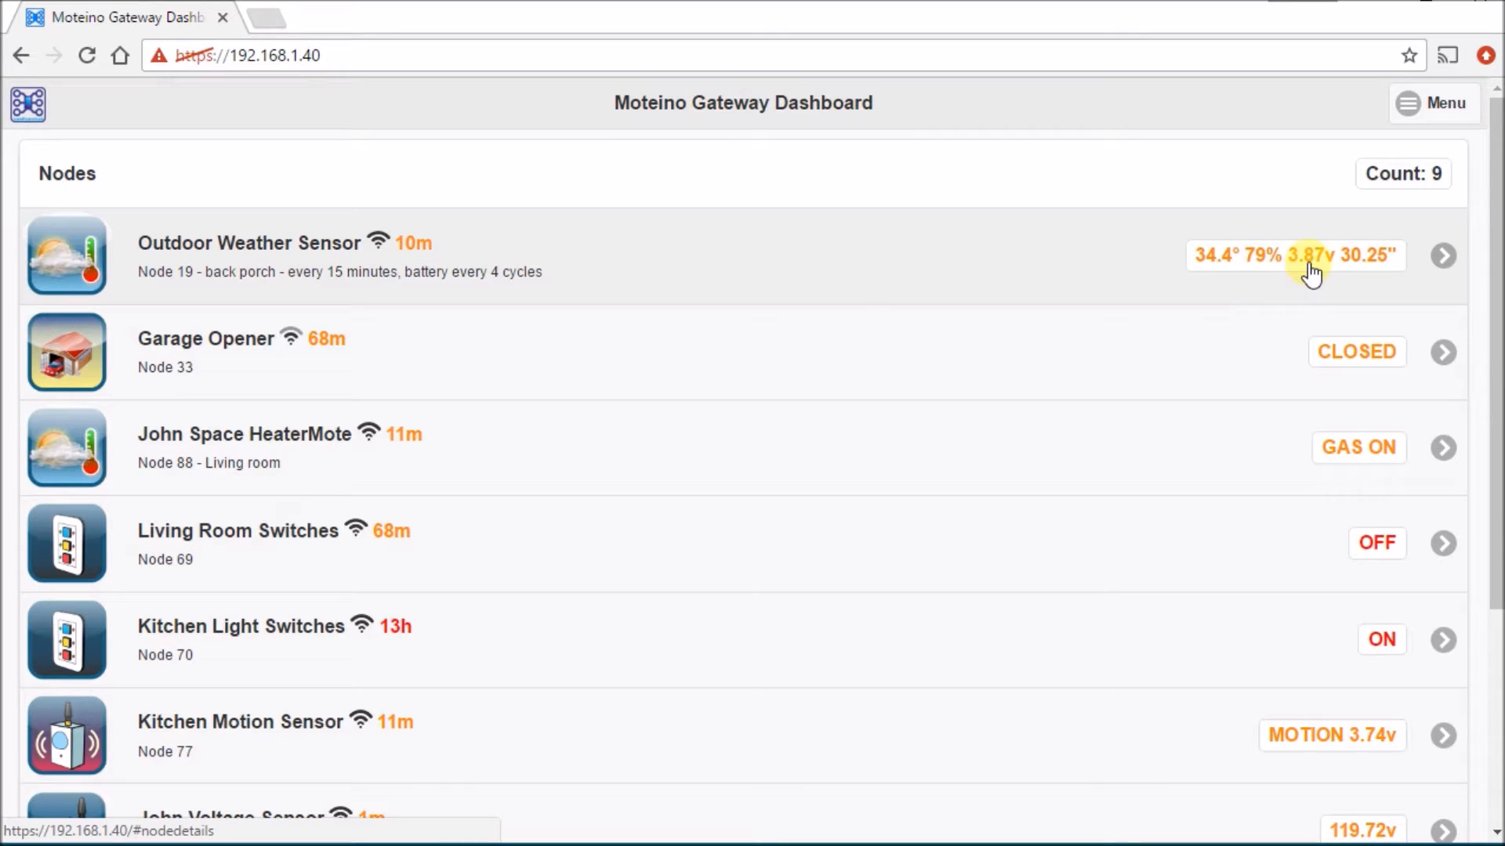
pyautogui.moveTo(1372, 289)
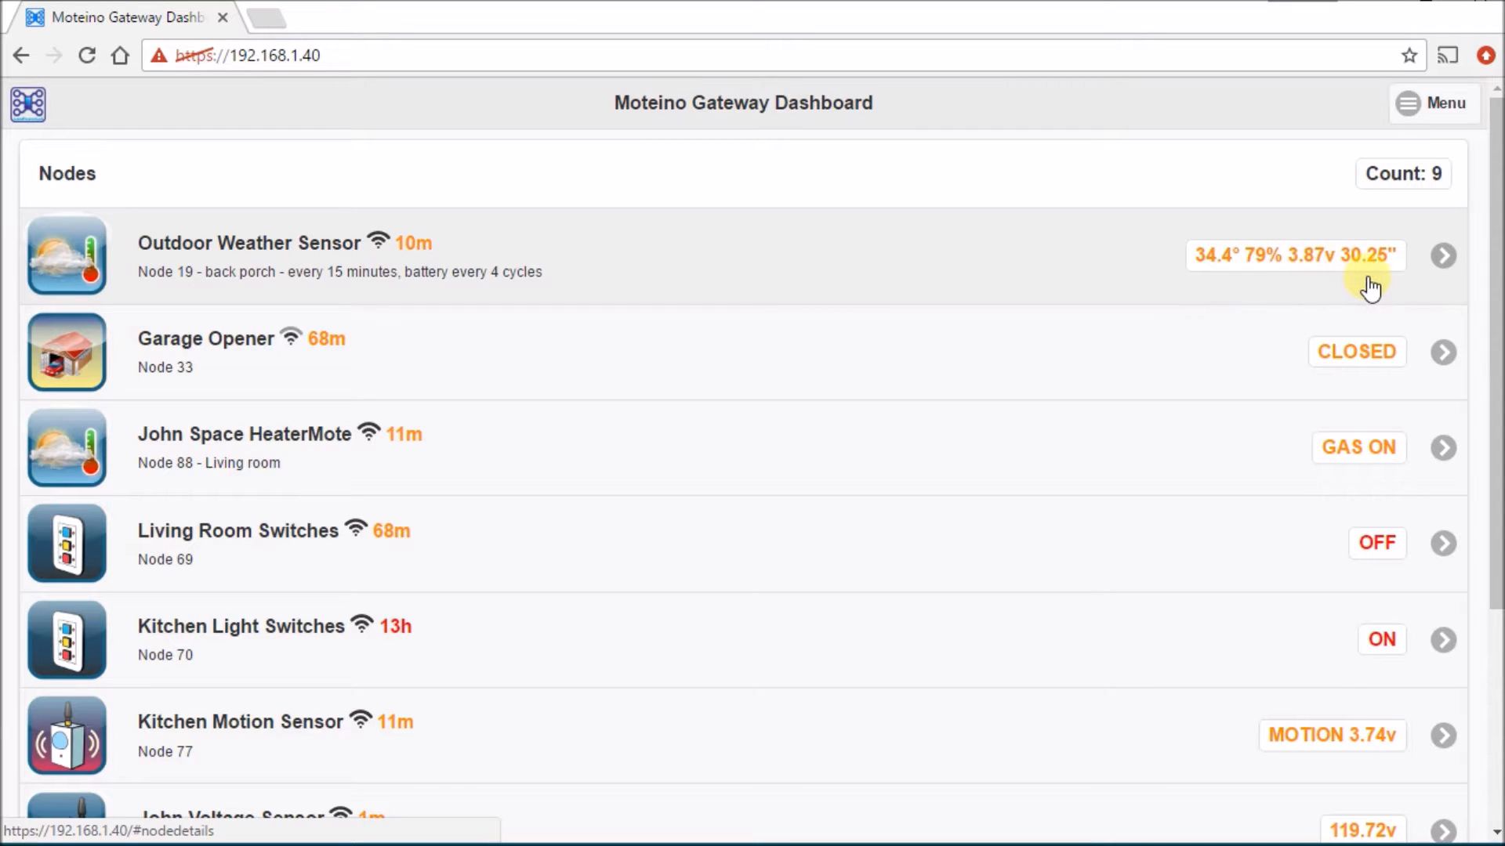
pyautogui.moveTo(1362, 279)
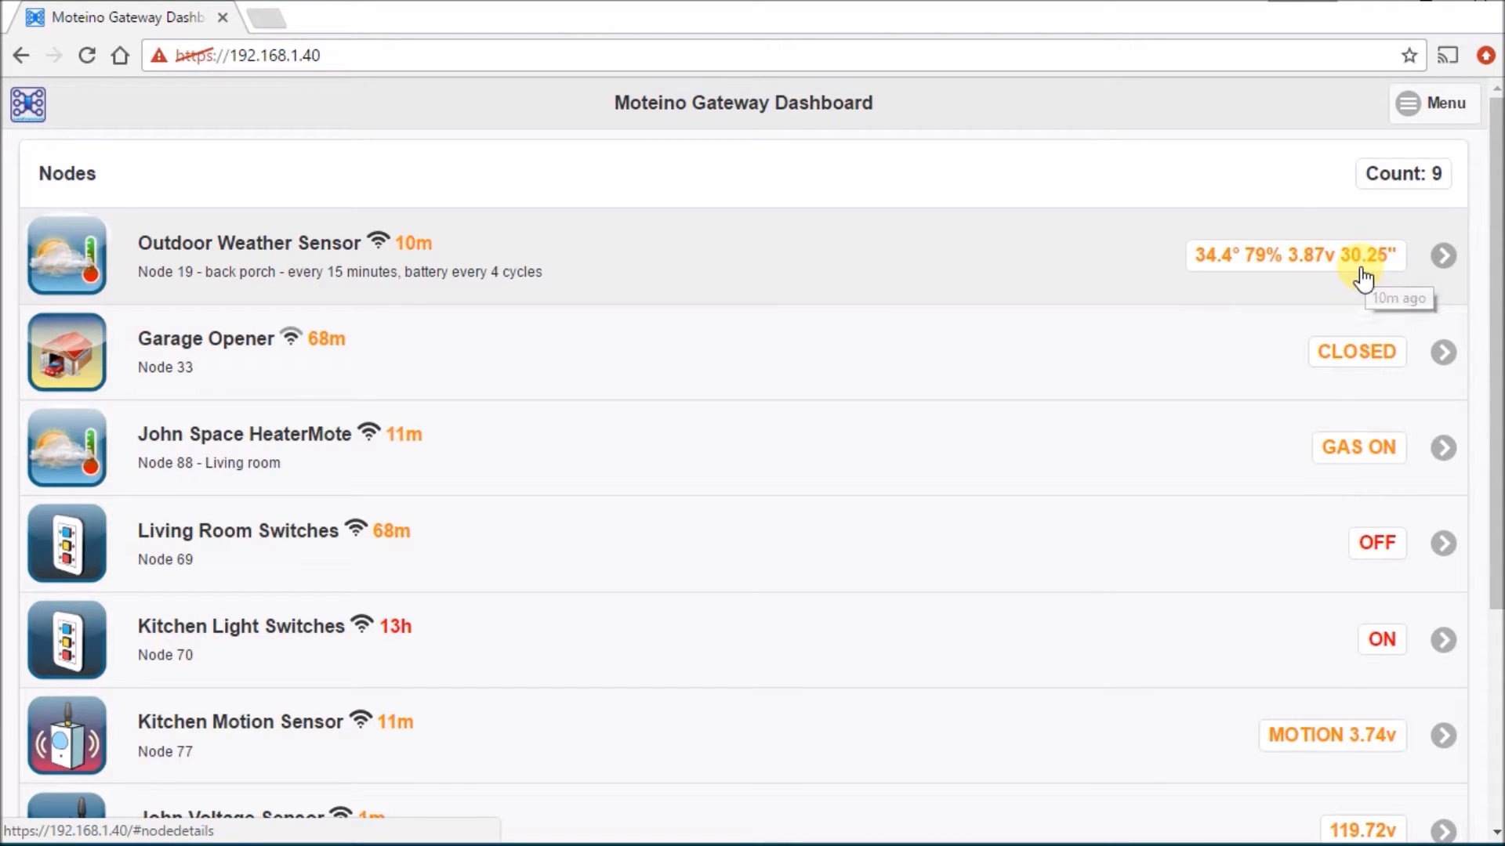
pyautogui.moveTo(692, 298)
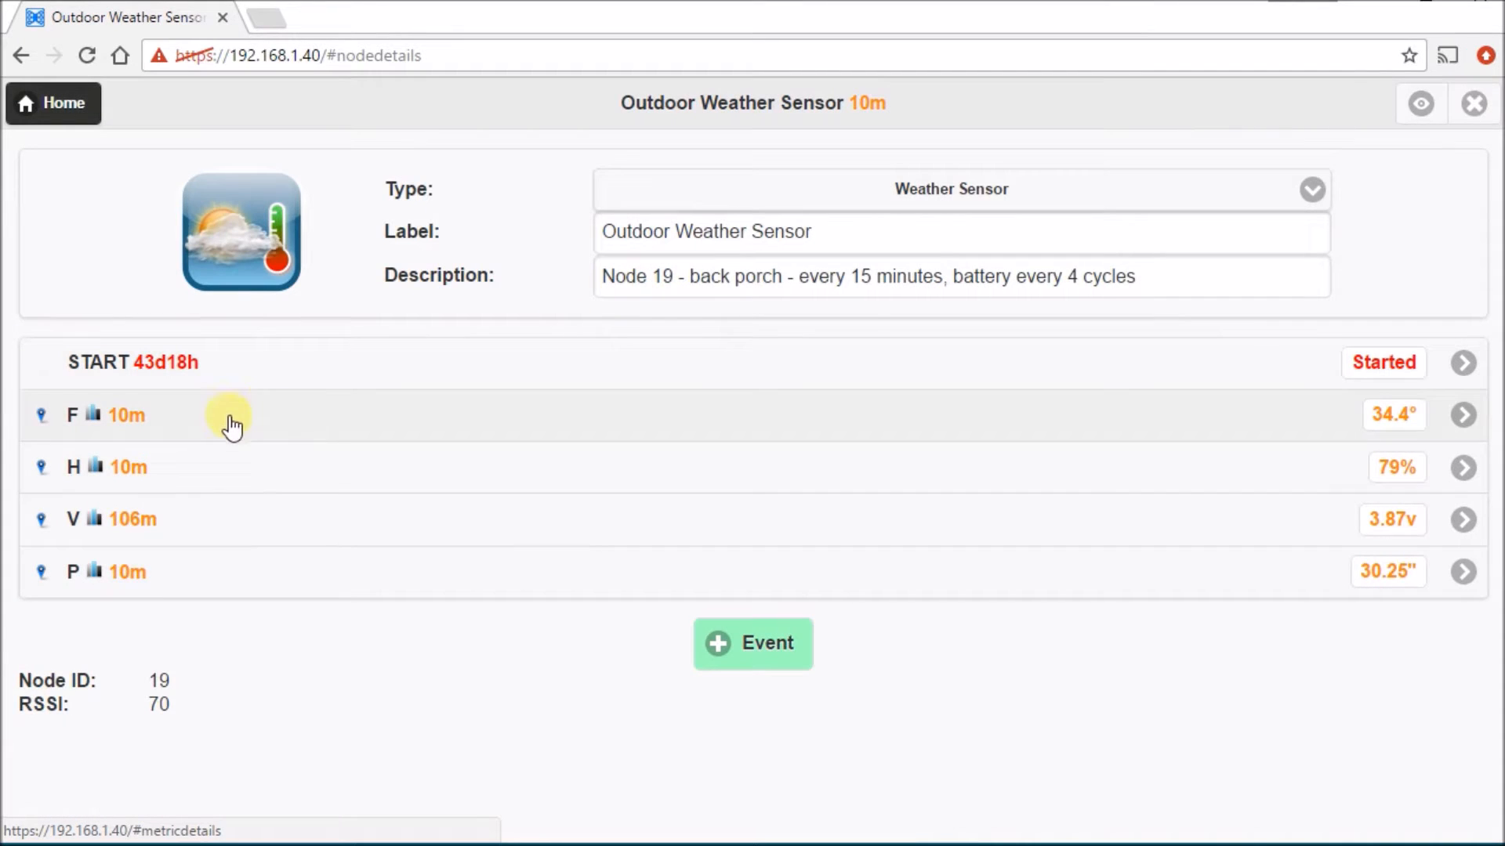
pyautogui.moveTo(91, 476)
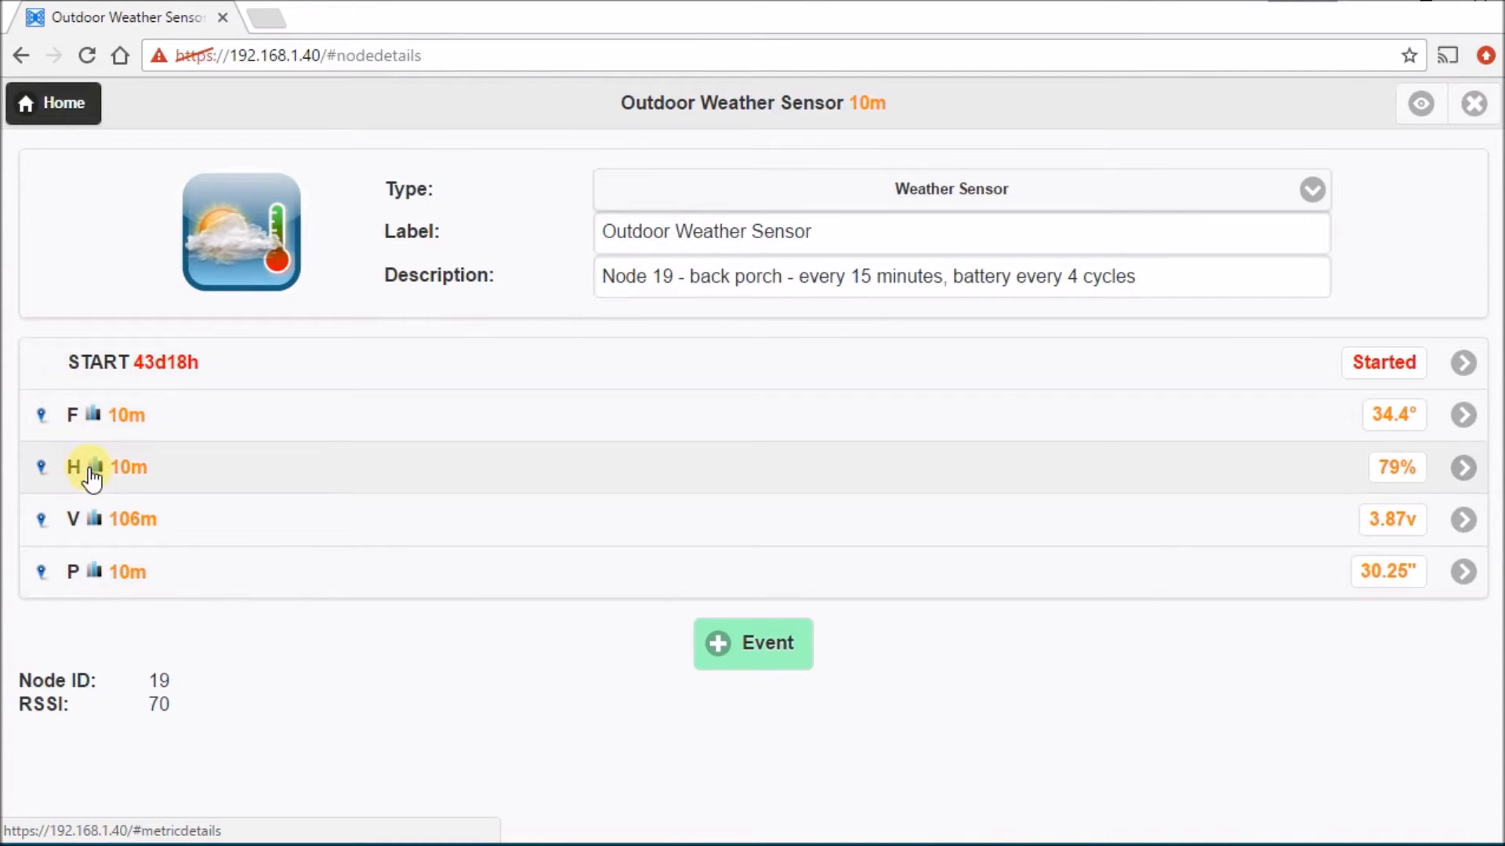
pyautogui.moveTo(194, 420)
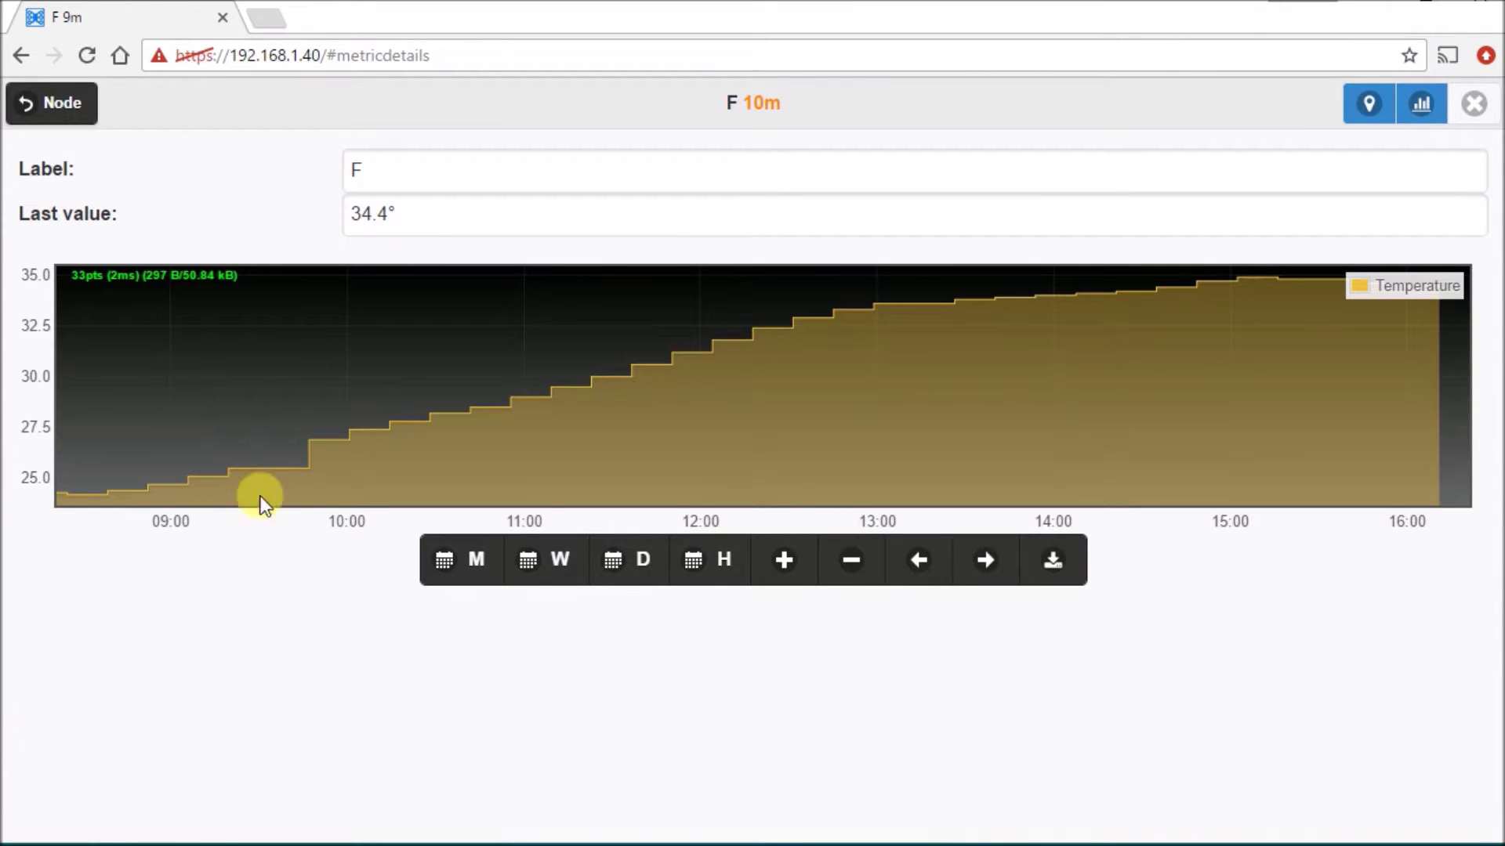
pyautogui.moveTo(611, 560)
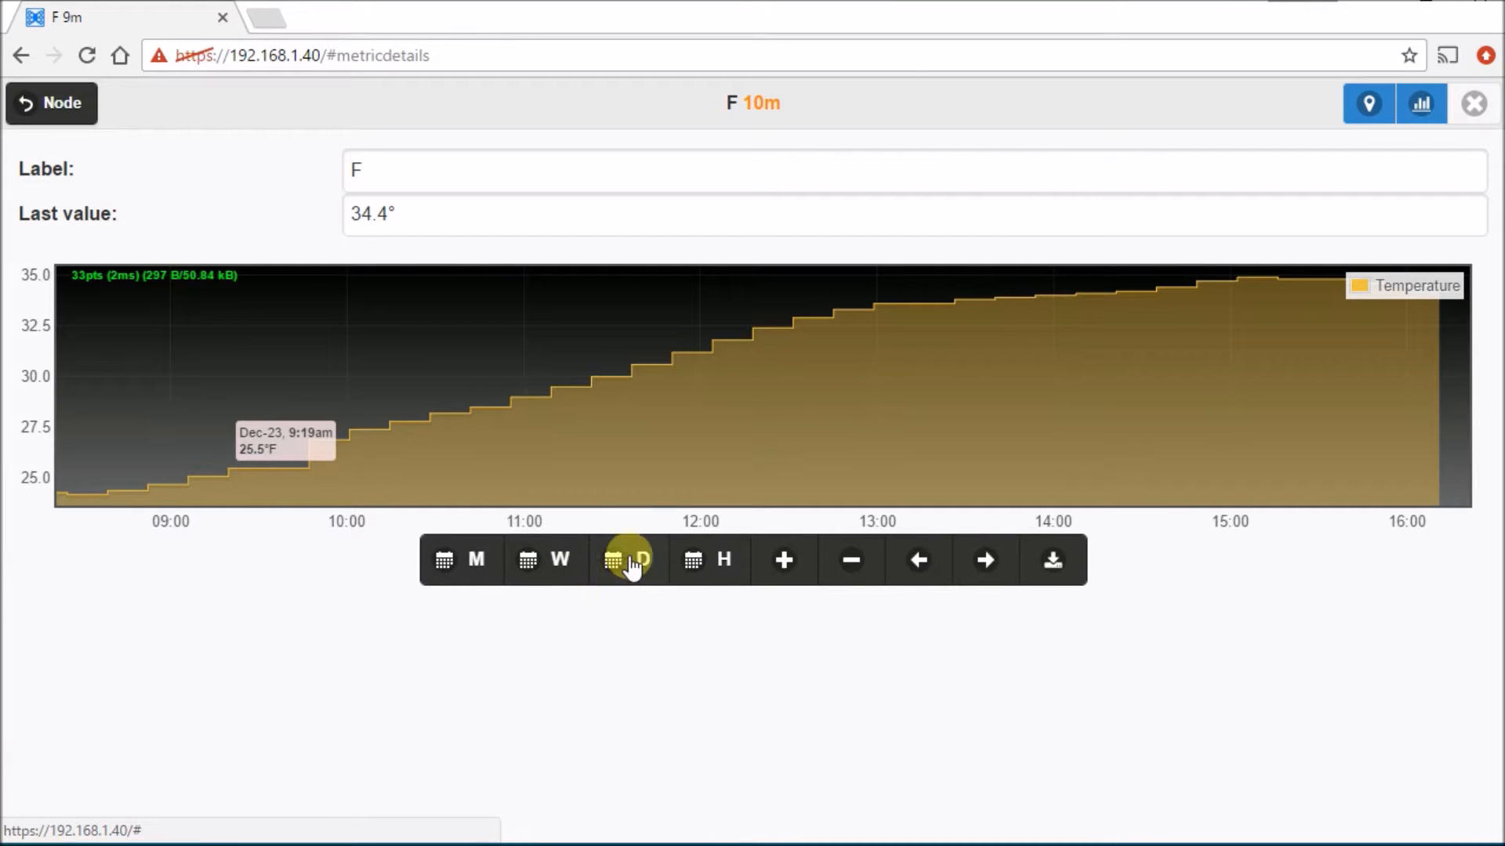
# Review the Outdoor Weather Sensor's daily and weekly temperature history, then return to its details.
pyautogui.click(627, 560)
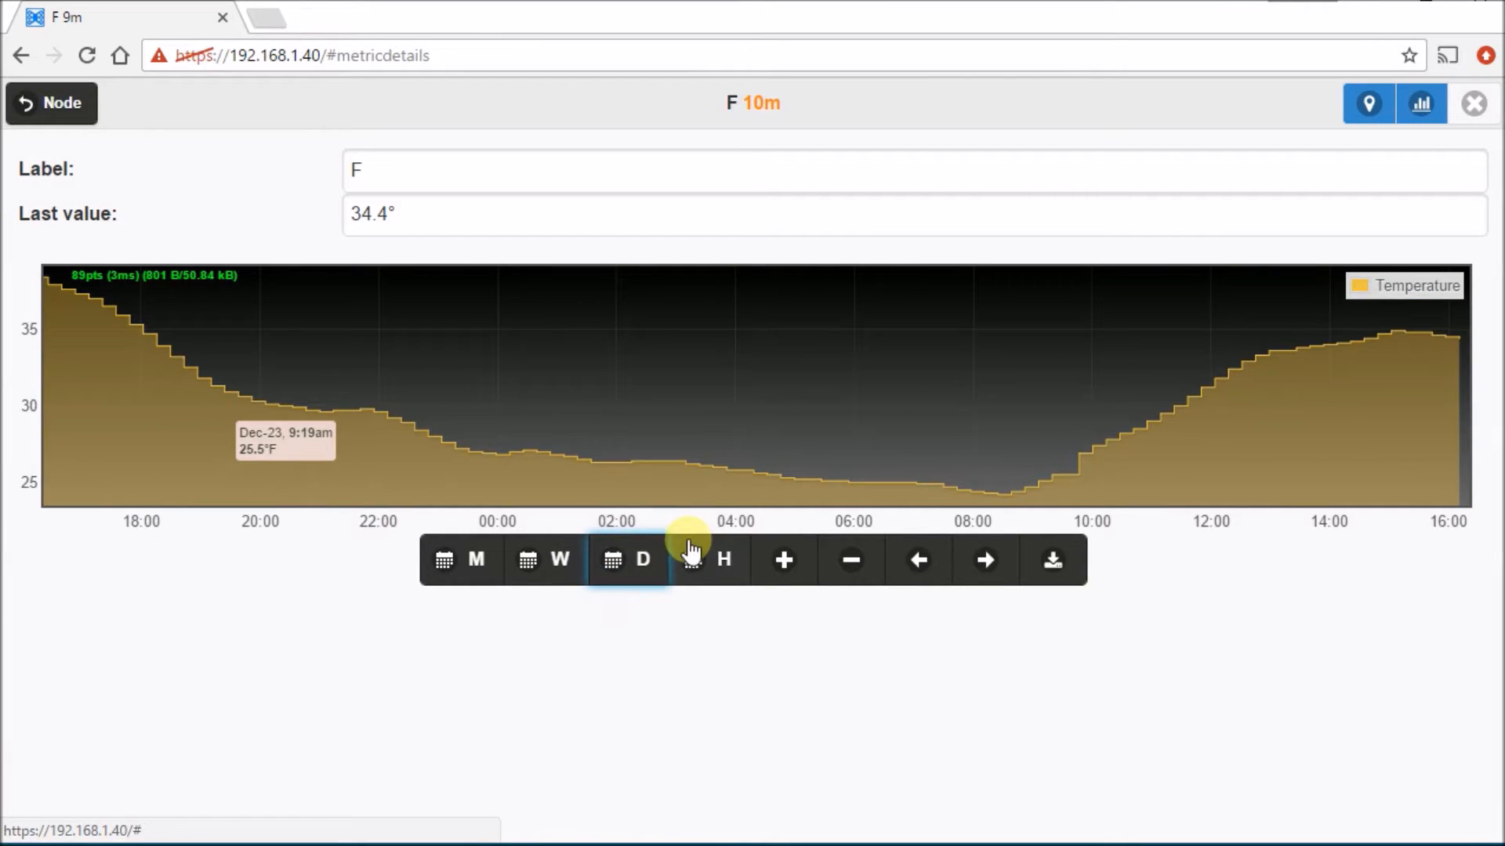
pyautogui.click(546, 560)
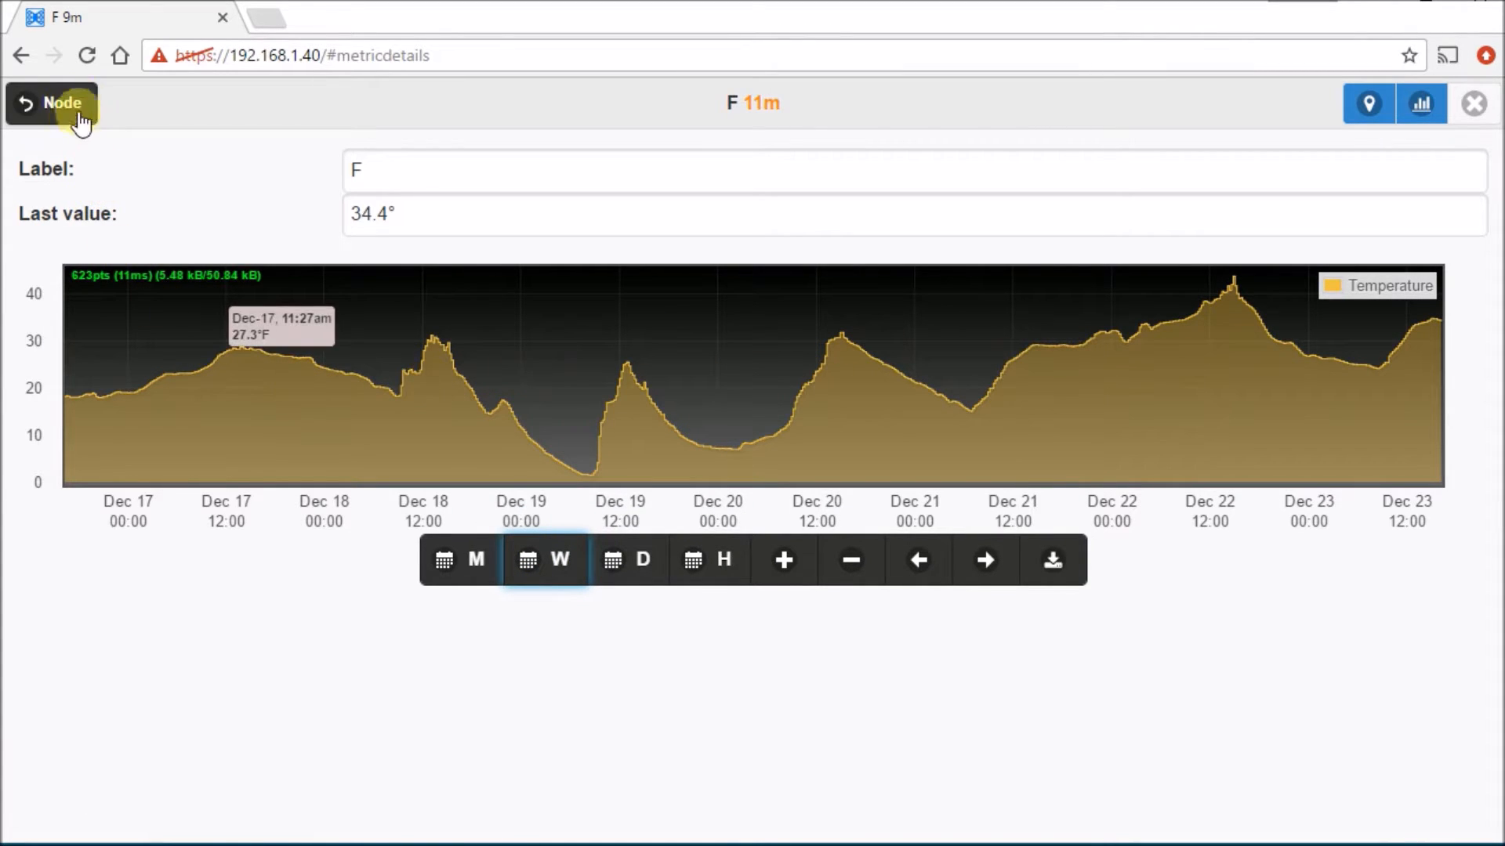
pyautogui.click(50, 103)
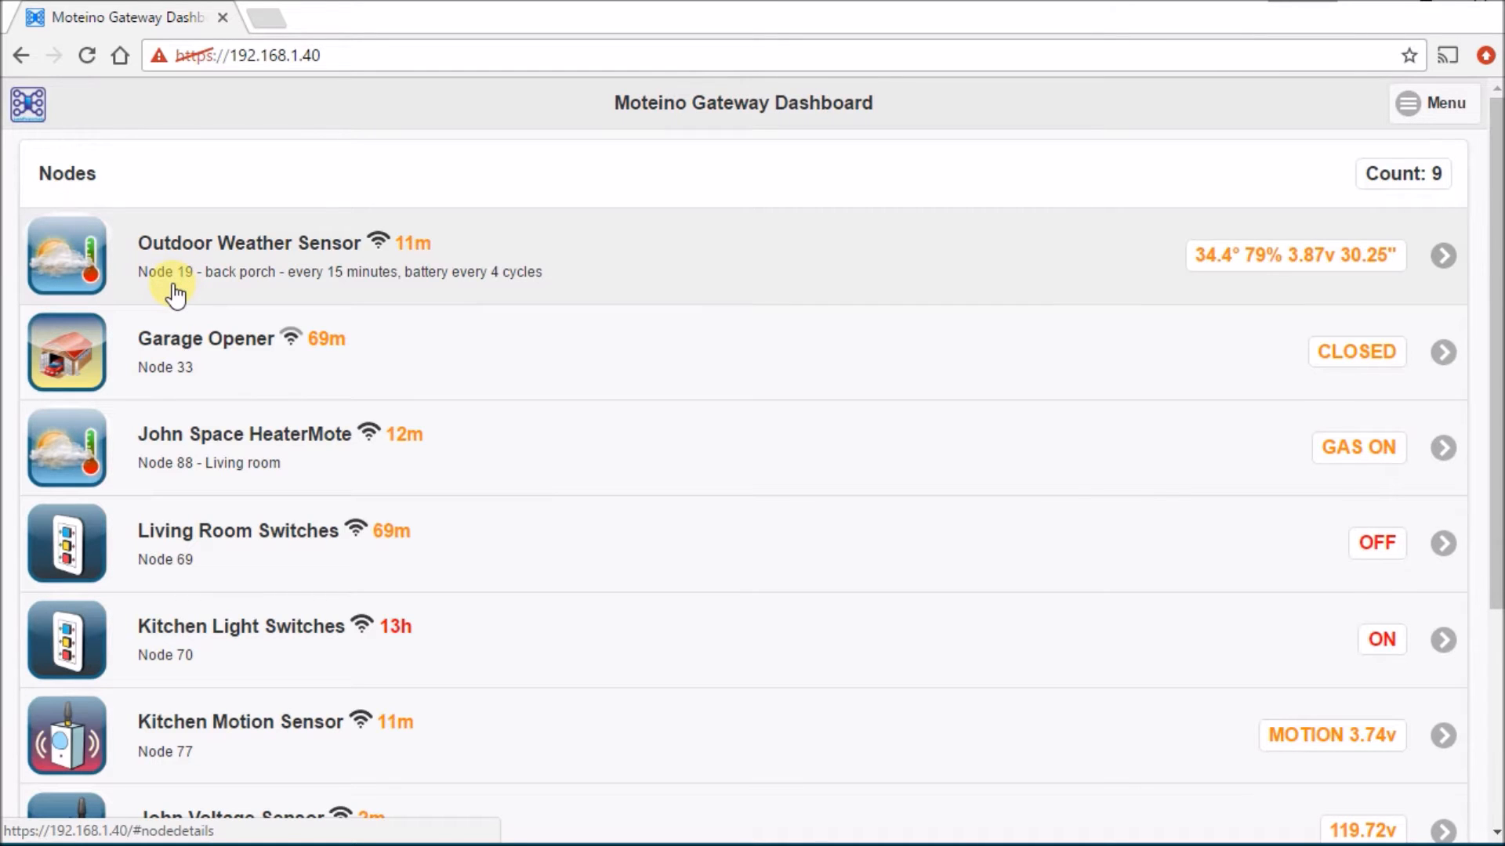
pyautogui.moveTo(683, 429)
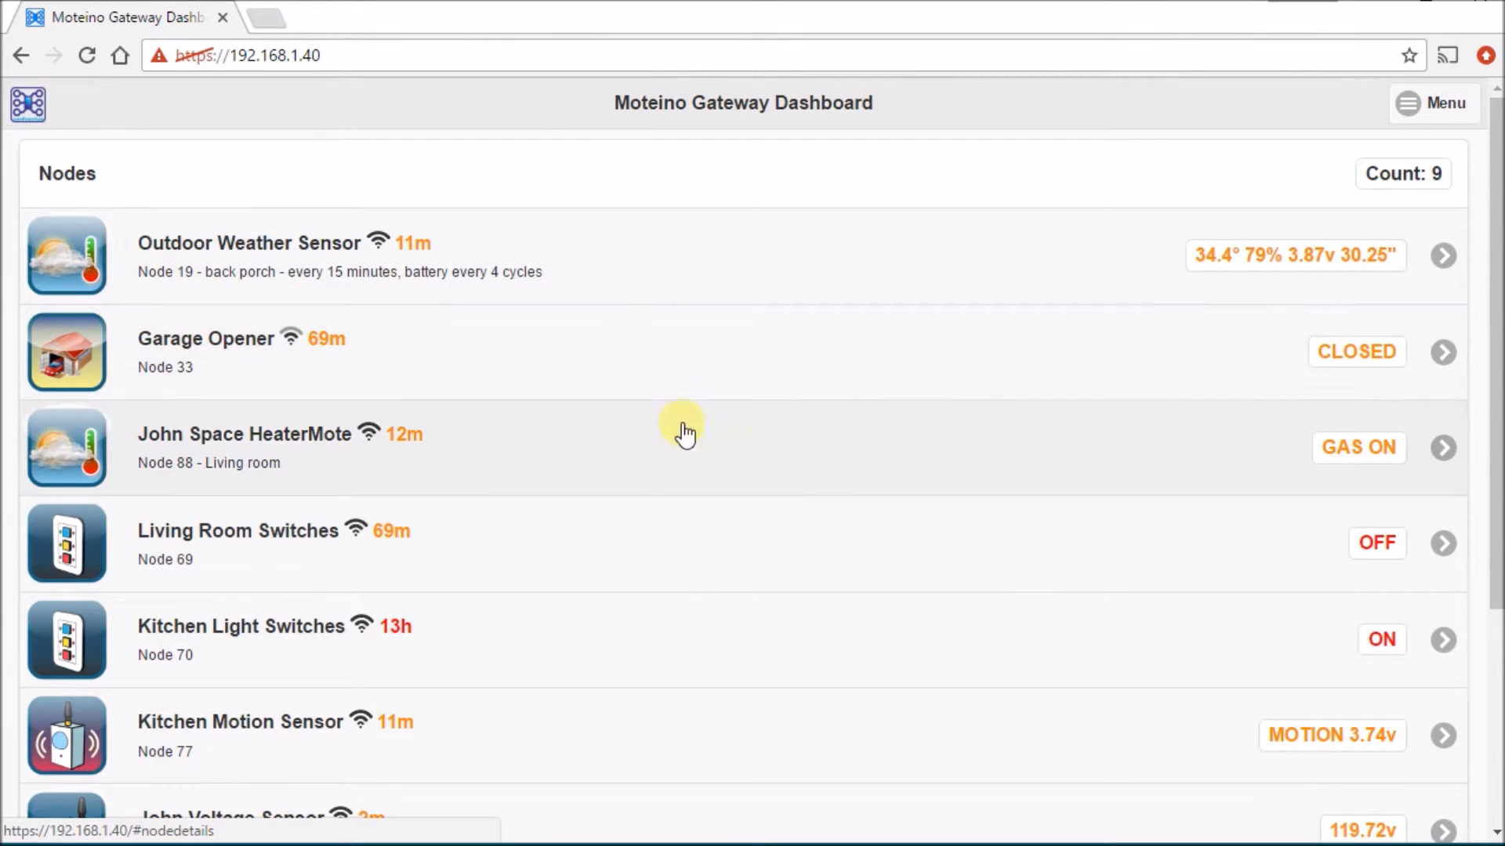
# Scroll through the weather sensor sketch to reach its settings section.
pyautogui.scroll(-3)
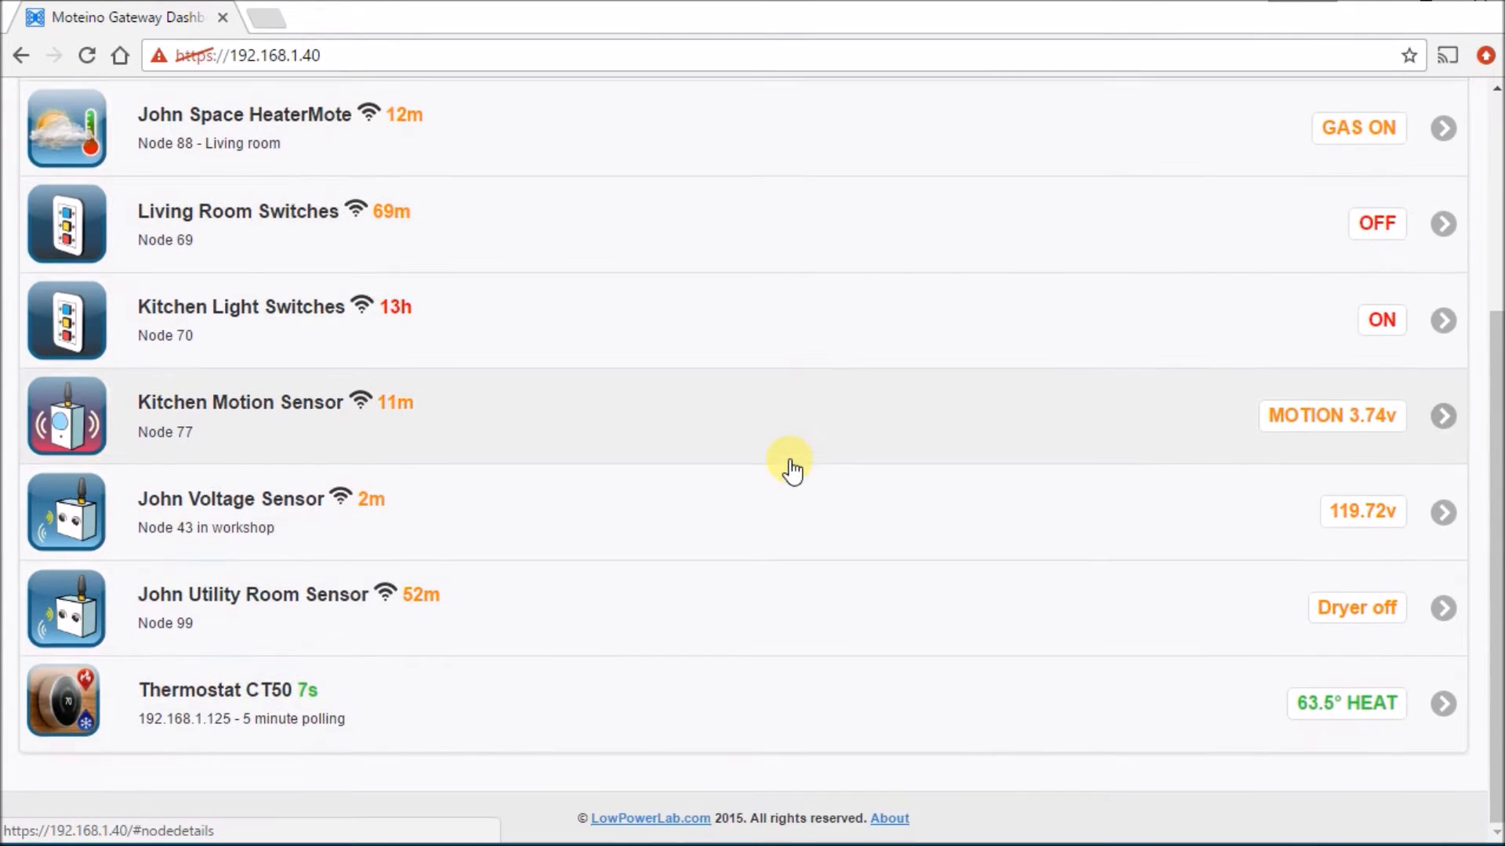
pyautogui.moveTo(702, 696)
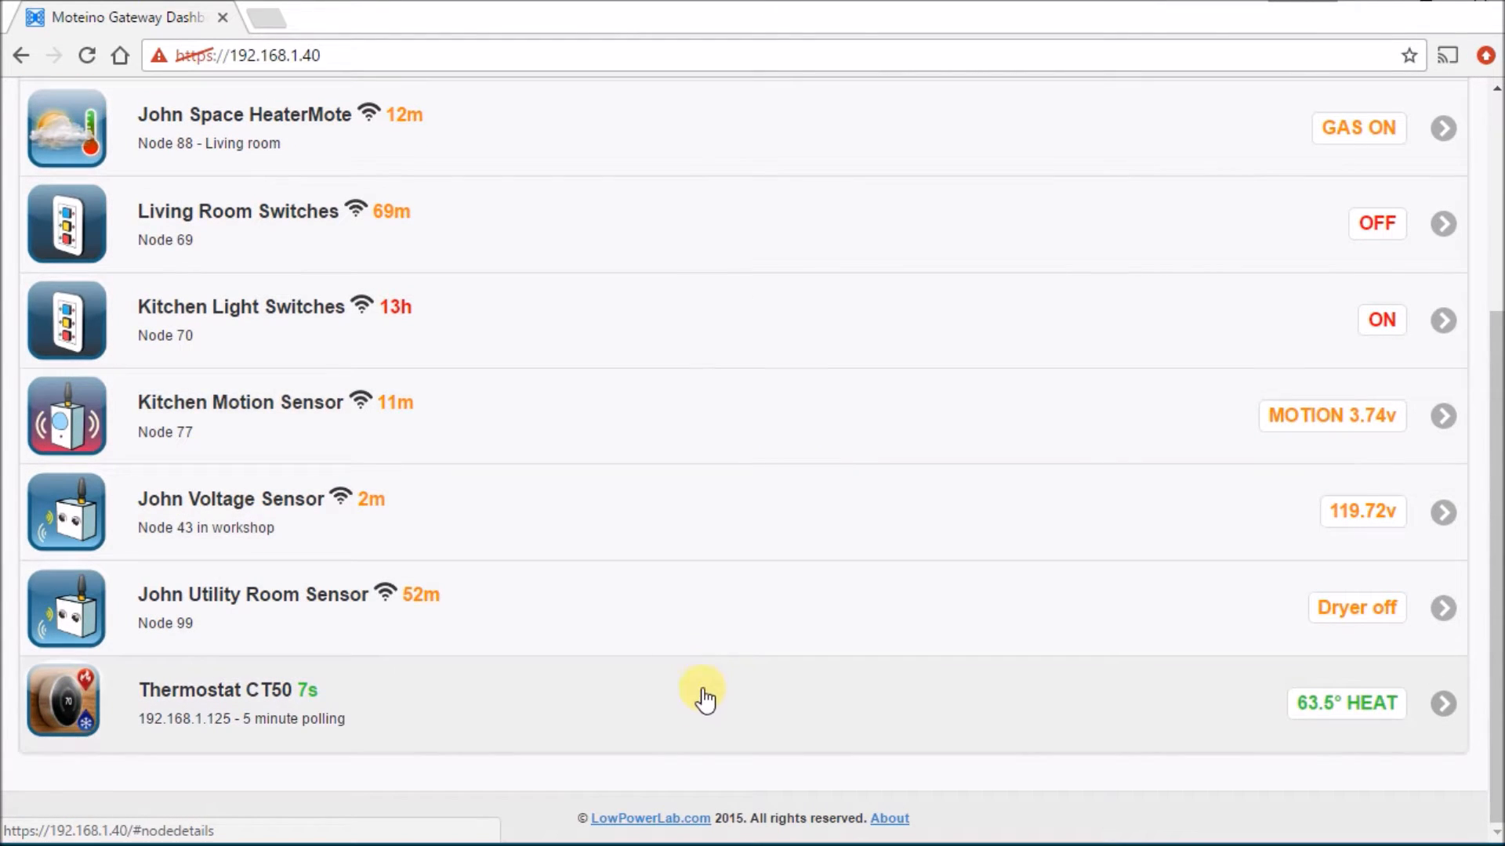
pyautogui.moveTo(507, 782)
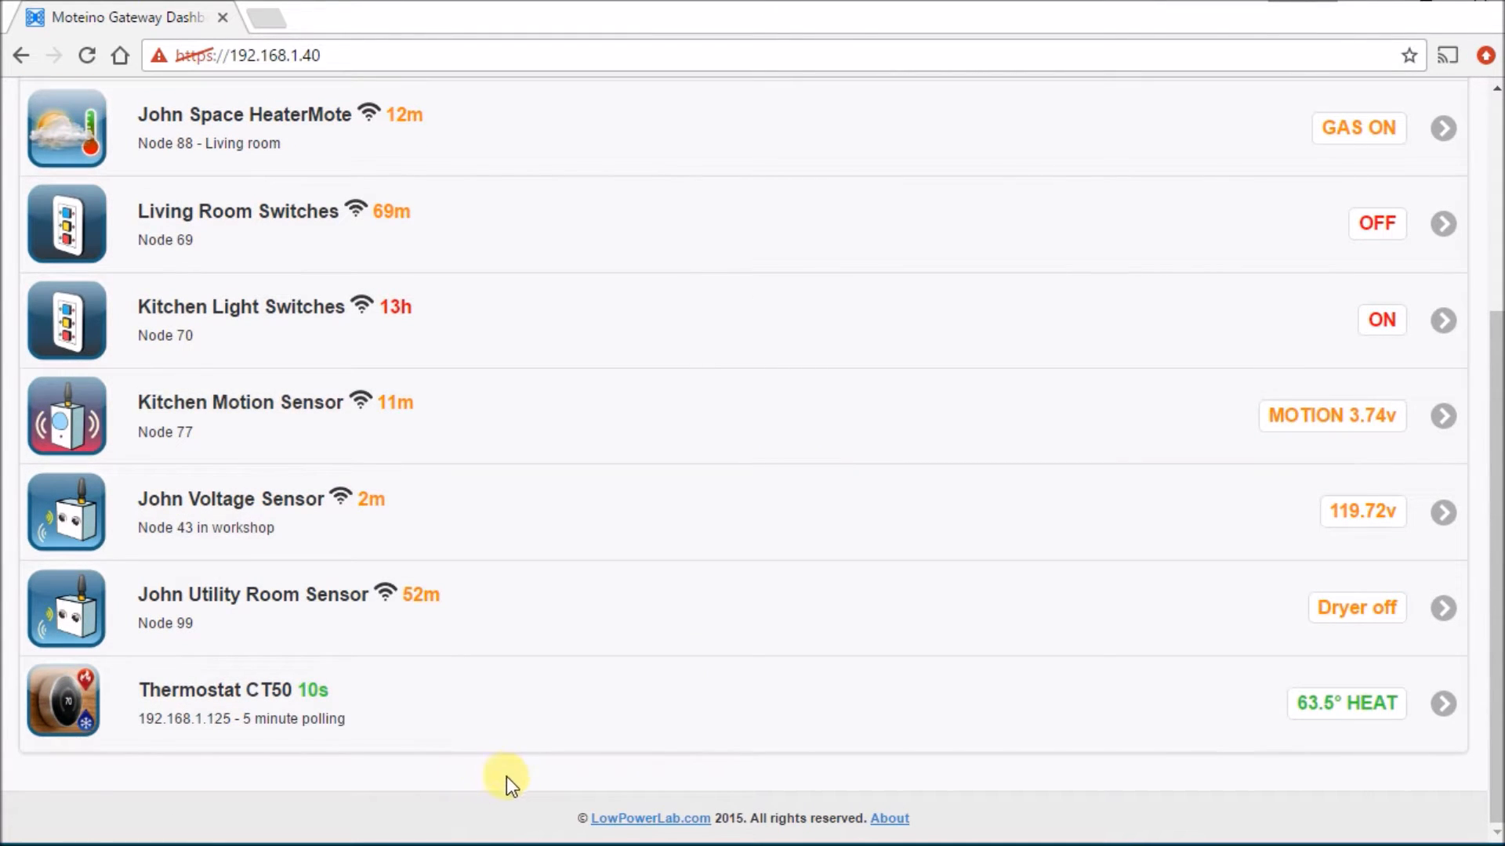
pyautogui.scroll(3)
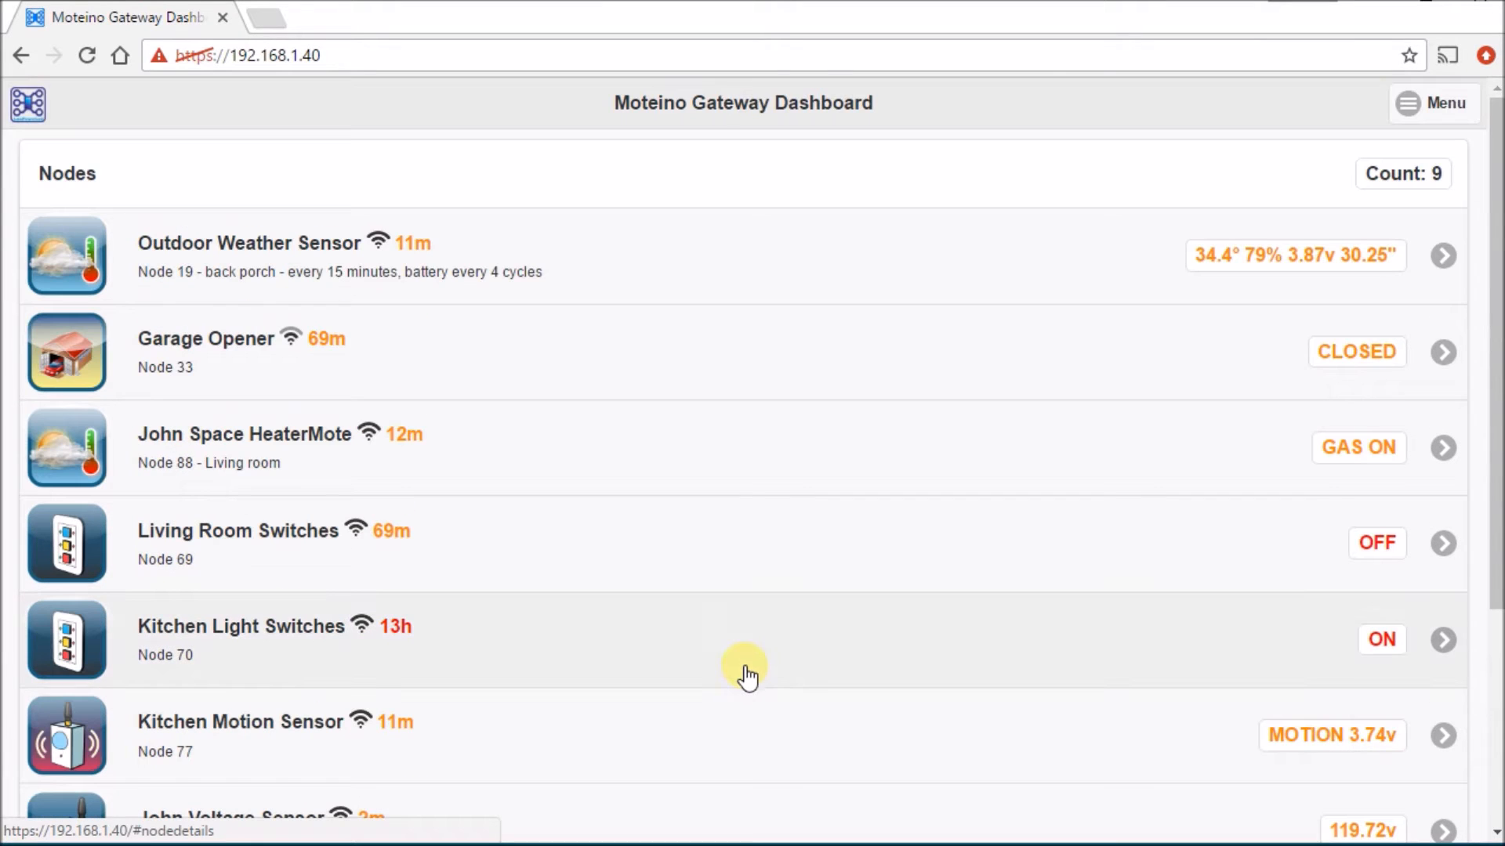
pyautogui.moveTo(317, 652)
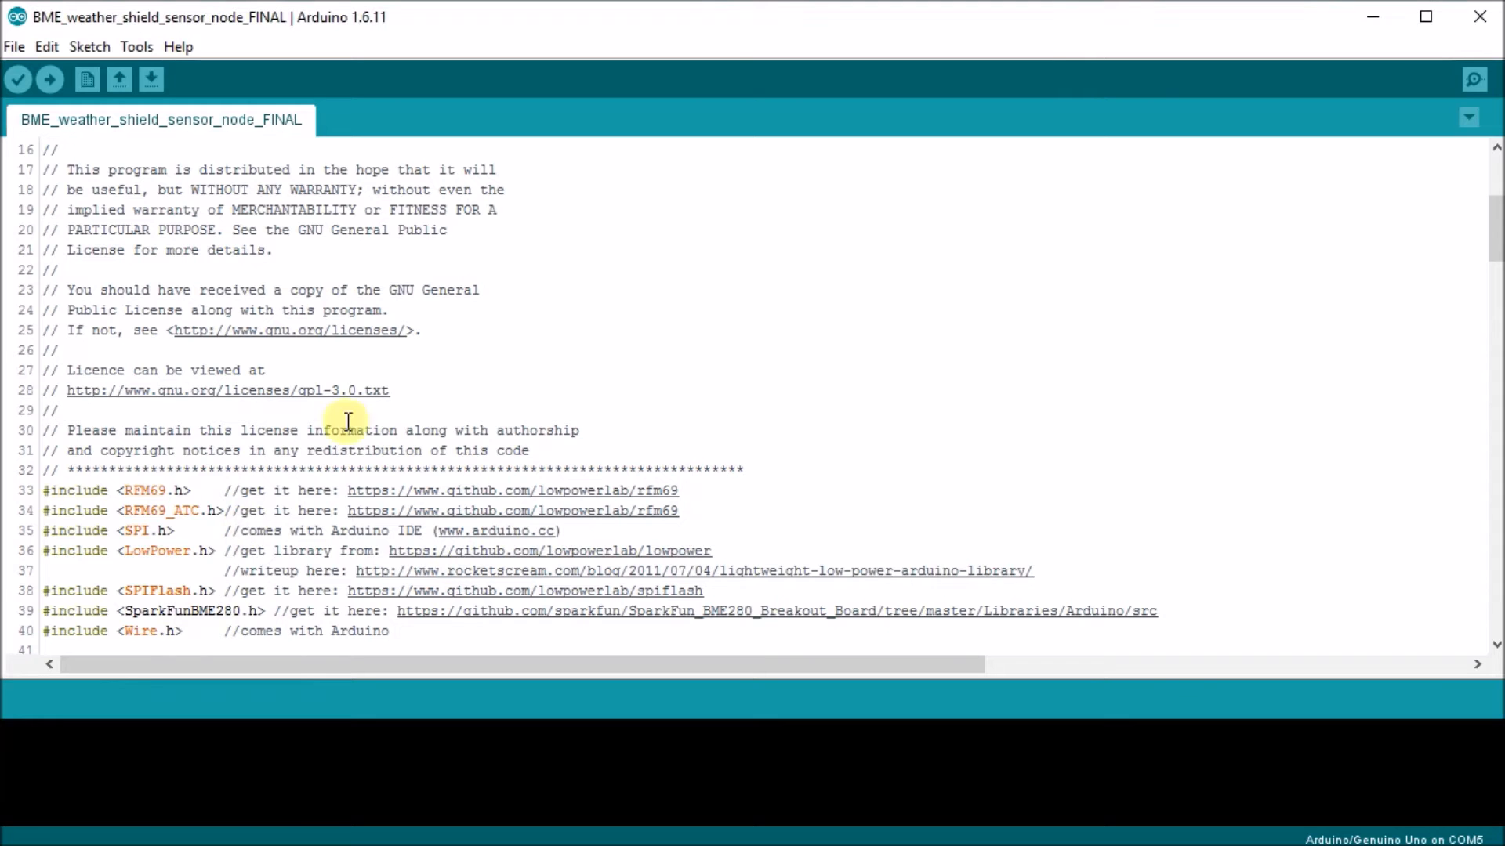
pyautogui.scroll(3)
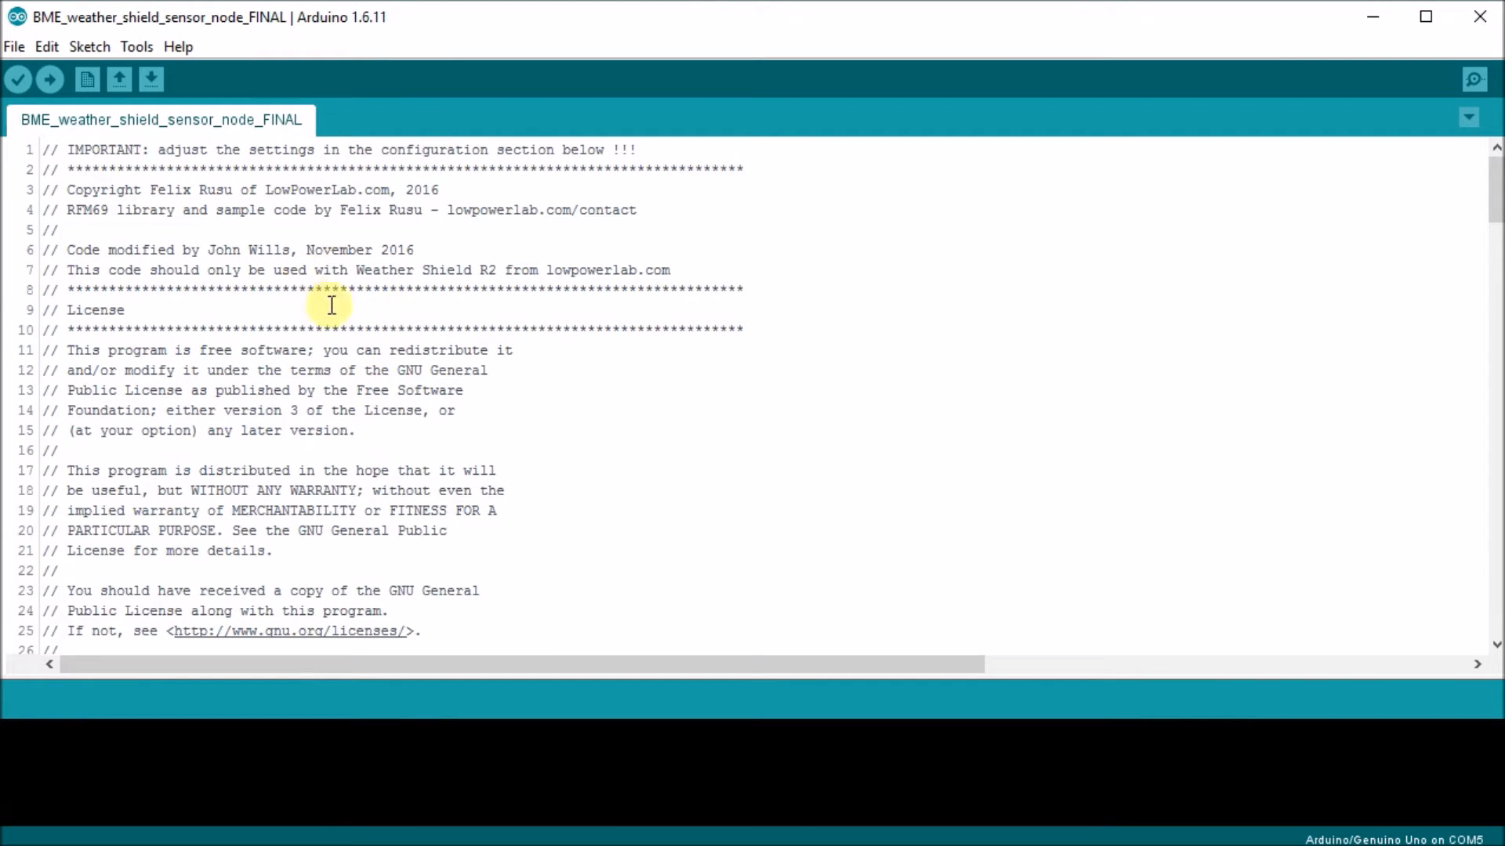
pyautogui.moveTo(343, 359)
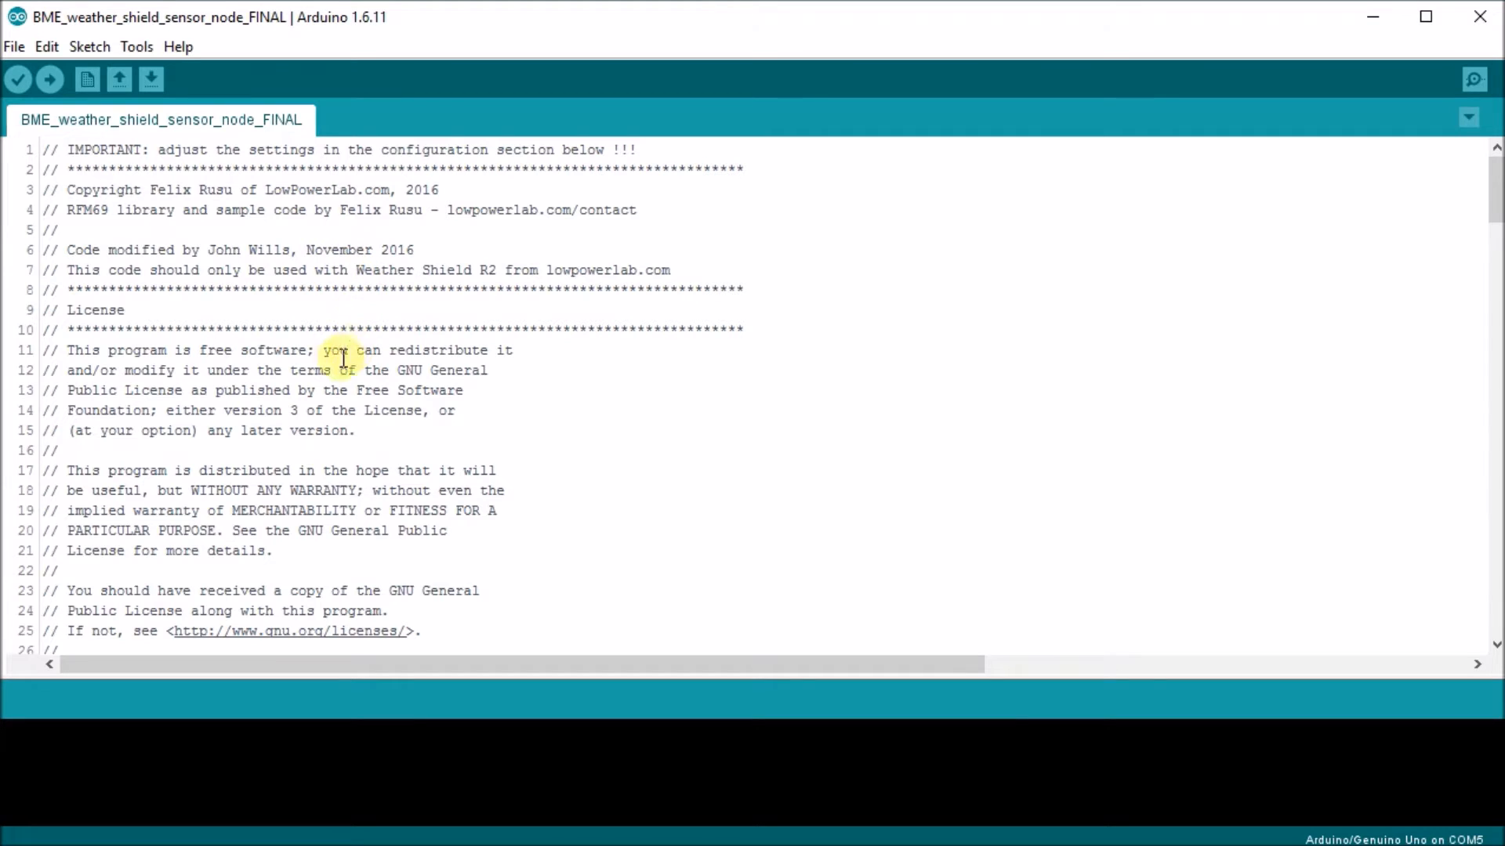
pyautogui.scroll(-3)
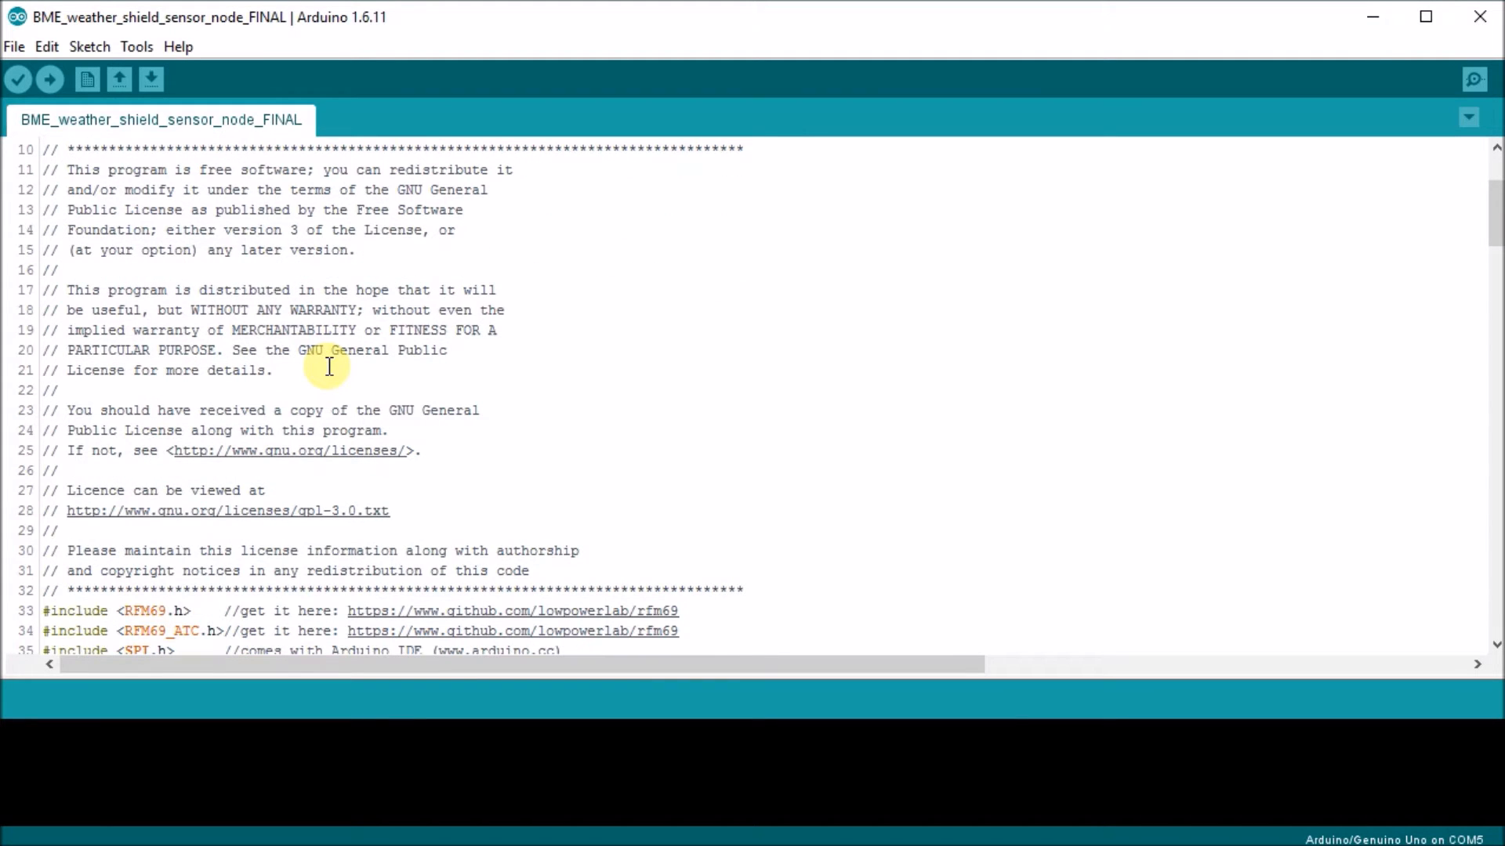
pyautogui.scroll(-3)
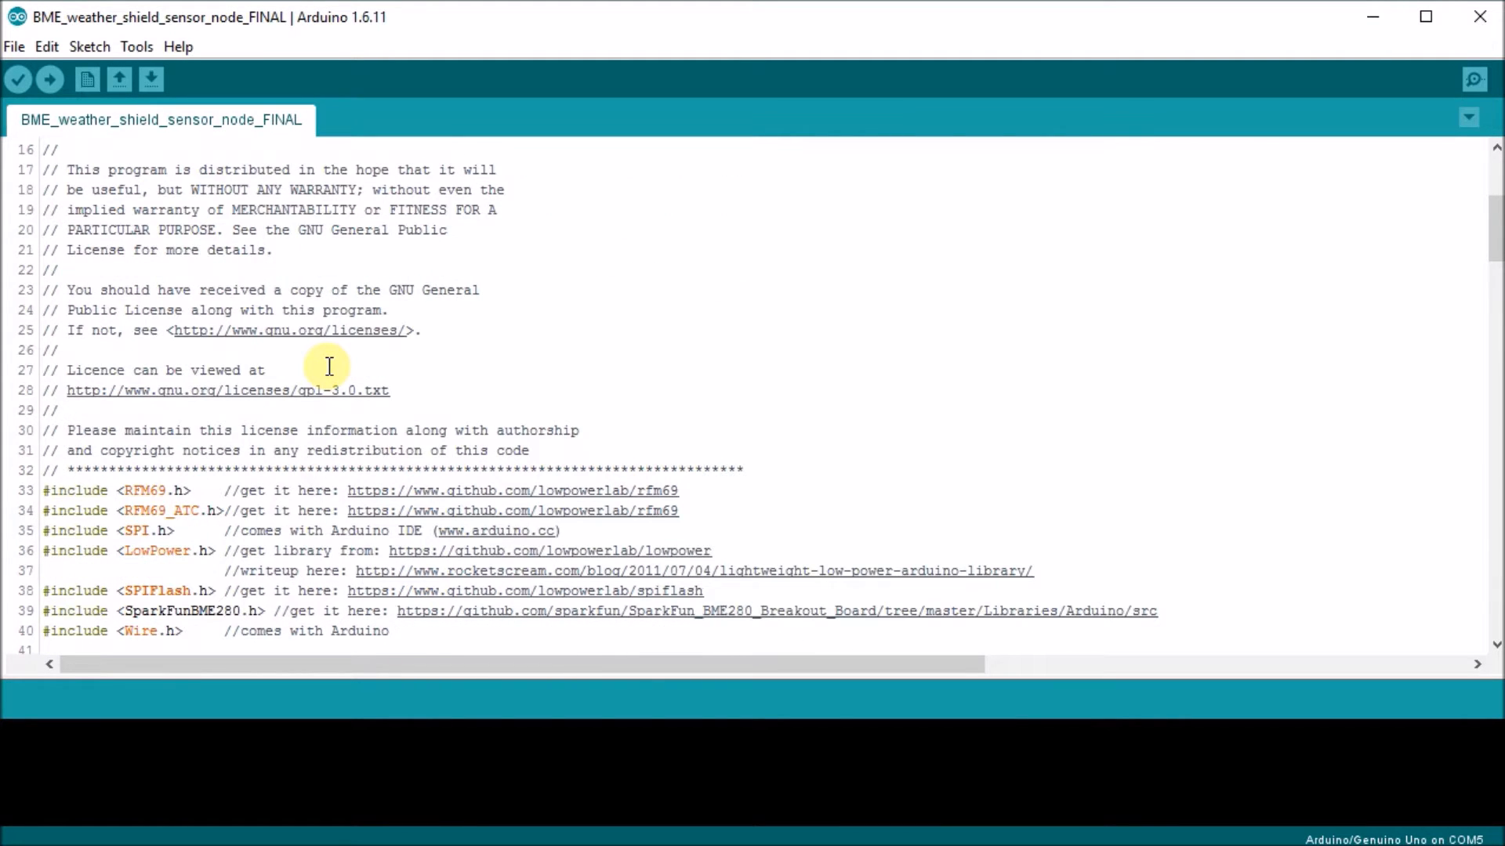
pyautogui.scroll(-3)
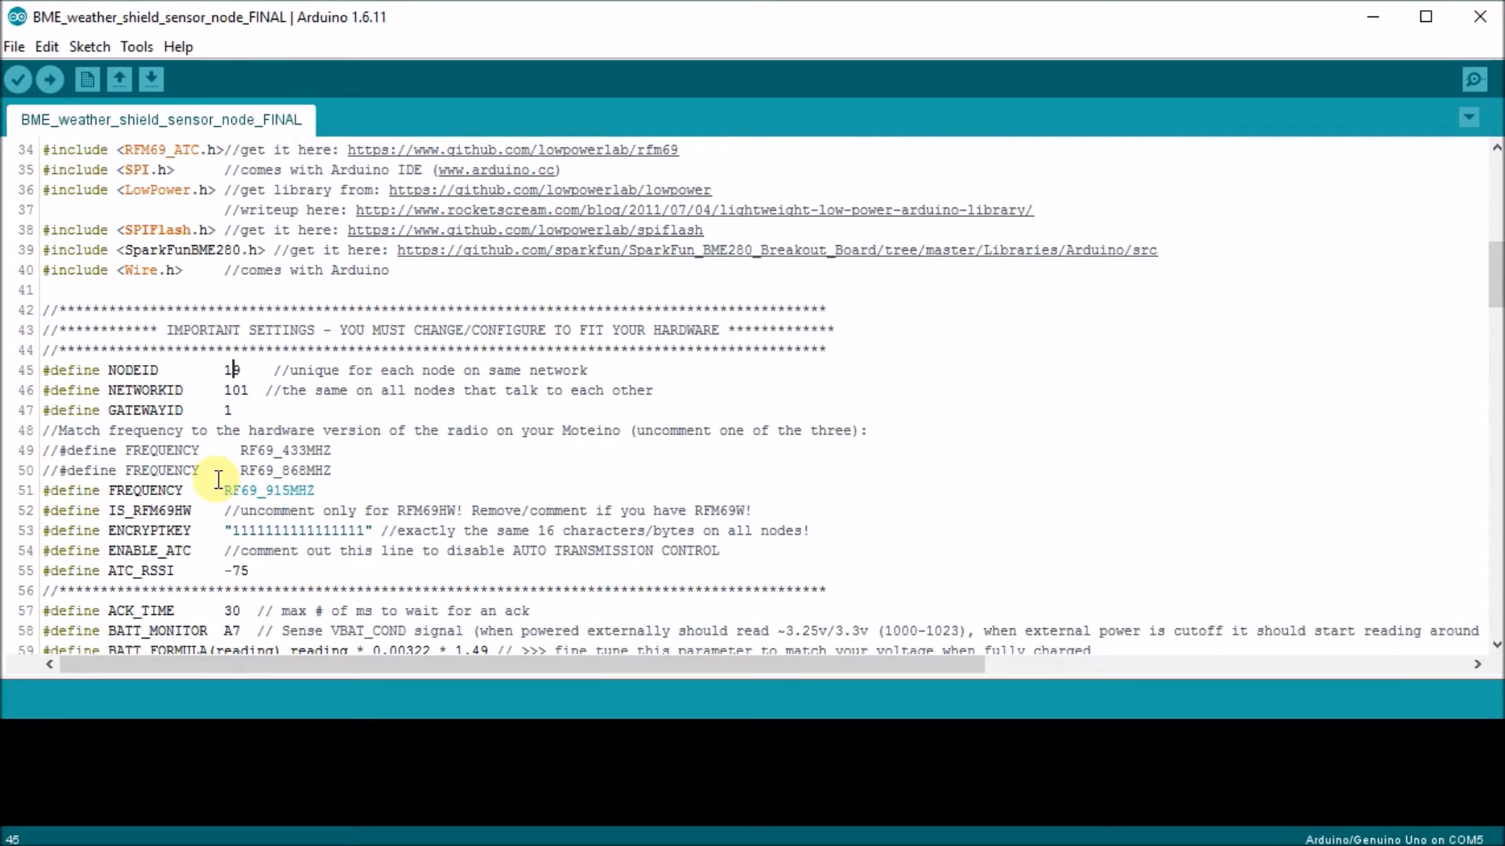
# Set #define NODEID to 18 and review the other defines on network 101.
pyautogui.write('8')
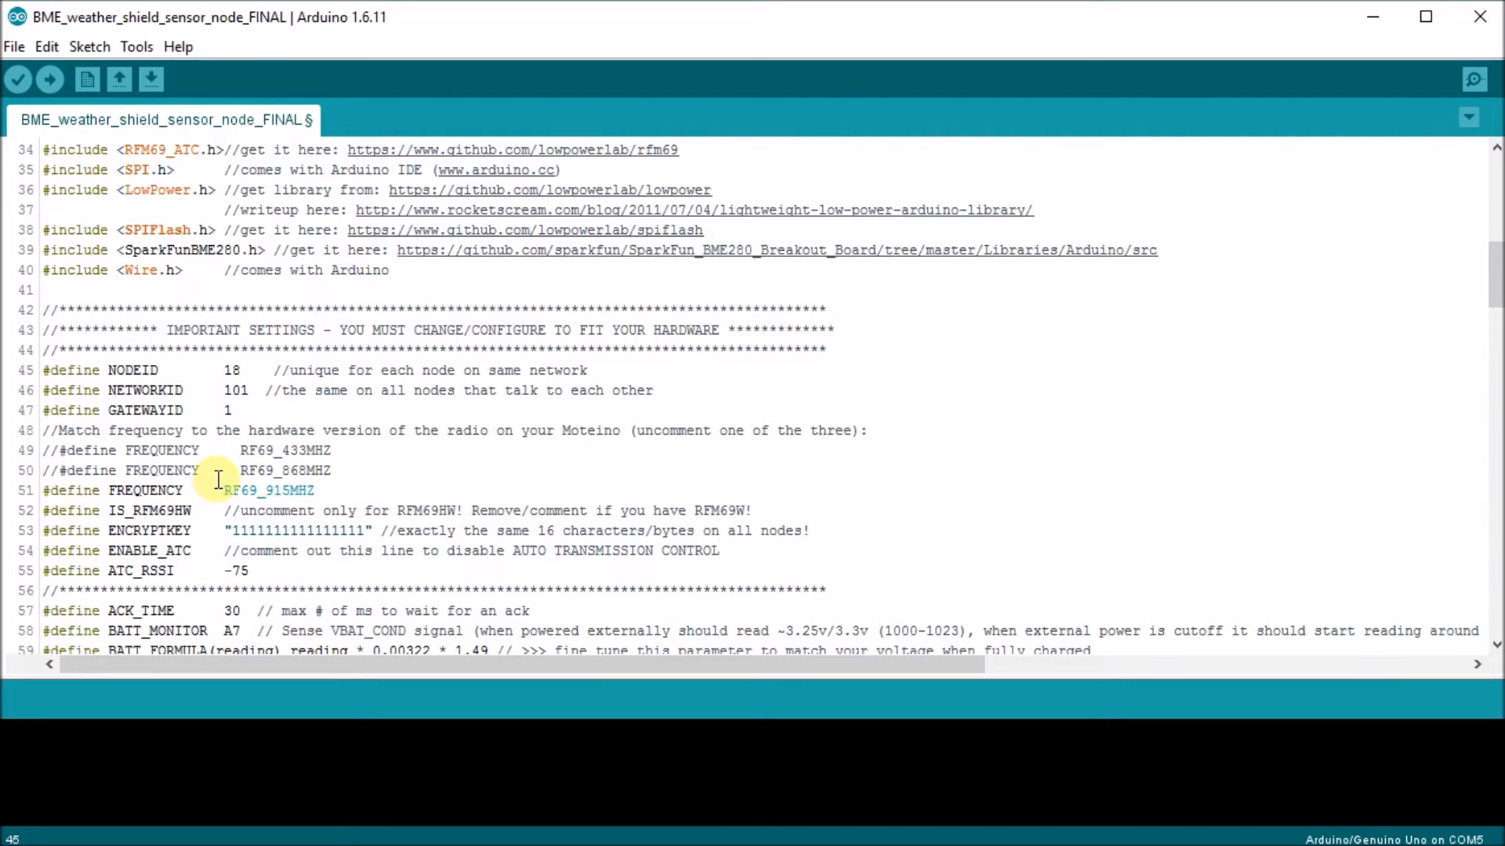
pyautogui.click(232, 409)
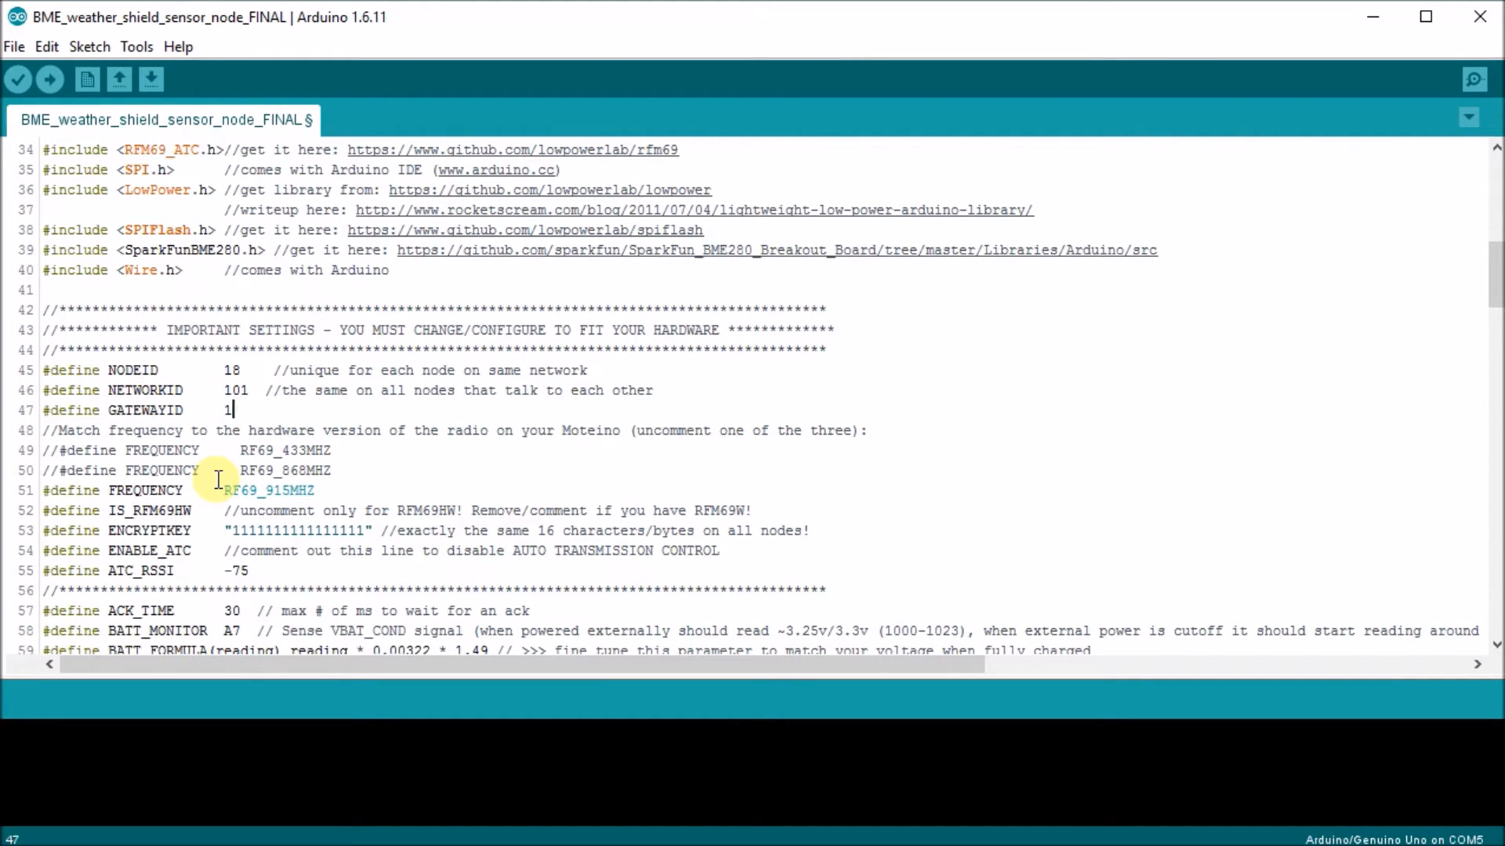
pyautogui.click(224, 390)
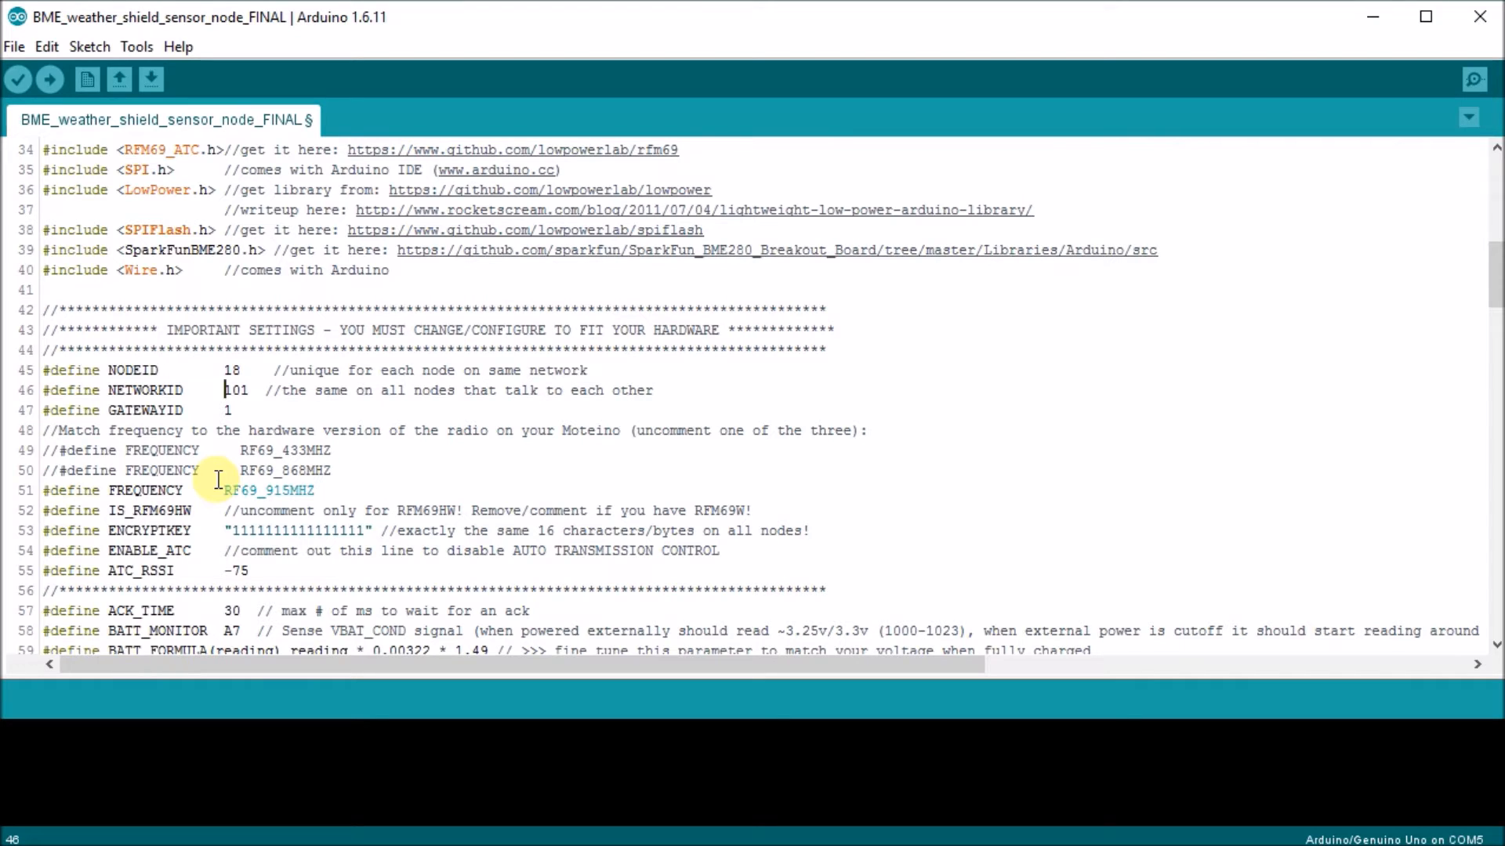
pyautogui.click(224, 591)
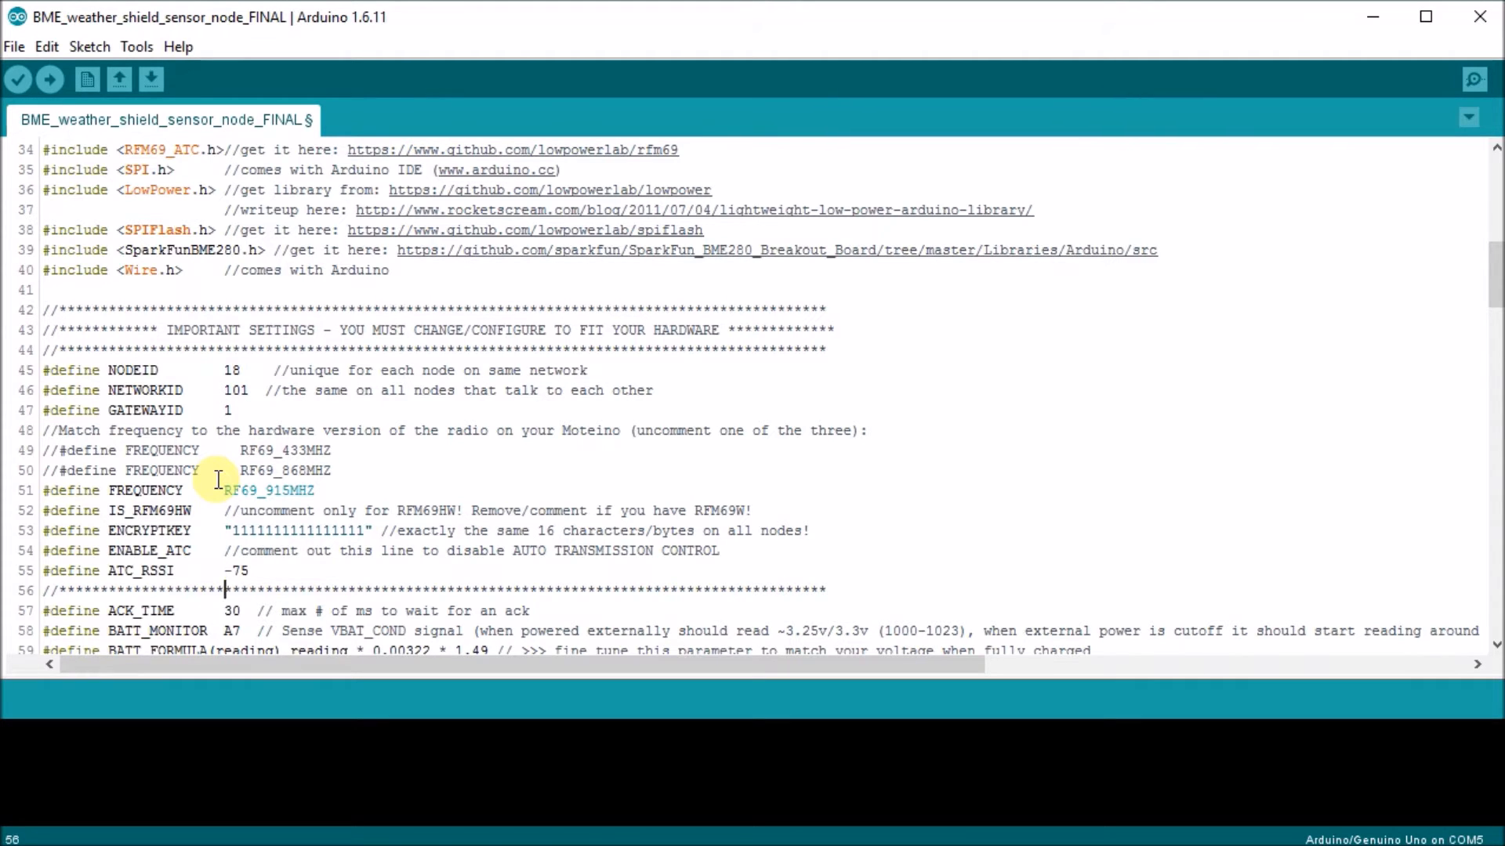
pyautogui.scroll(-3)
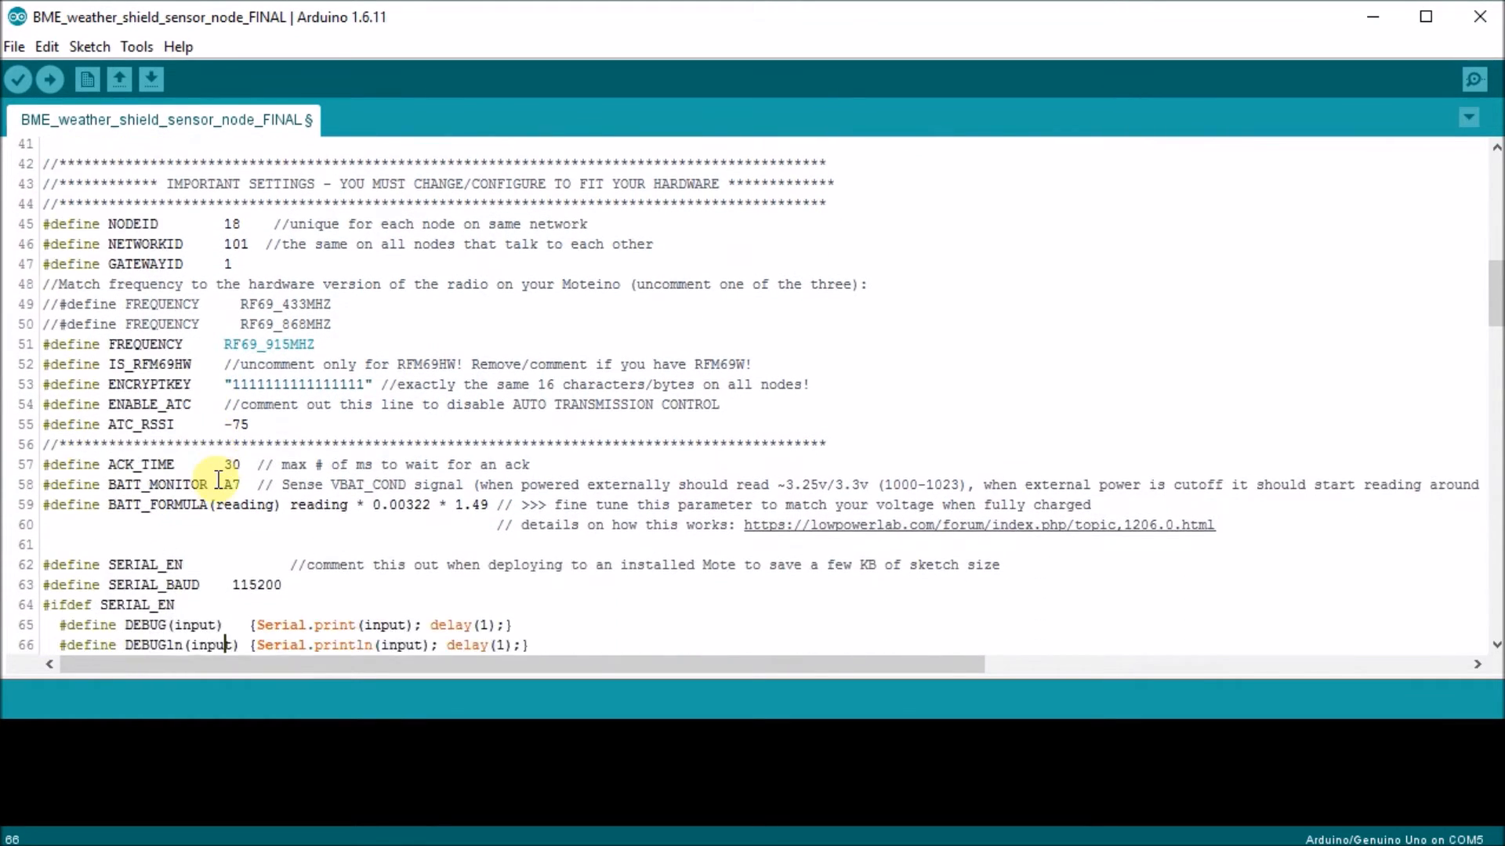
pyautogui.scroll(-3)
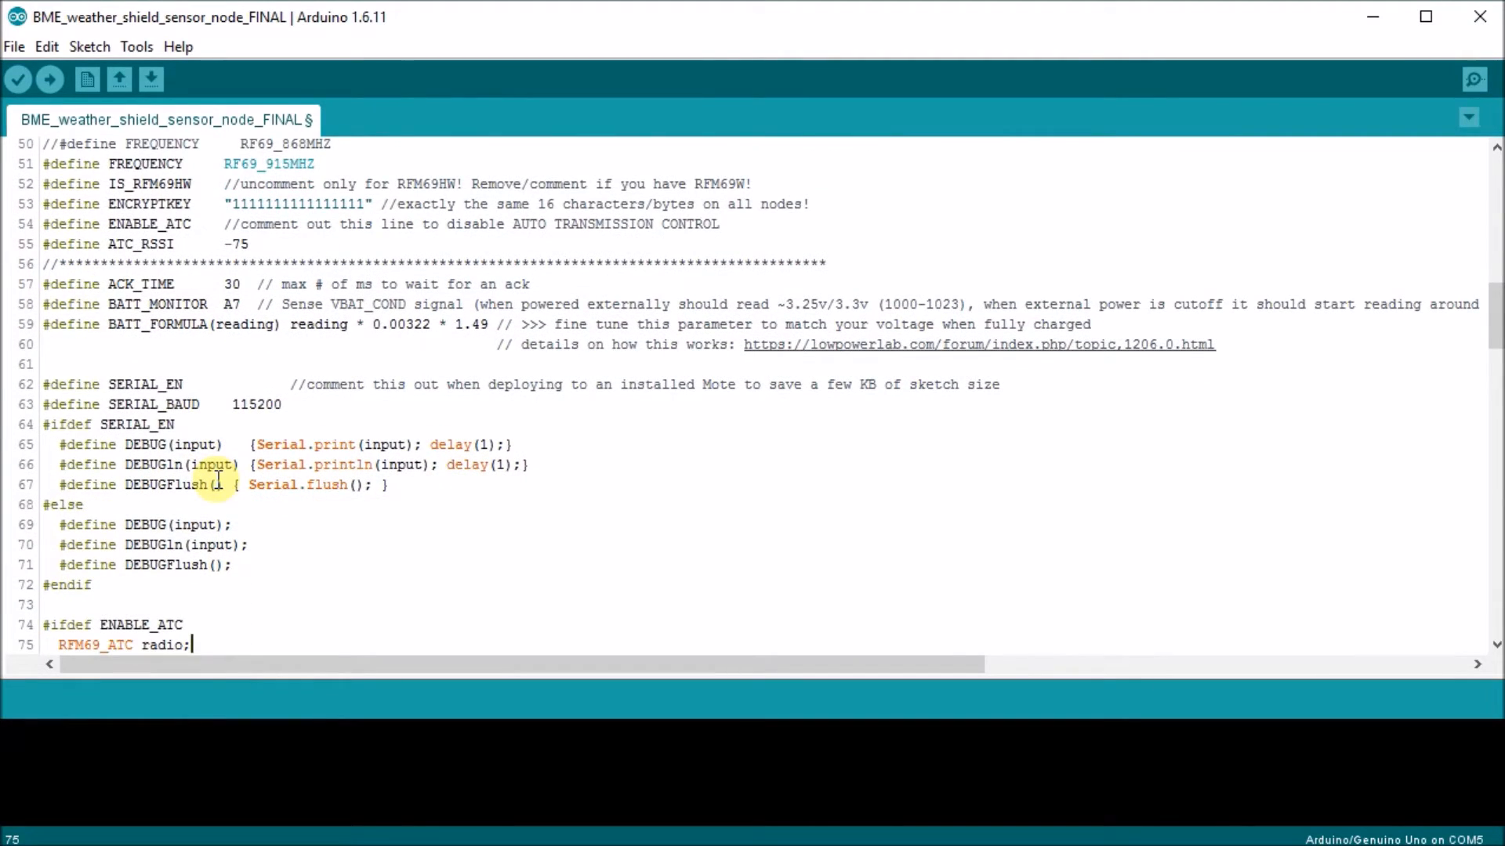
# Confirm the Board and Port under Tools and upload the sketch to the board.
pyautogui.click(136, 46)
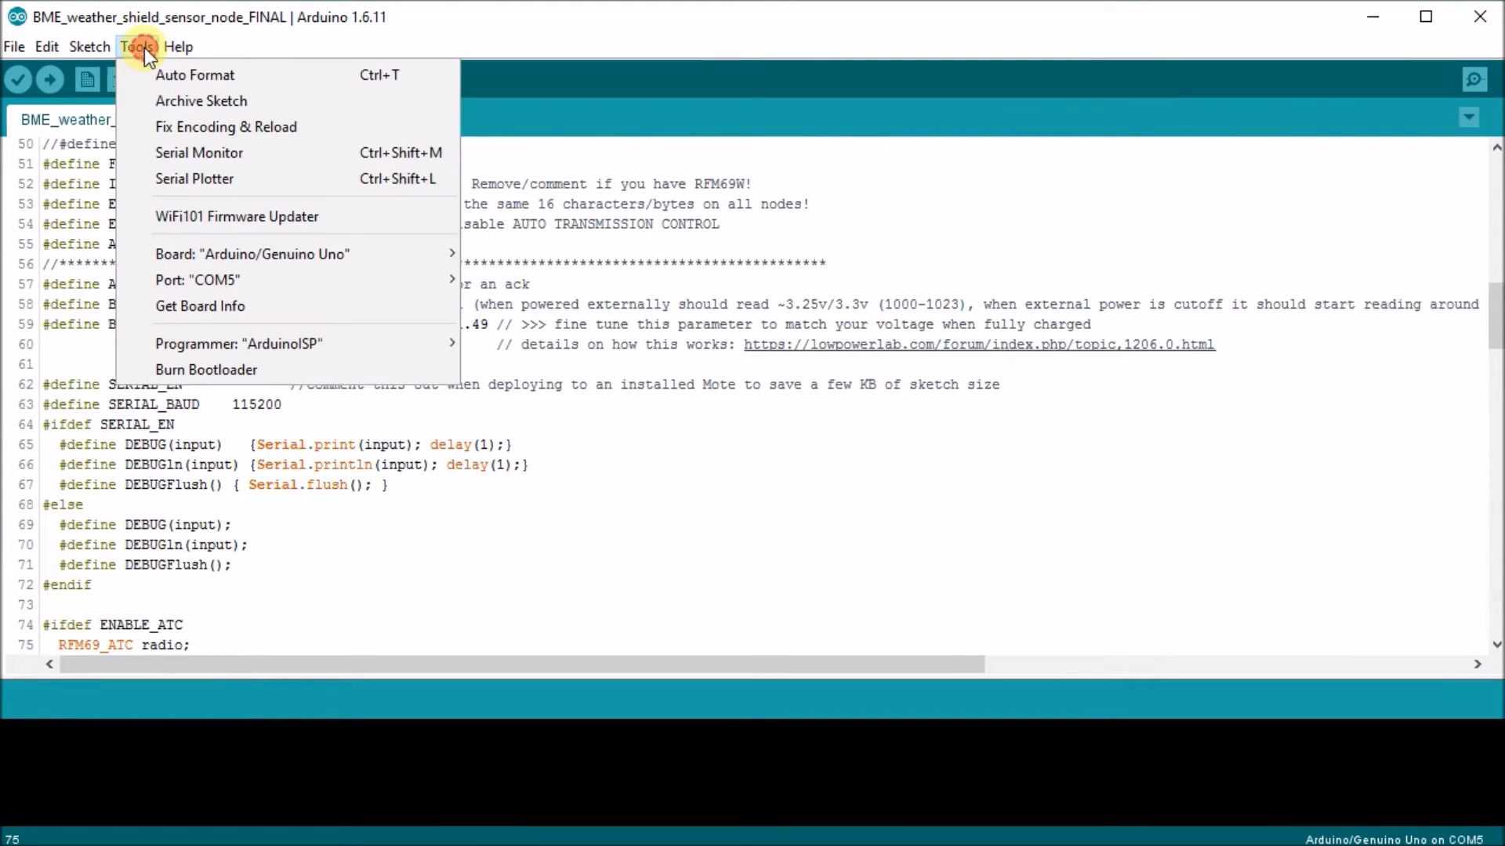
pyautogui.moveTo(686, 103)
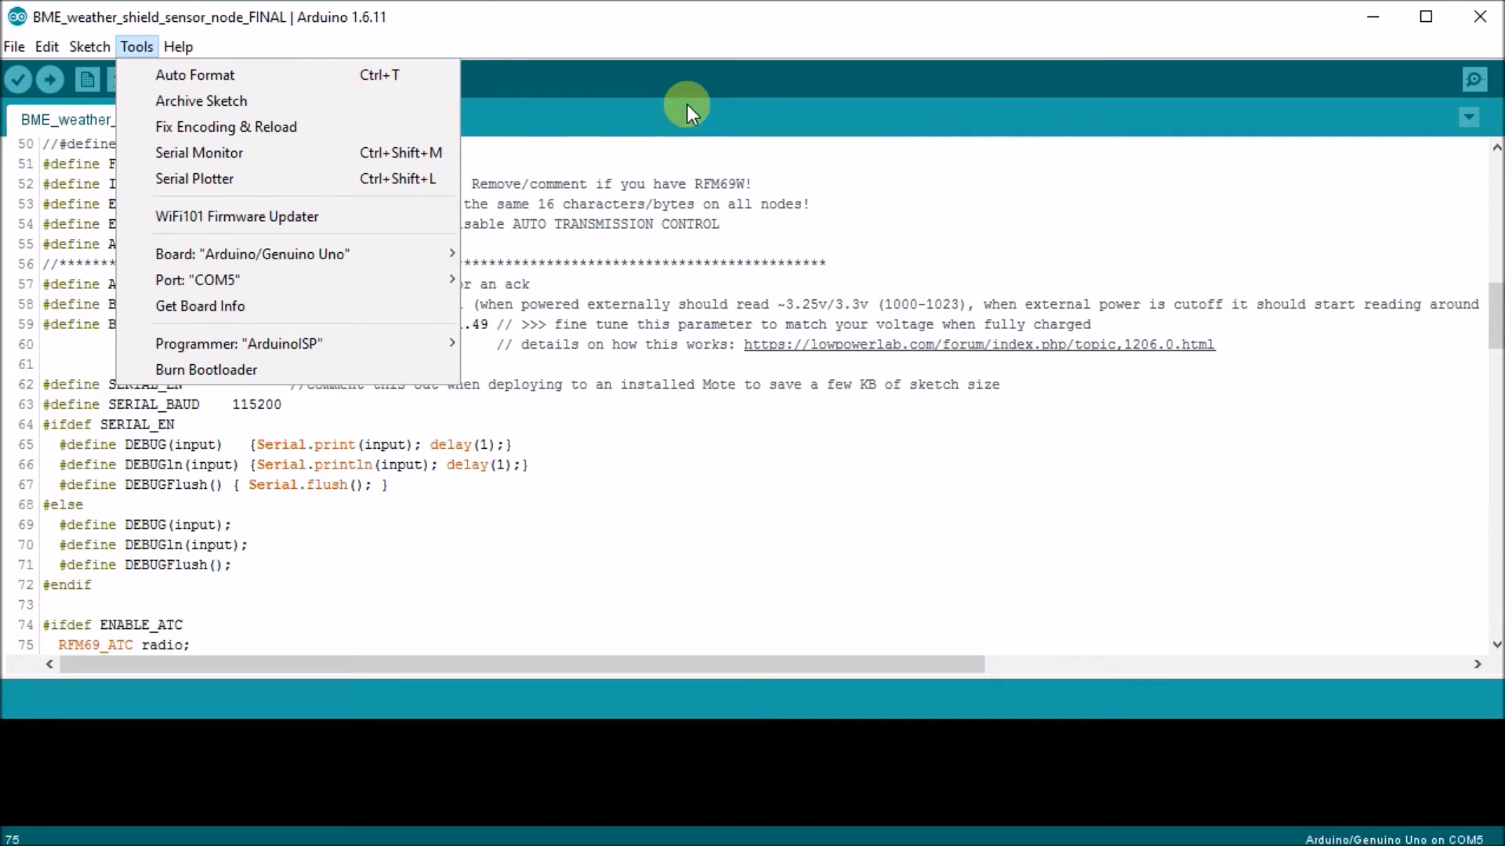
pyautogui.click(50, 80)
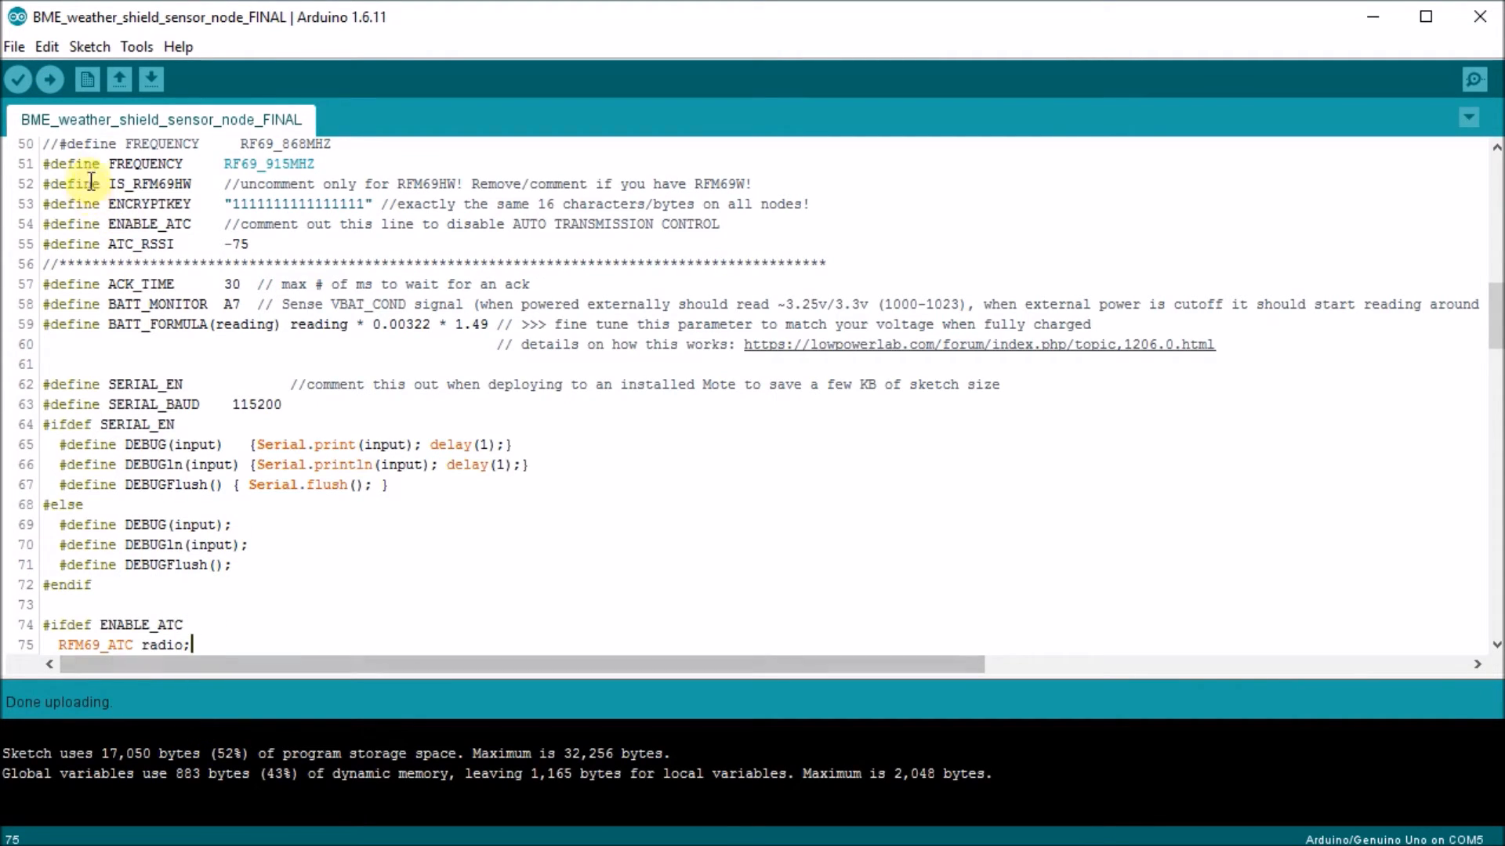
pyautogui.moveTo(1425, 17)
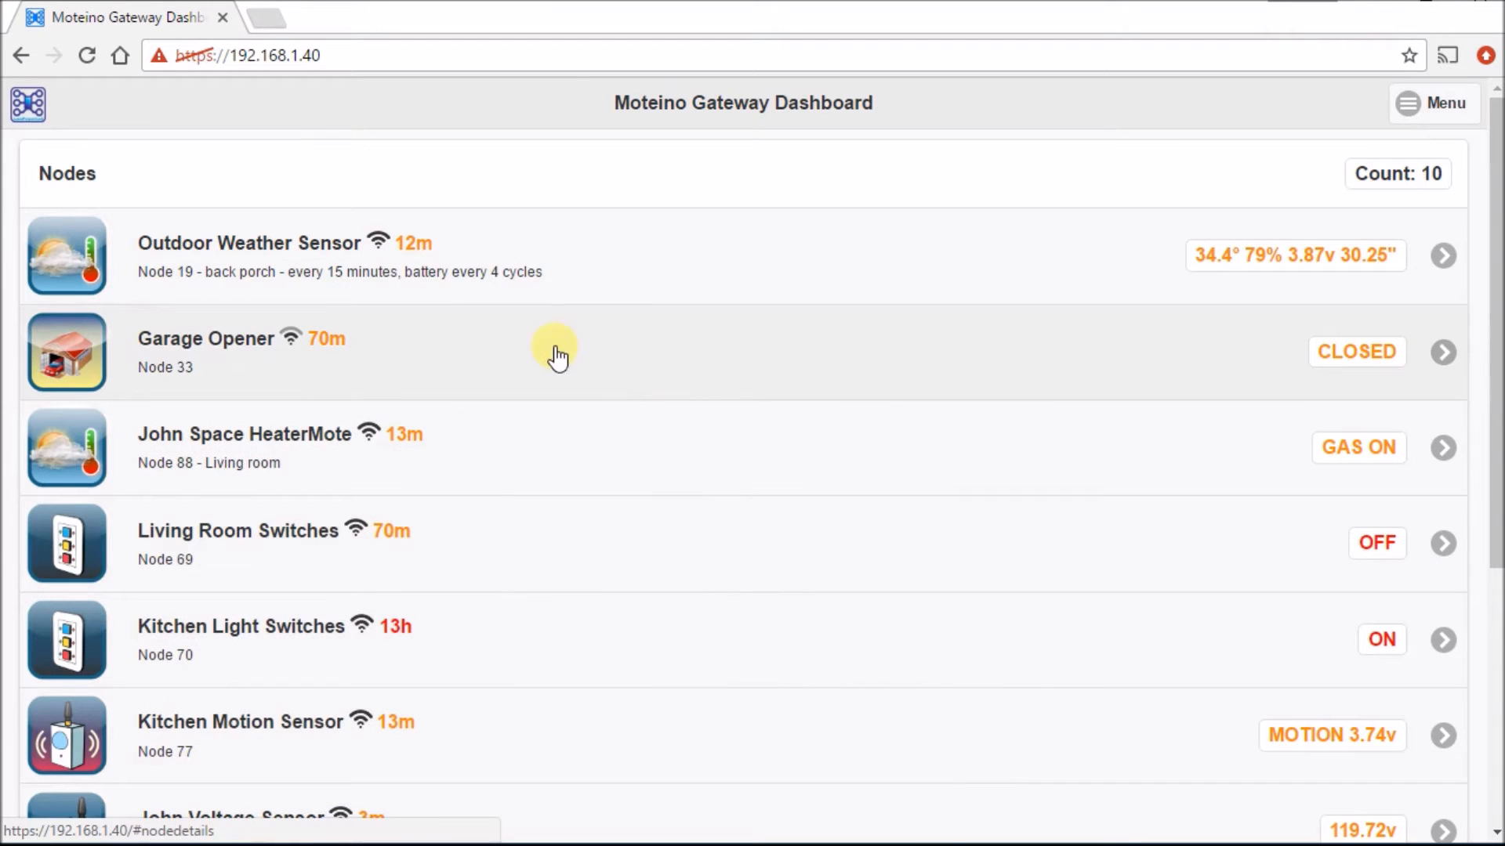
pyautogui.moveTo(302, 307)
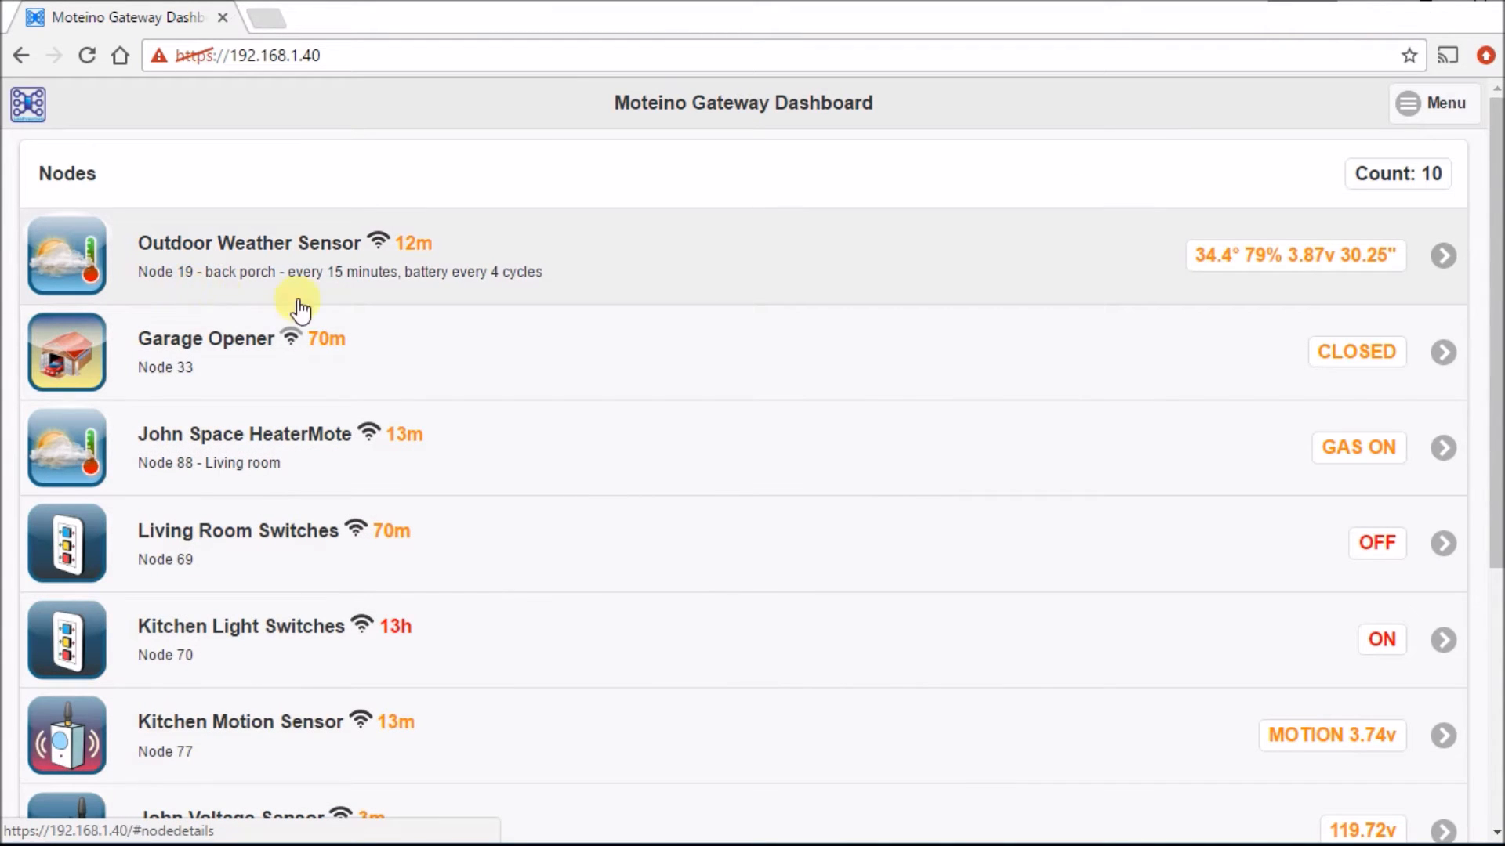
# Scroll to the bottom of the Nodes list to reach the new unnamed node 18.
pyautogui.scroll(-3)
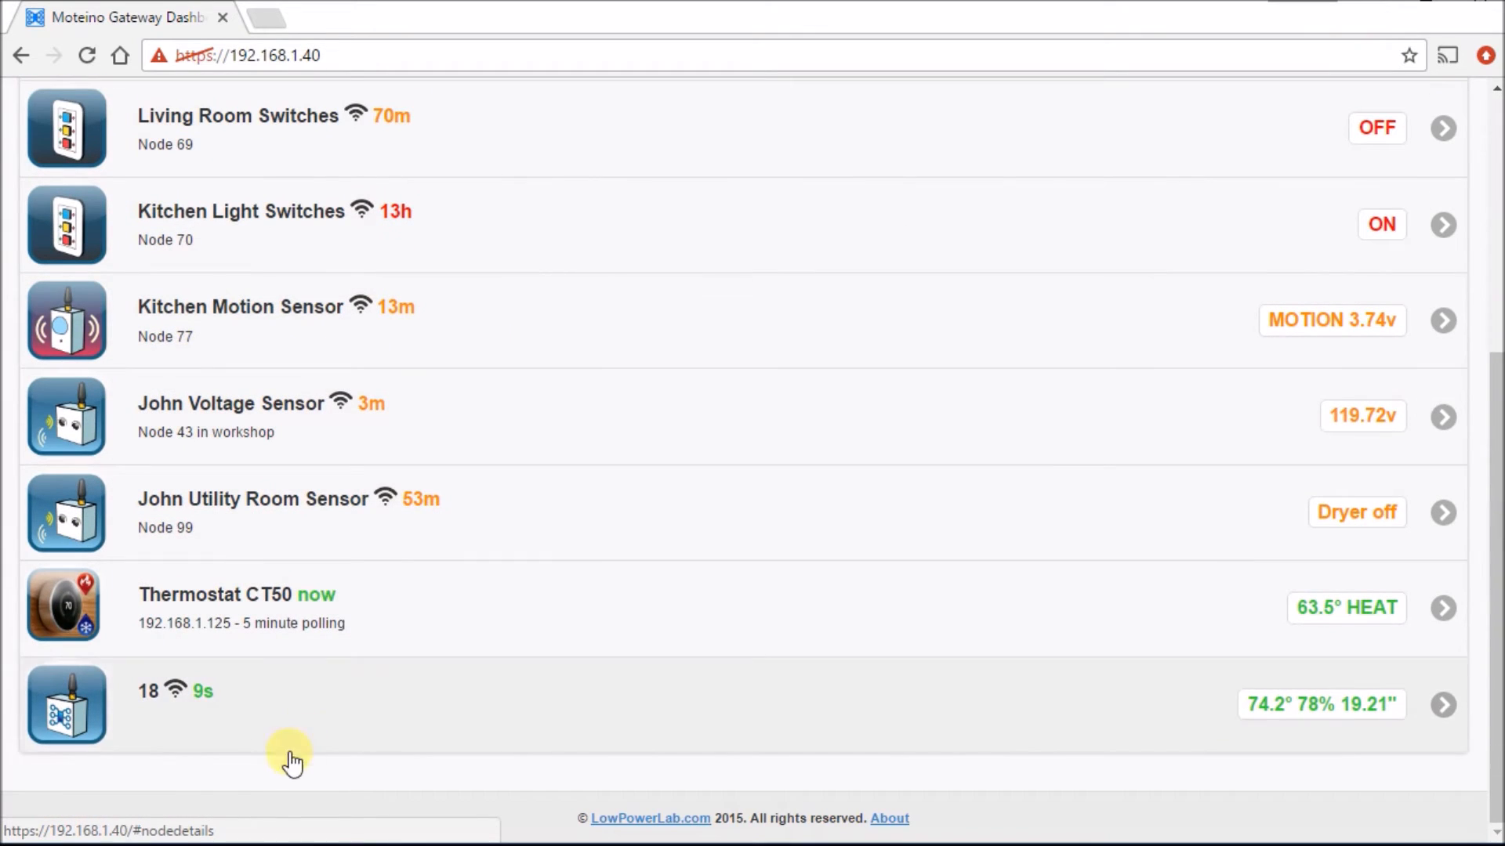
pyautogui.moveTo(268, 708)
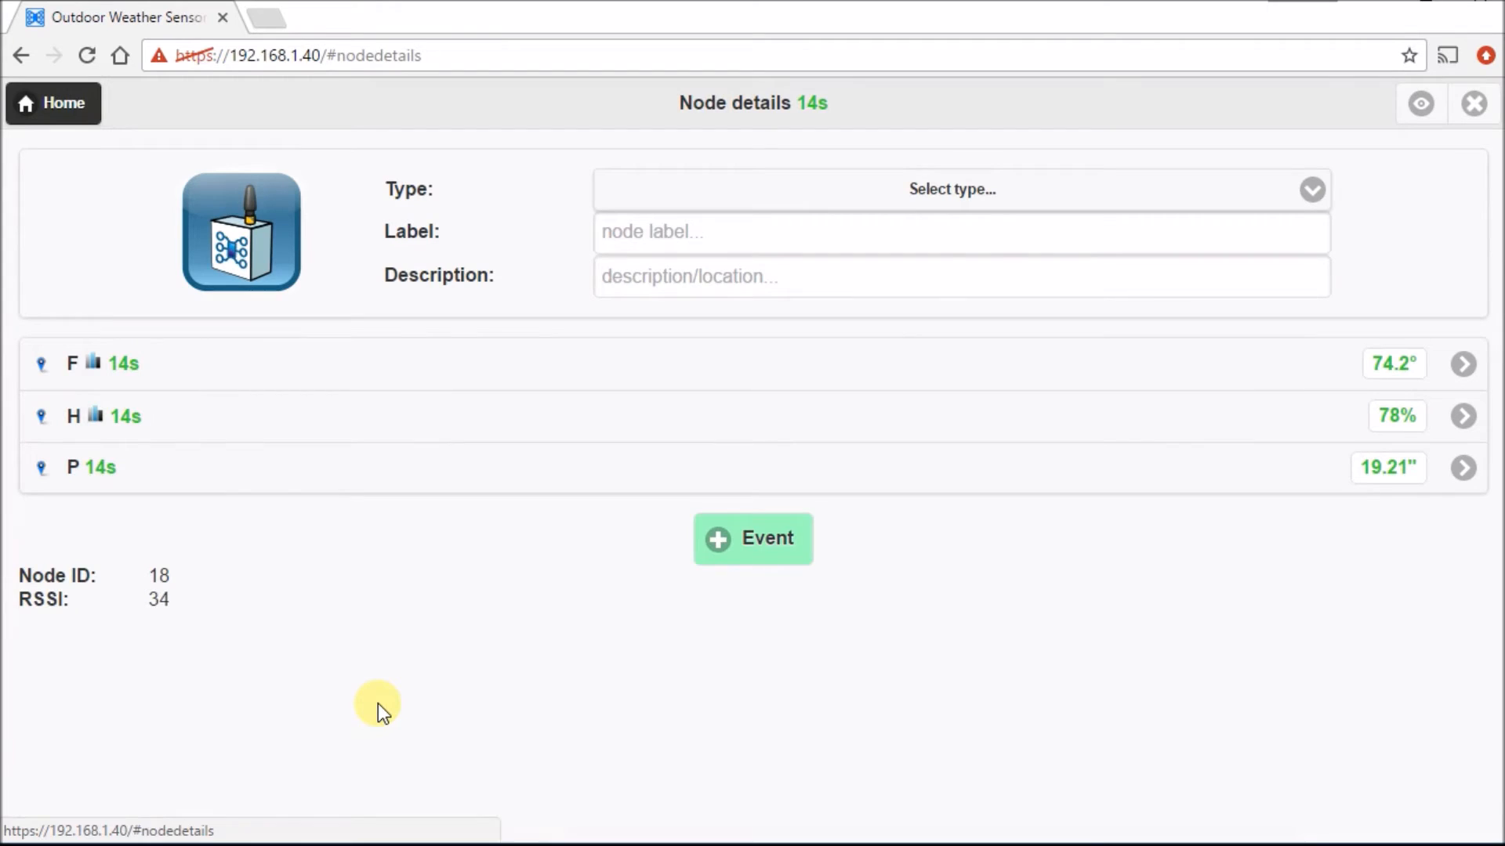
pyautogui.moveTo(371, 396)
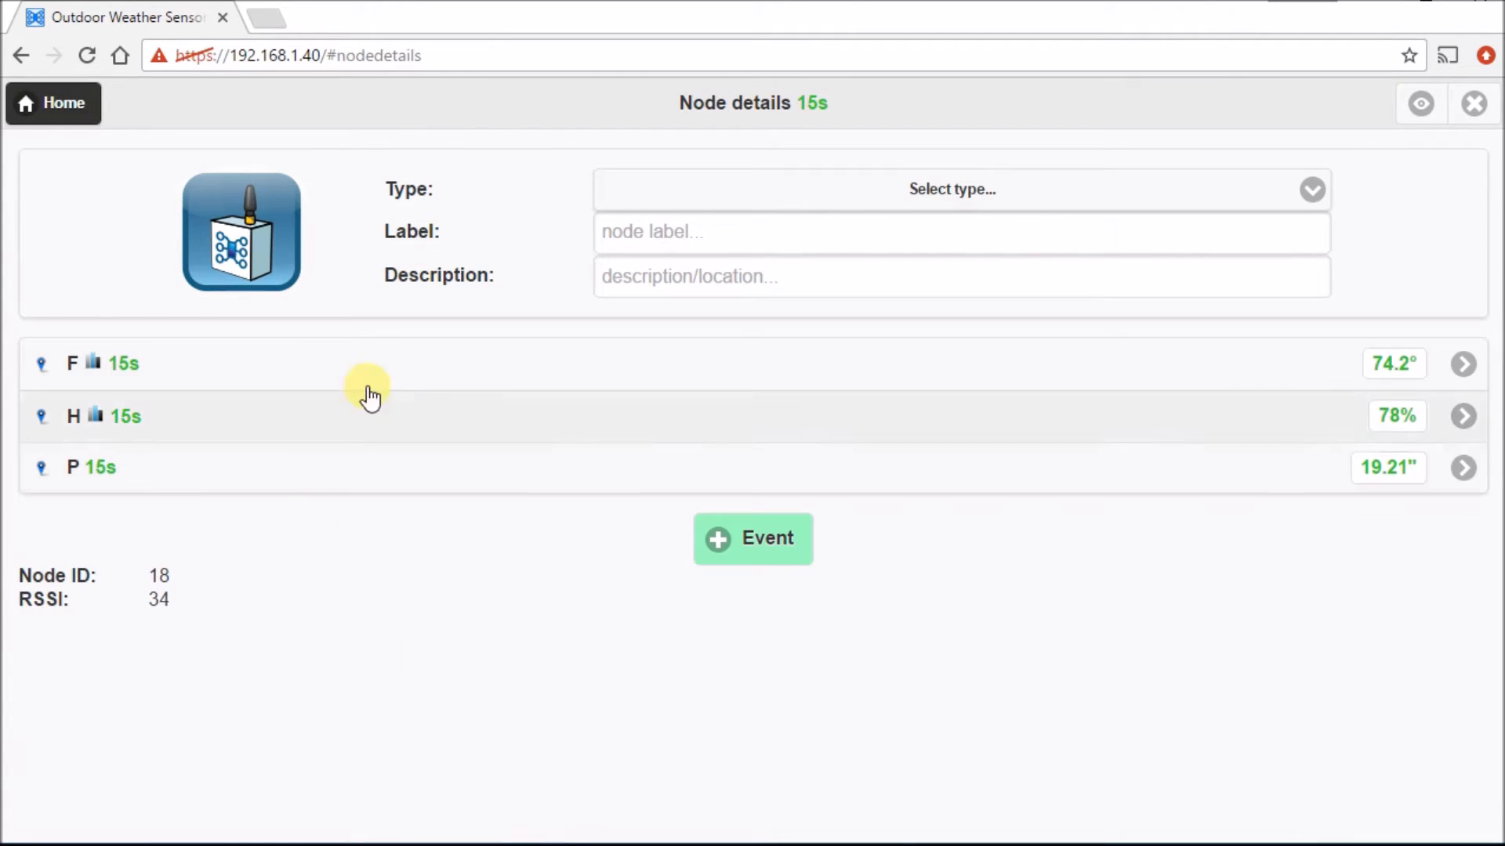
pyautogui.moveTo(375, 545)
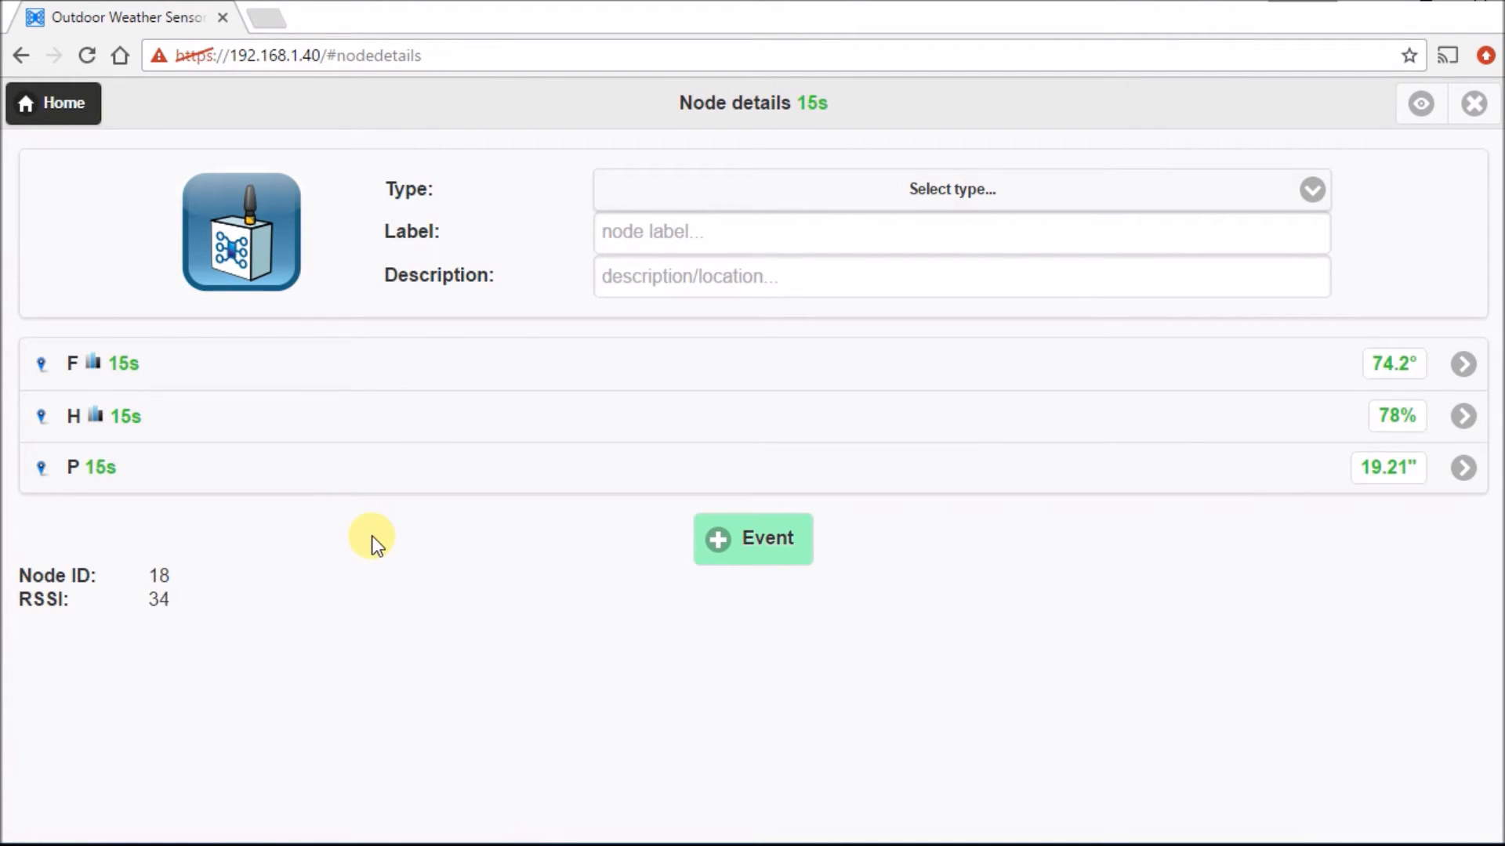
pyautogui.moveTo(392, 527)
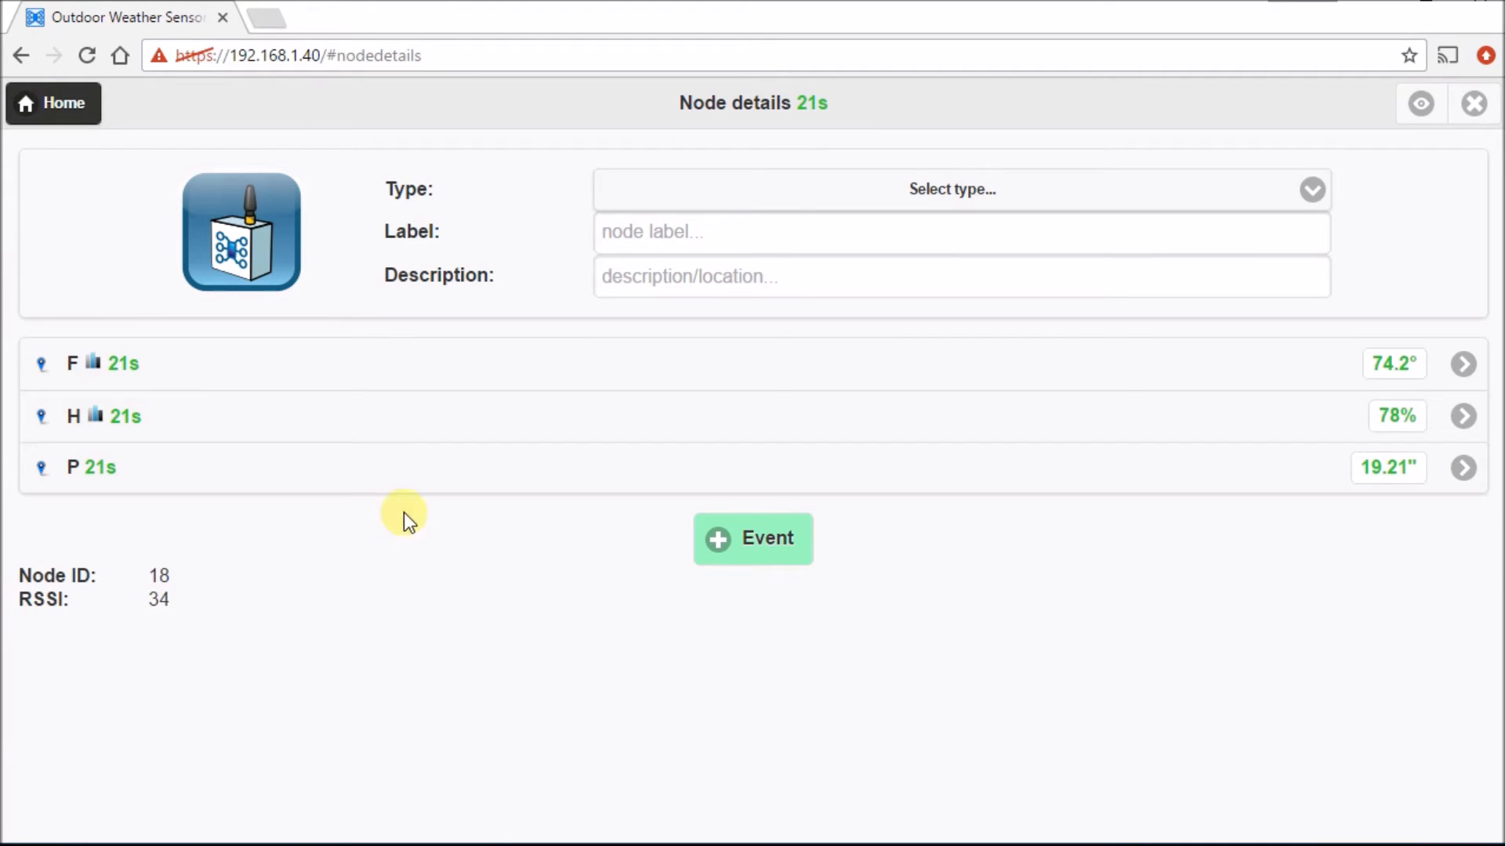
pyautogui.moveTo(1022, 209)
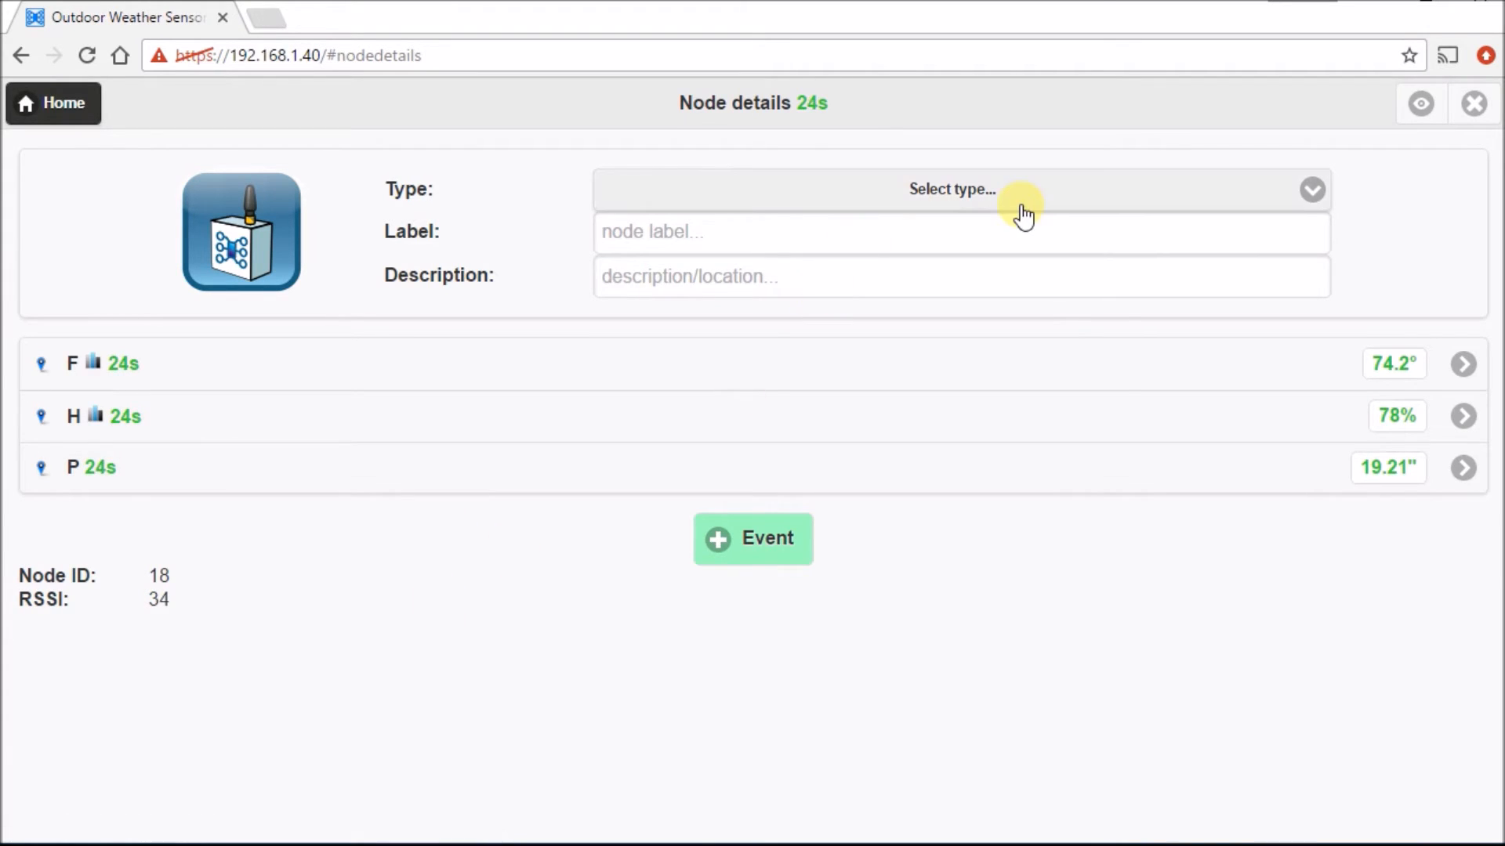
# Make node 18 a Weather Sensor with description 'Node 18 - indoors'.
pyautogui.click(959, 190)
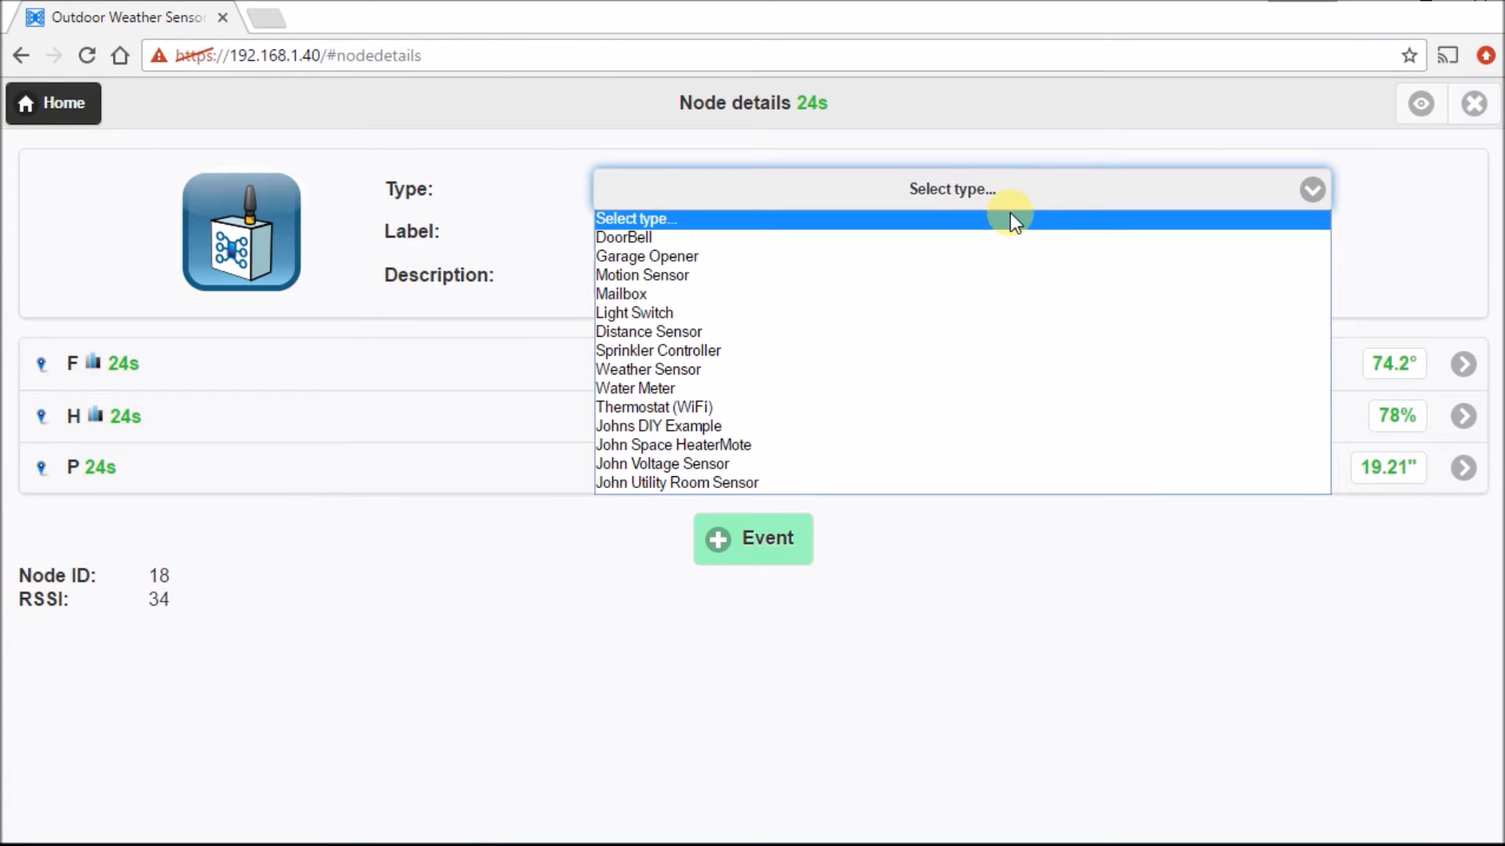
pyautogui.moveTo(989, 370)
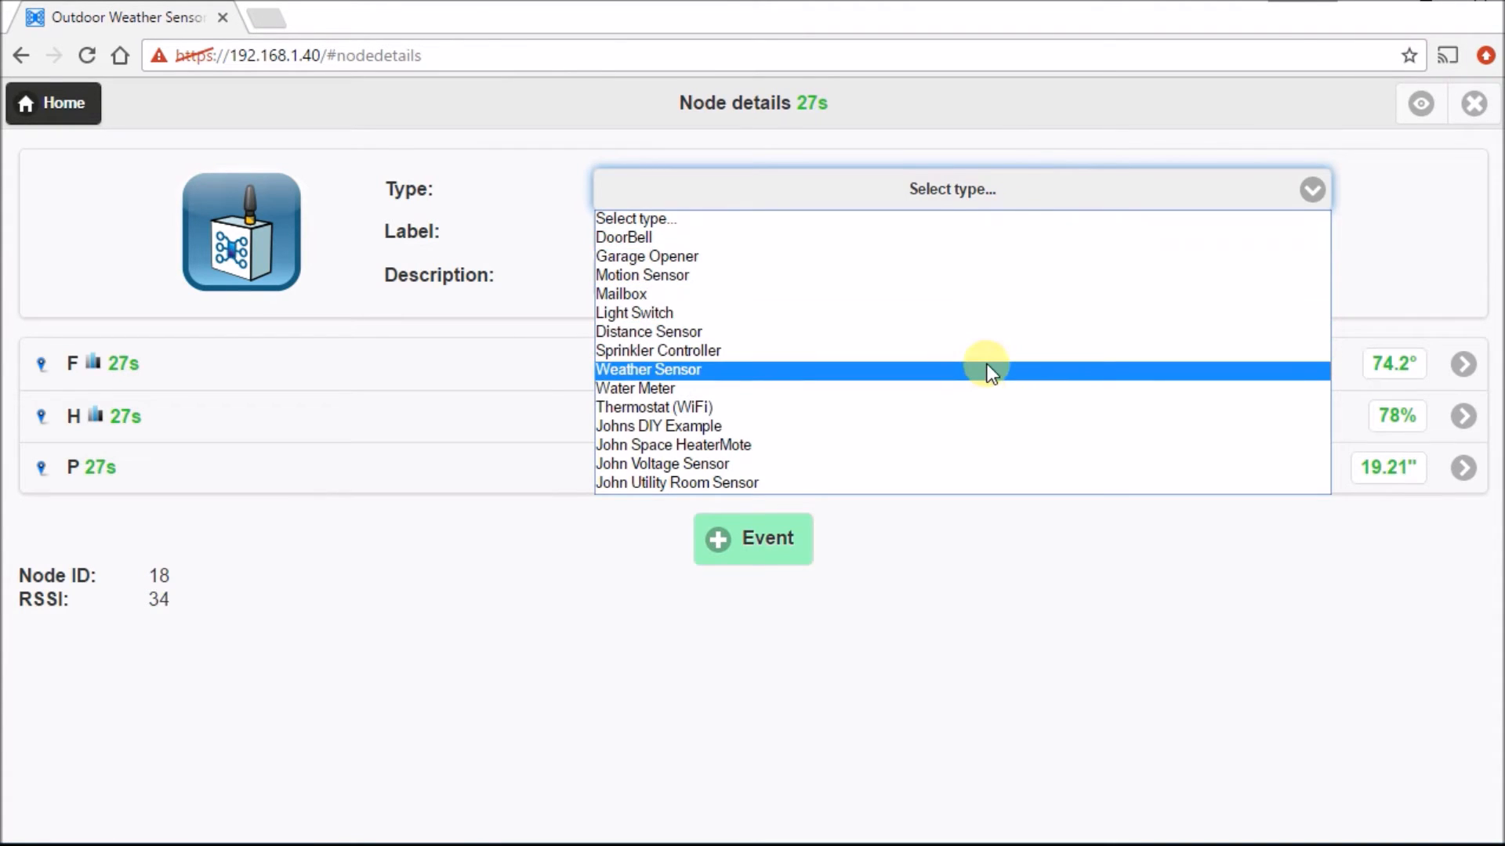
pyautogui.click(649, 370)
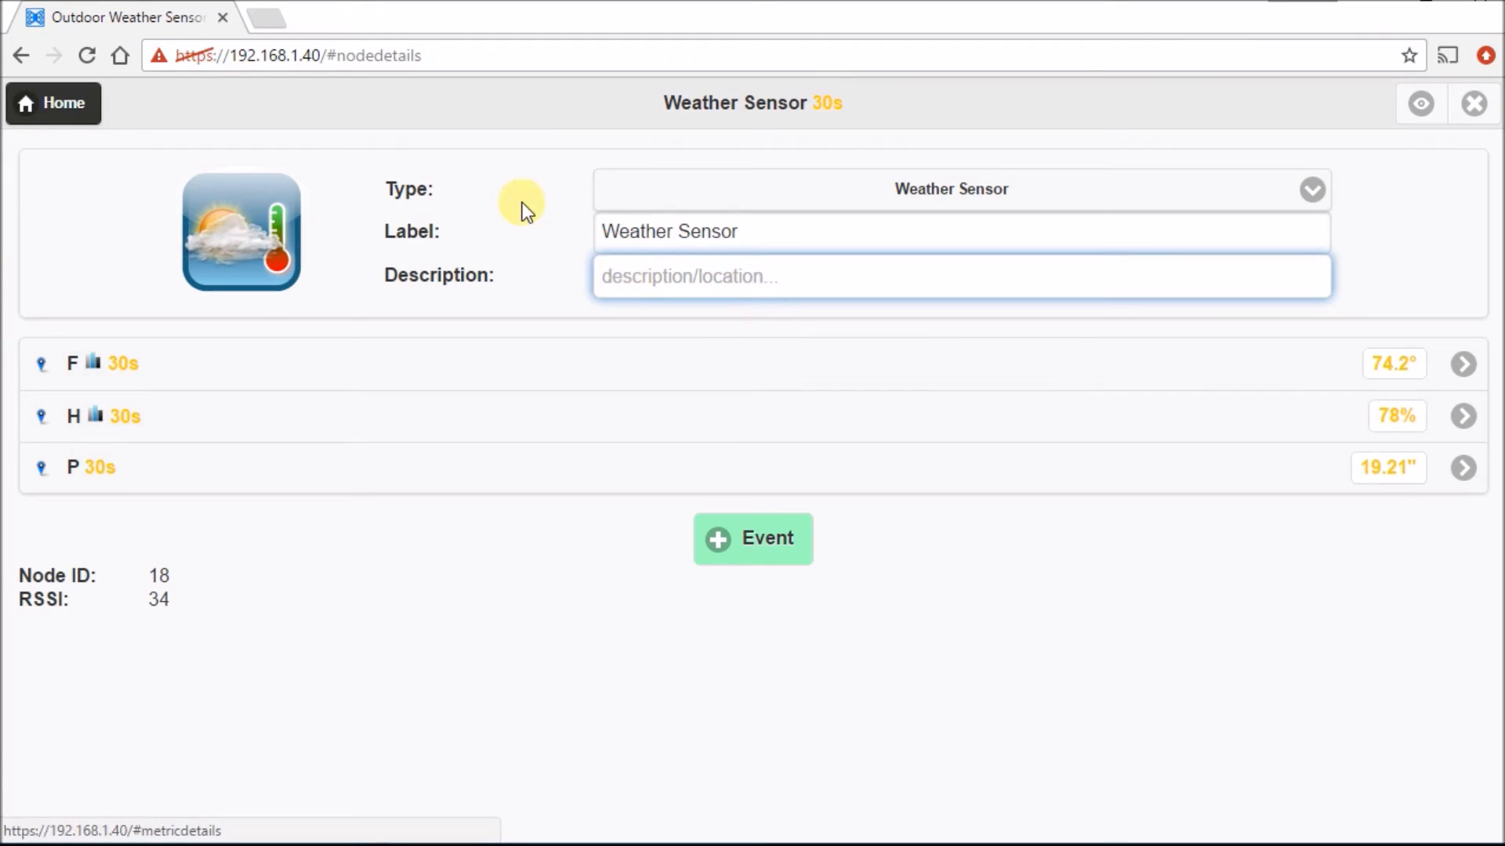
pyautogui.write('Nod')
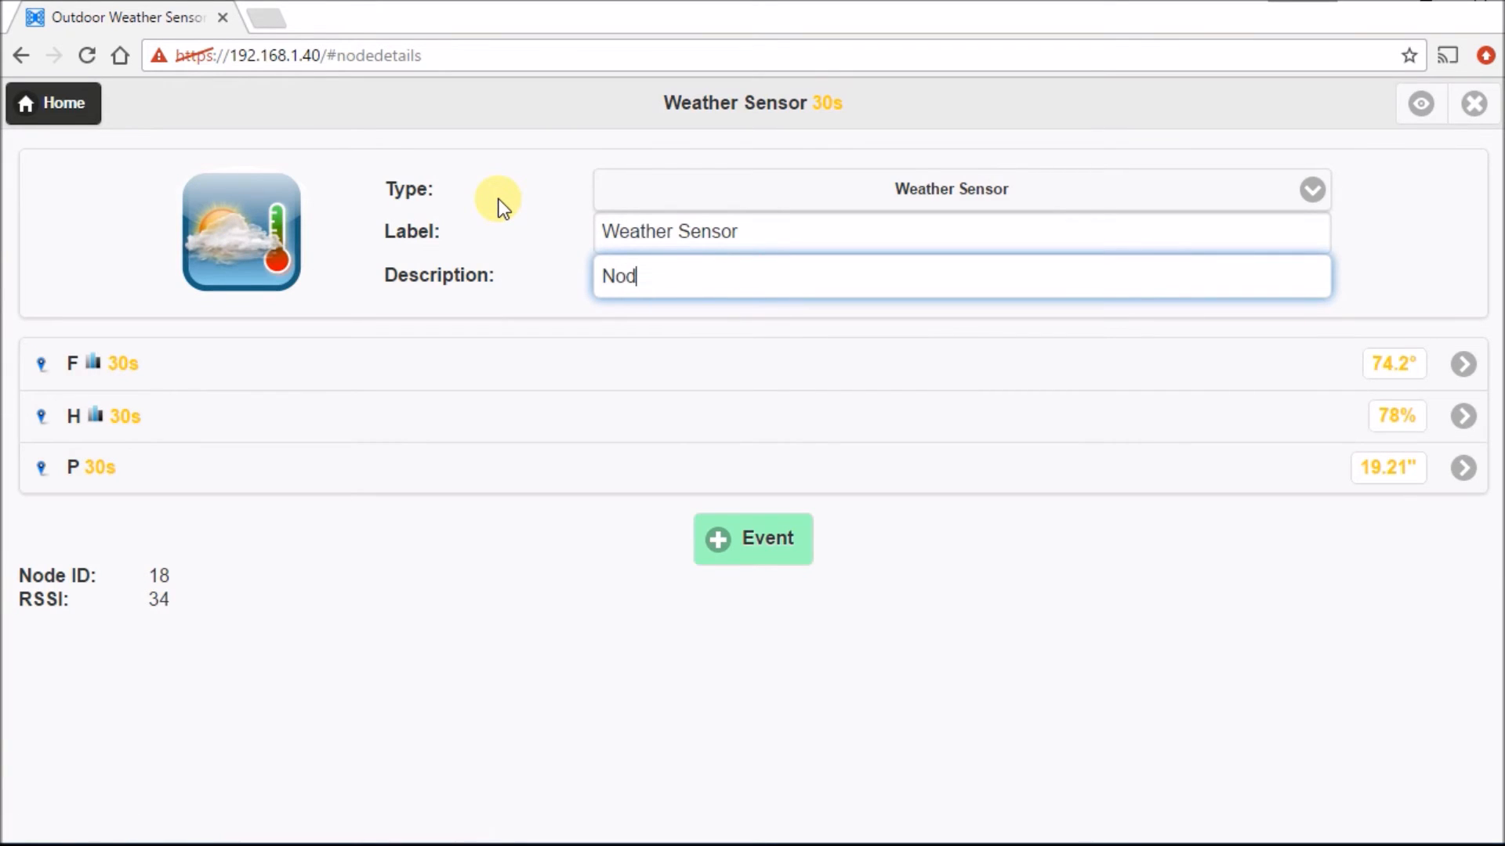
pyautogui.write('e 18 - i')
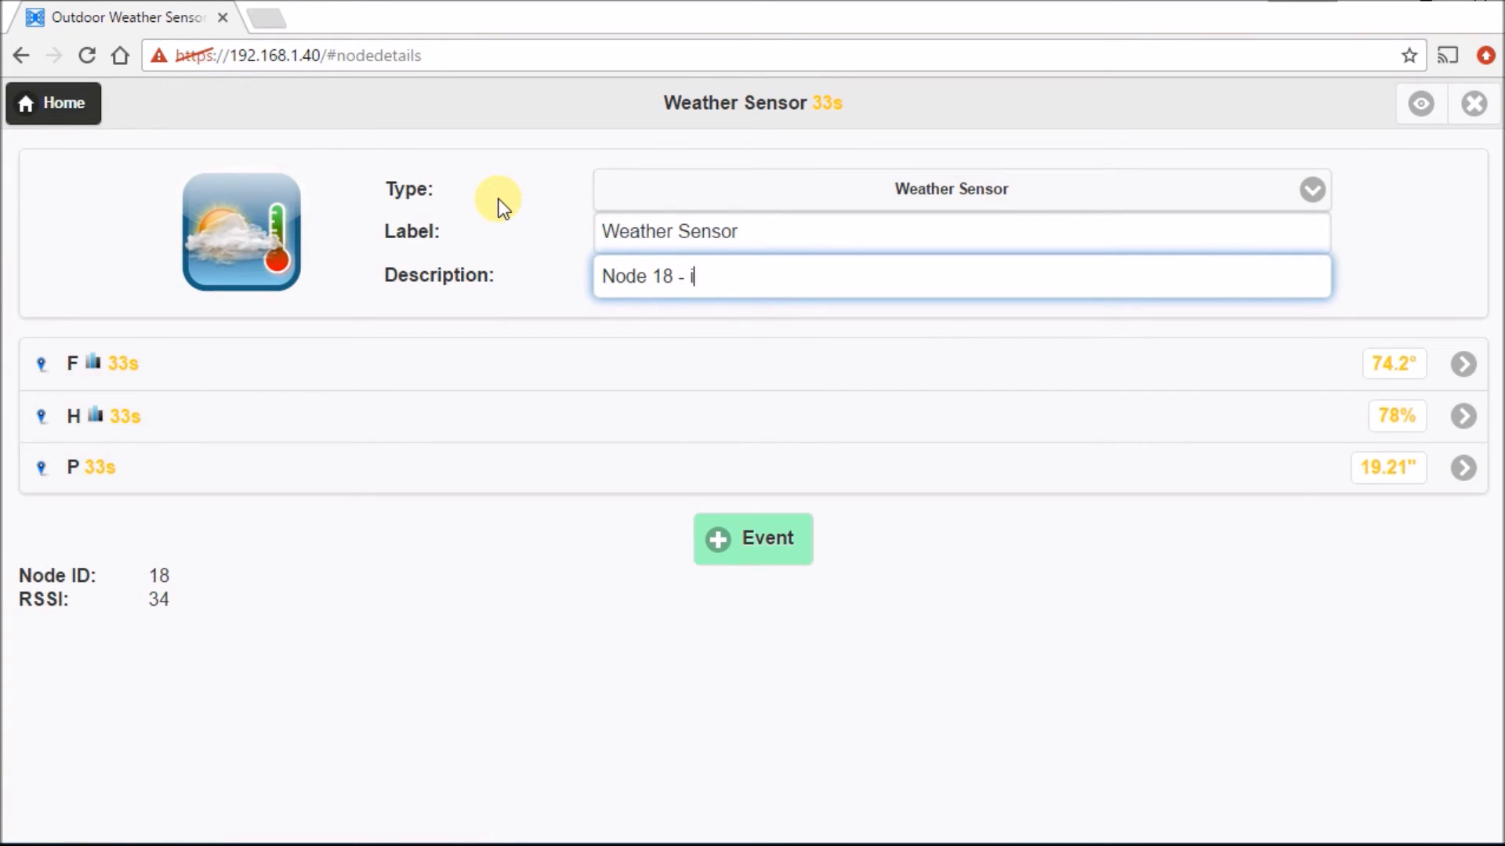
pyautogui.write('ndoors')
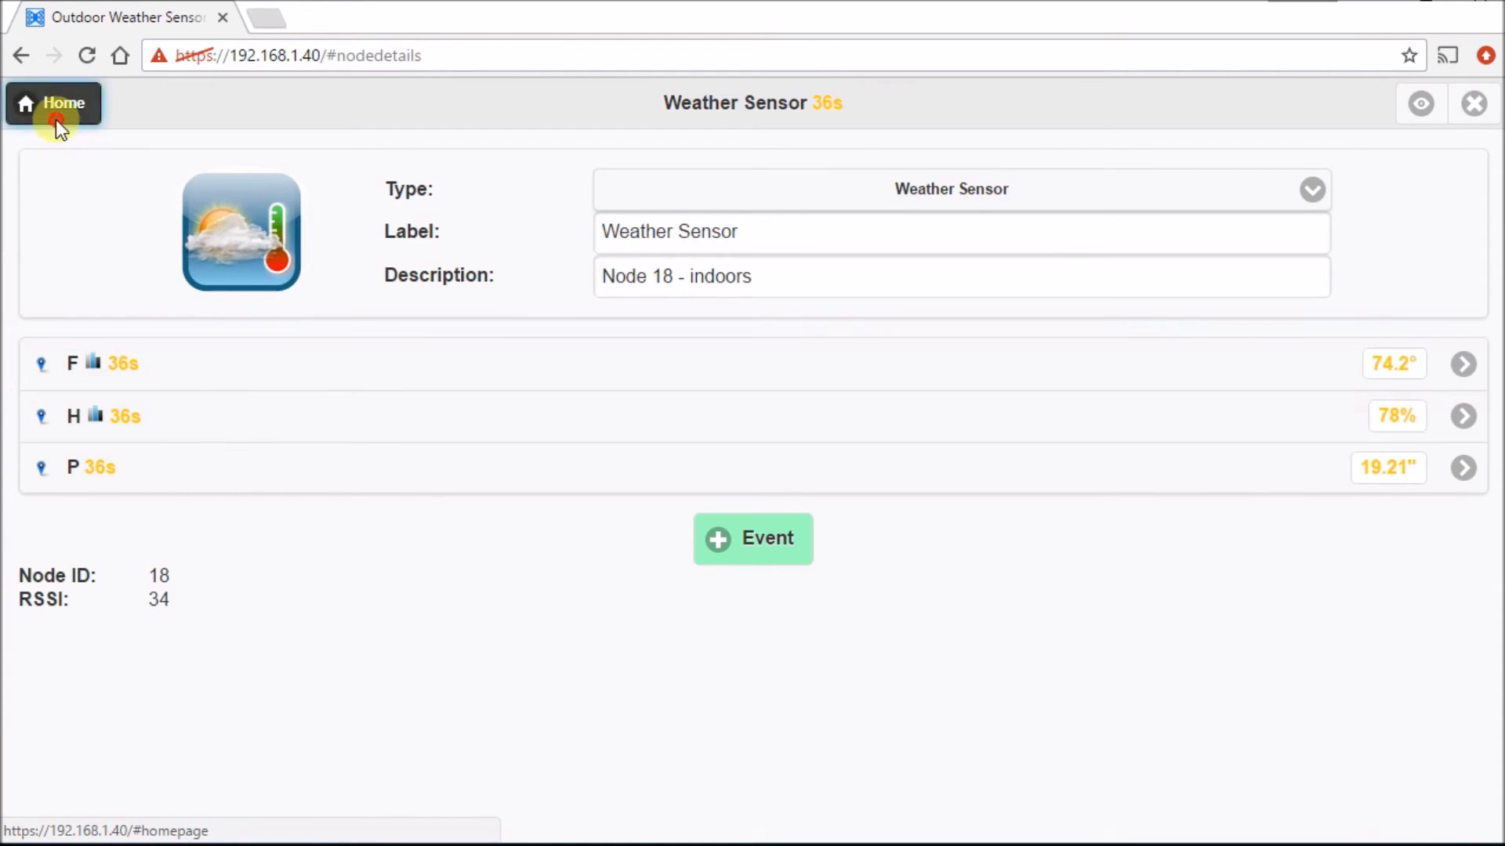
# Return to the Nodes list showing Weather Sensor 'Node 18 - indoors' at the top.
pyautogui.click(53, 103)
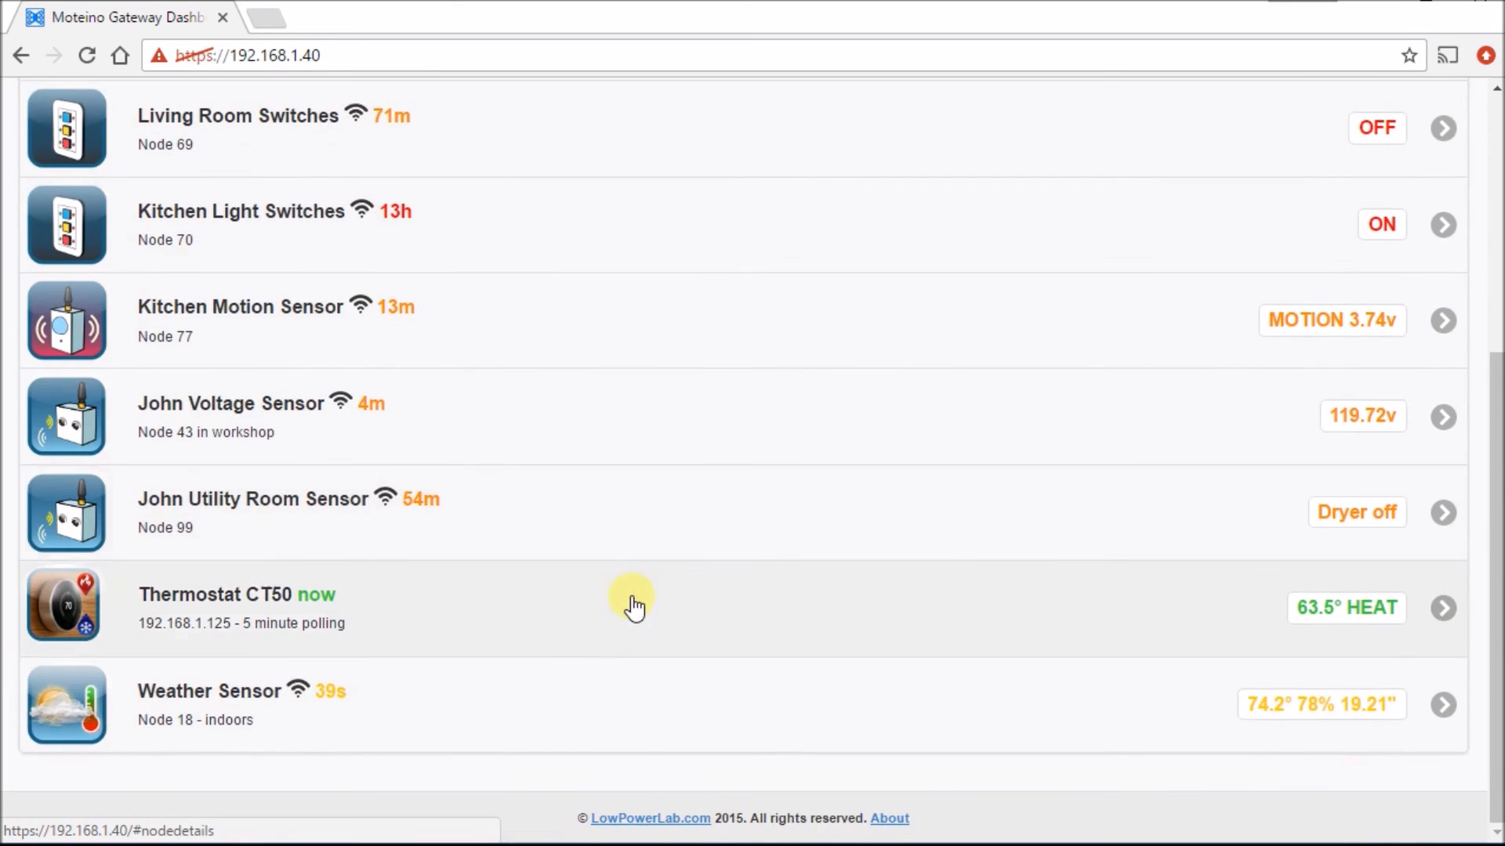
pyautogui.moveTo(322, 721)
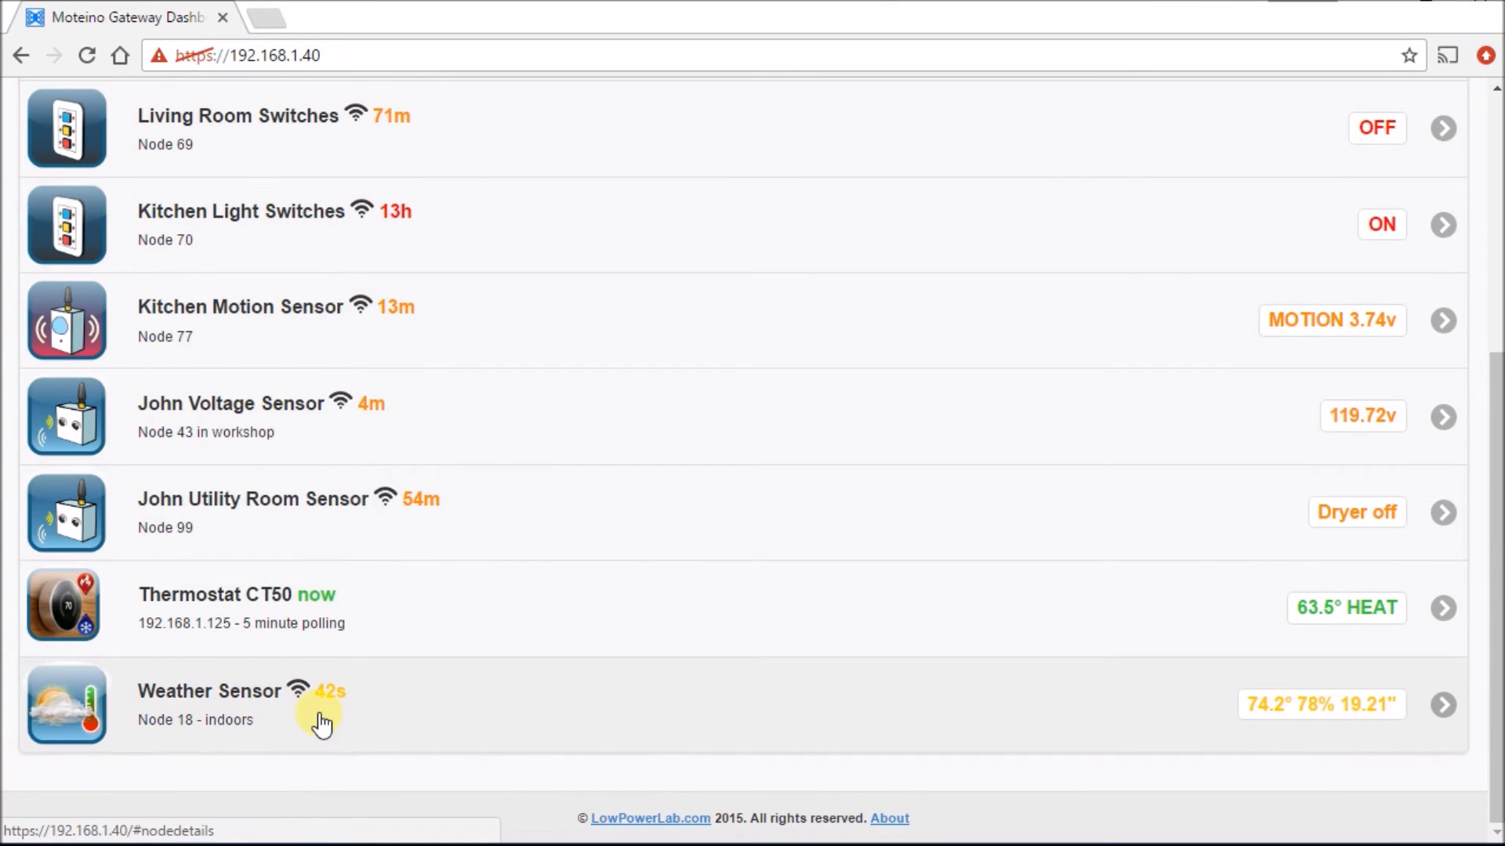
pyautogui.moveTo(343, 694)
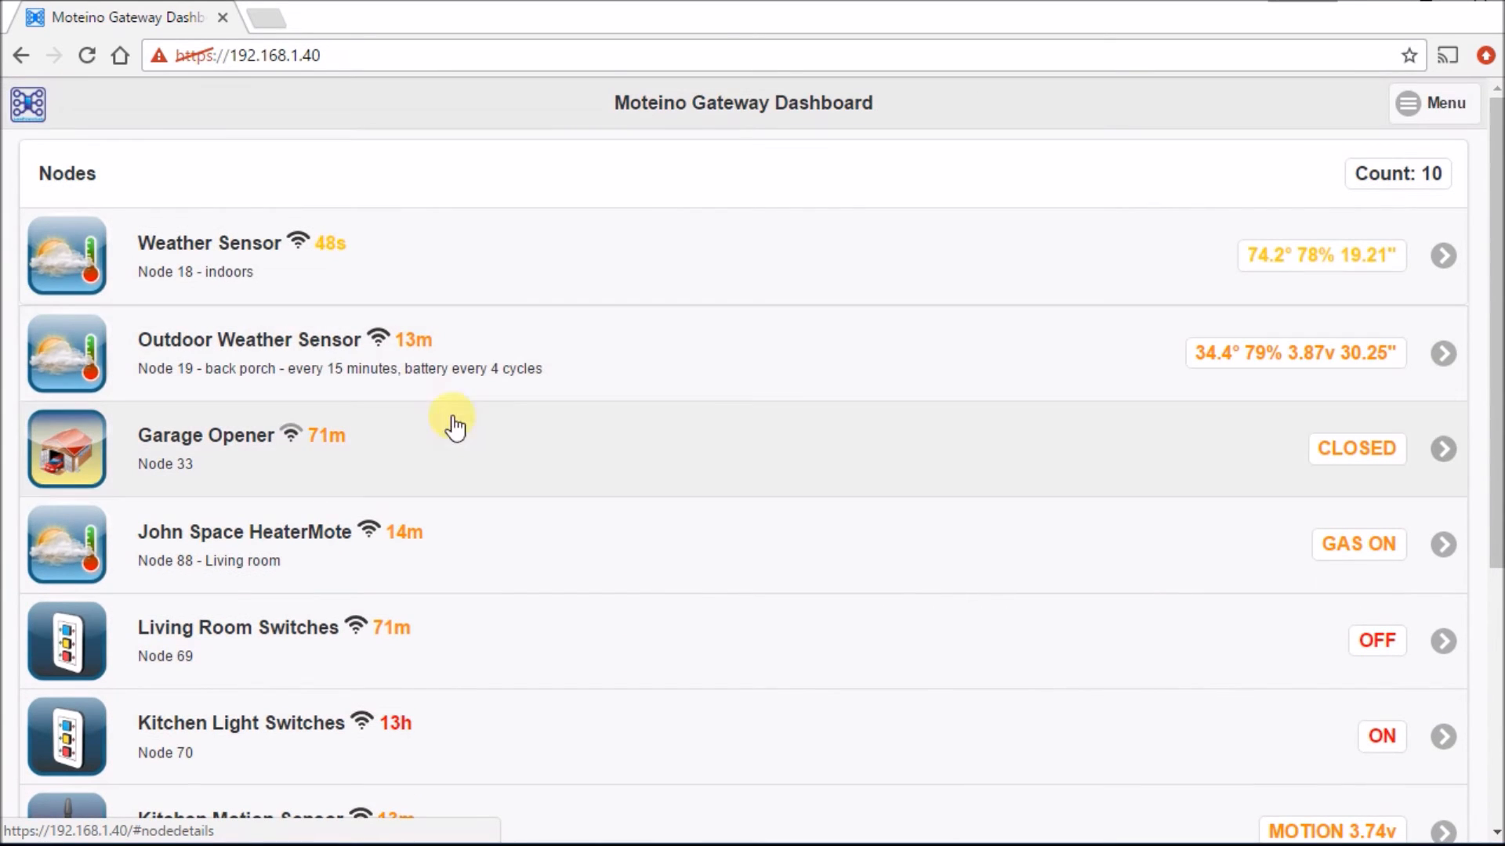
pyautogui.moveTo(874, 375)
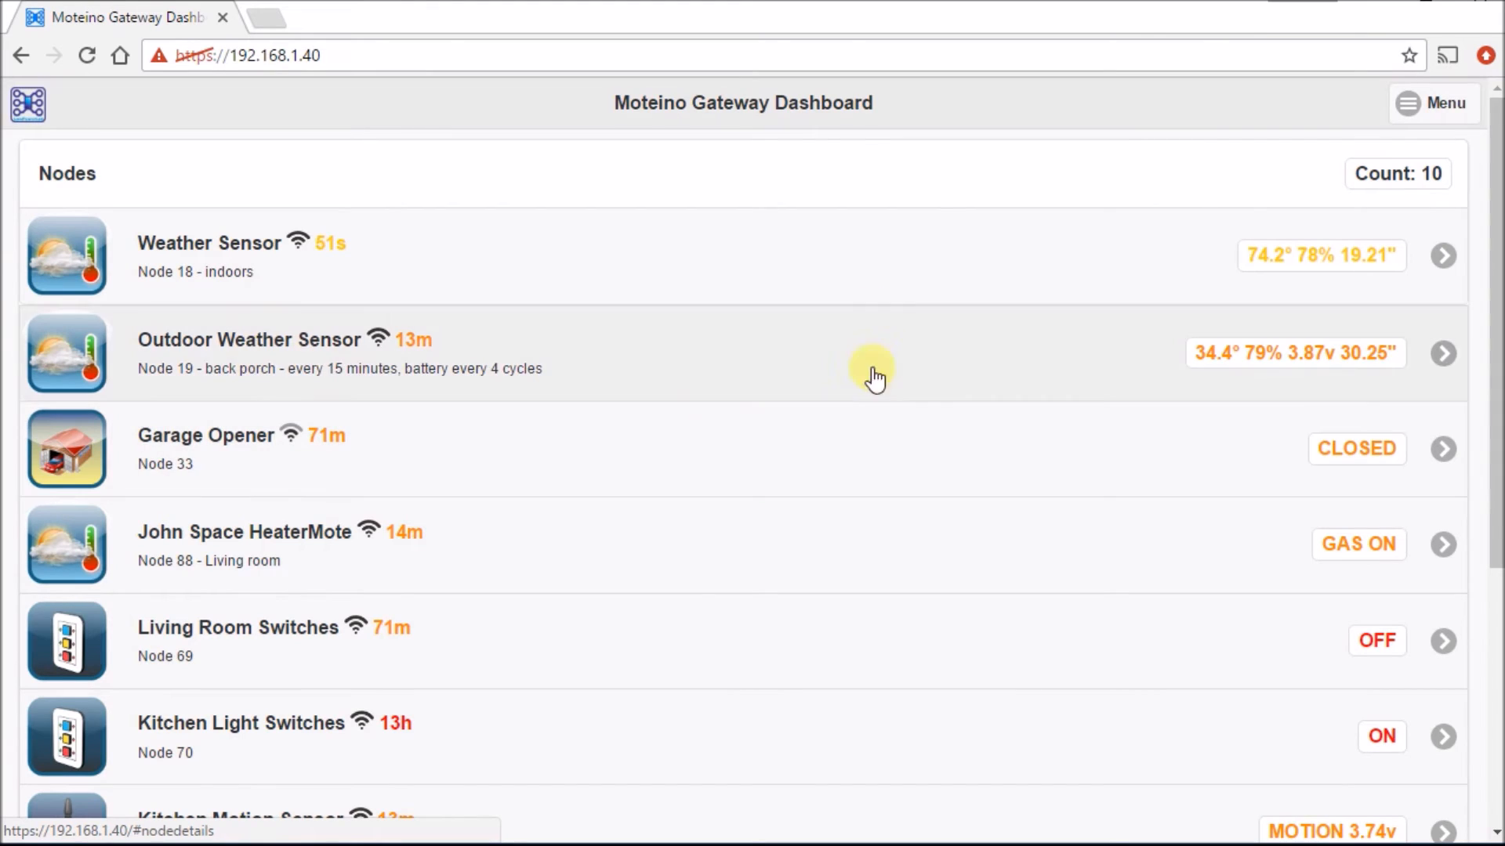
pyautogui.moveTo(907, 484)
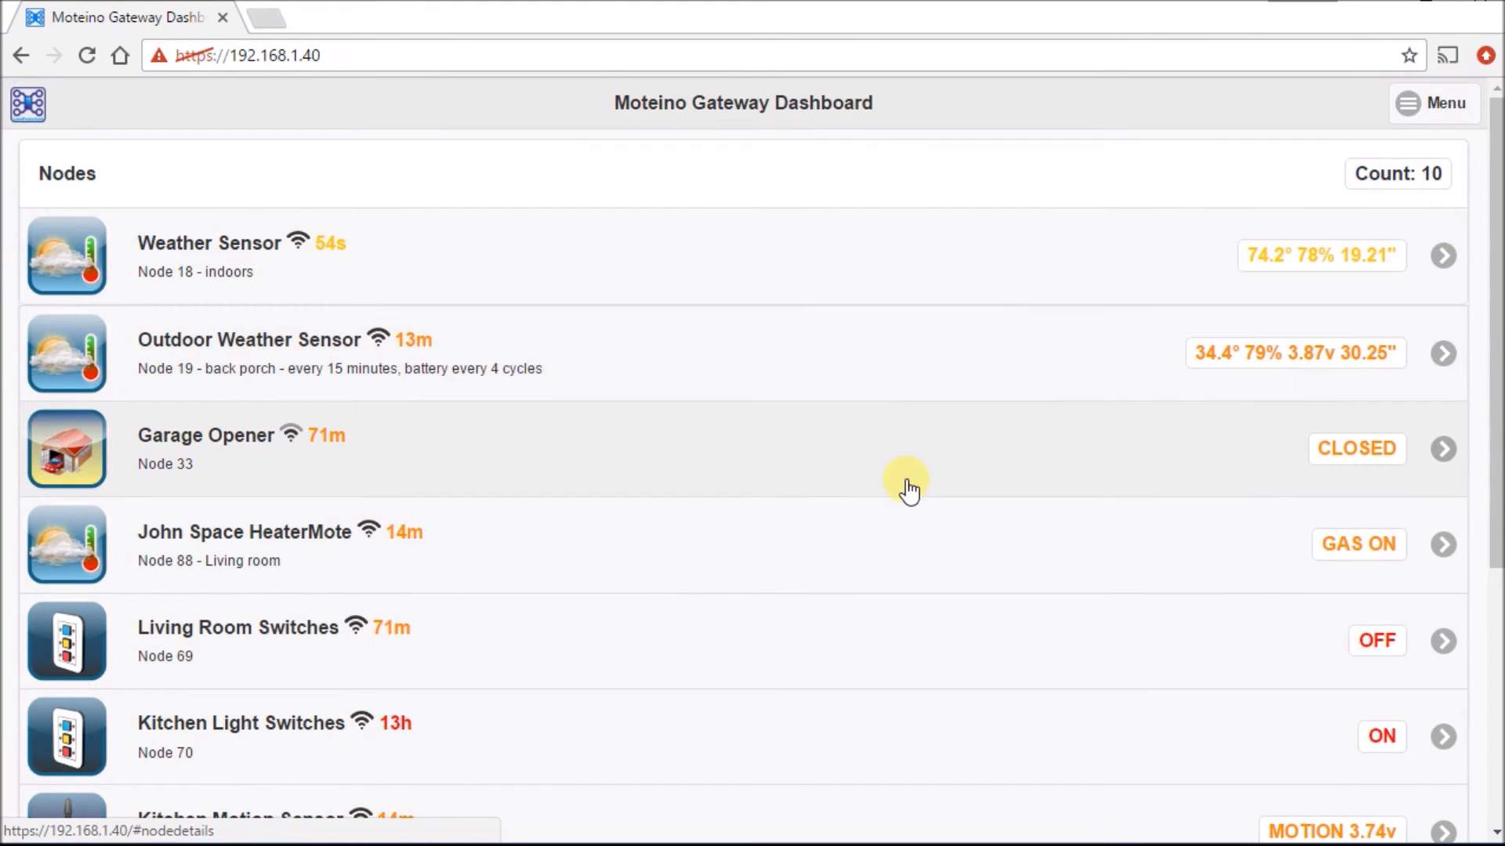
pyautogui.moveTo(823, 287)
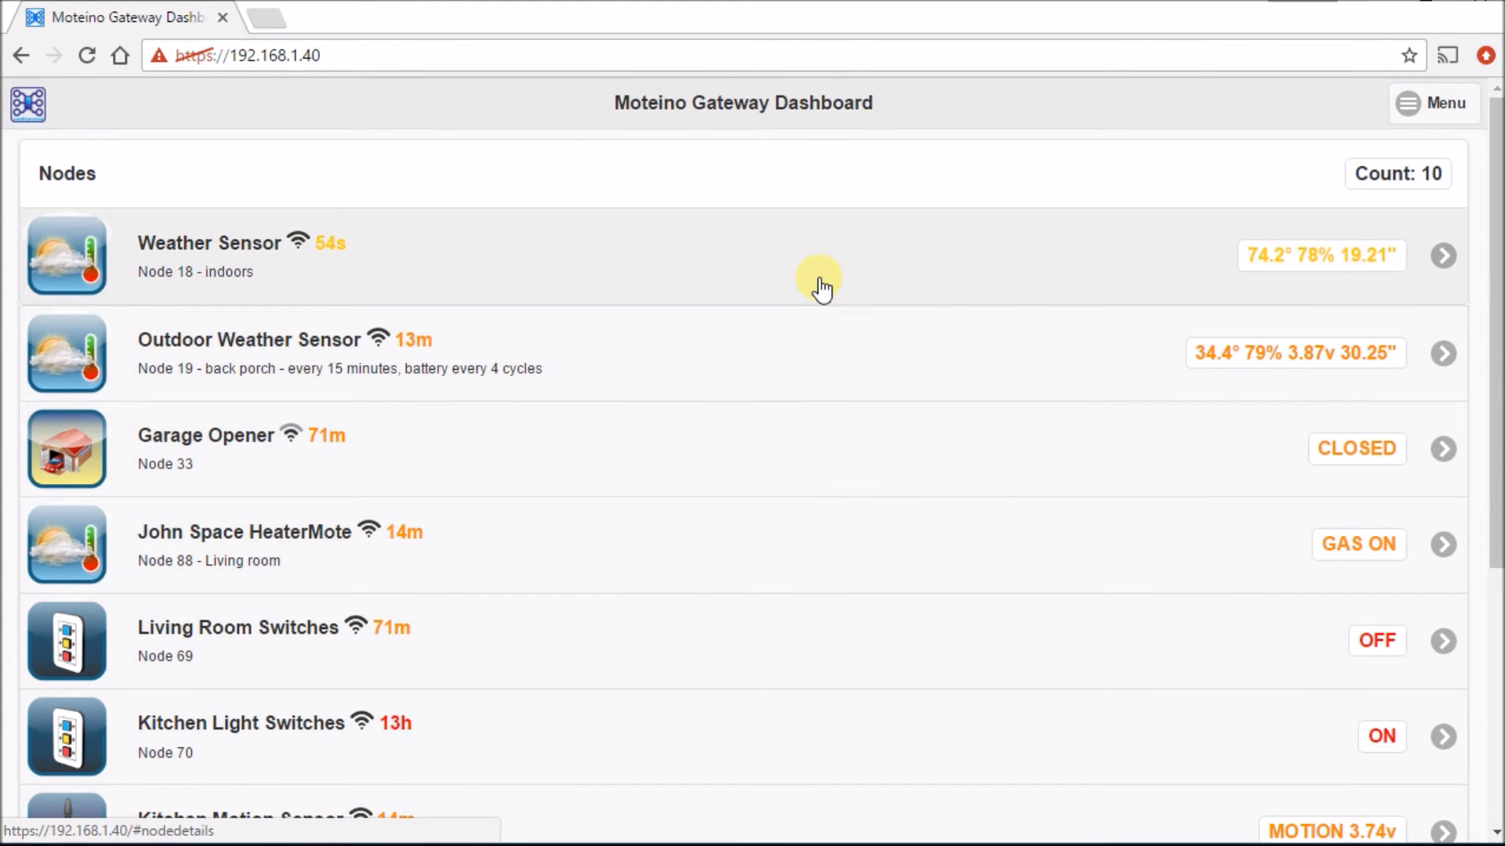